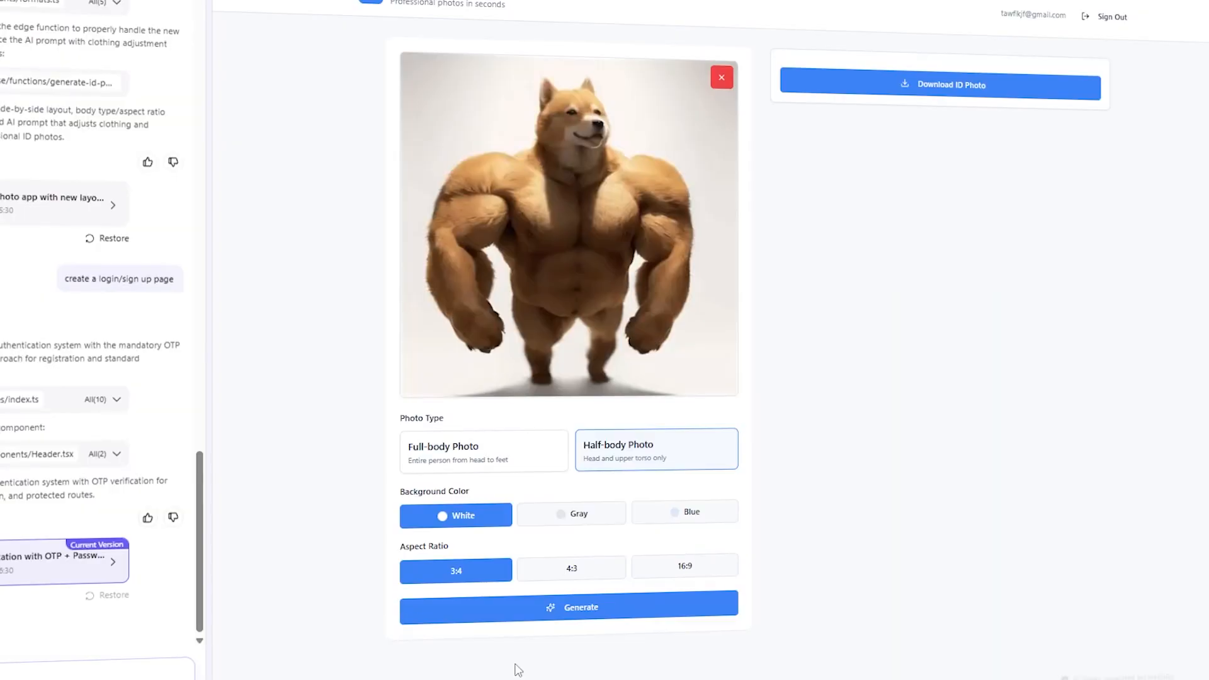
Load the OnSpace No Code AI App Builder homepage and scroll through its sections.
left_click(568, 607)
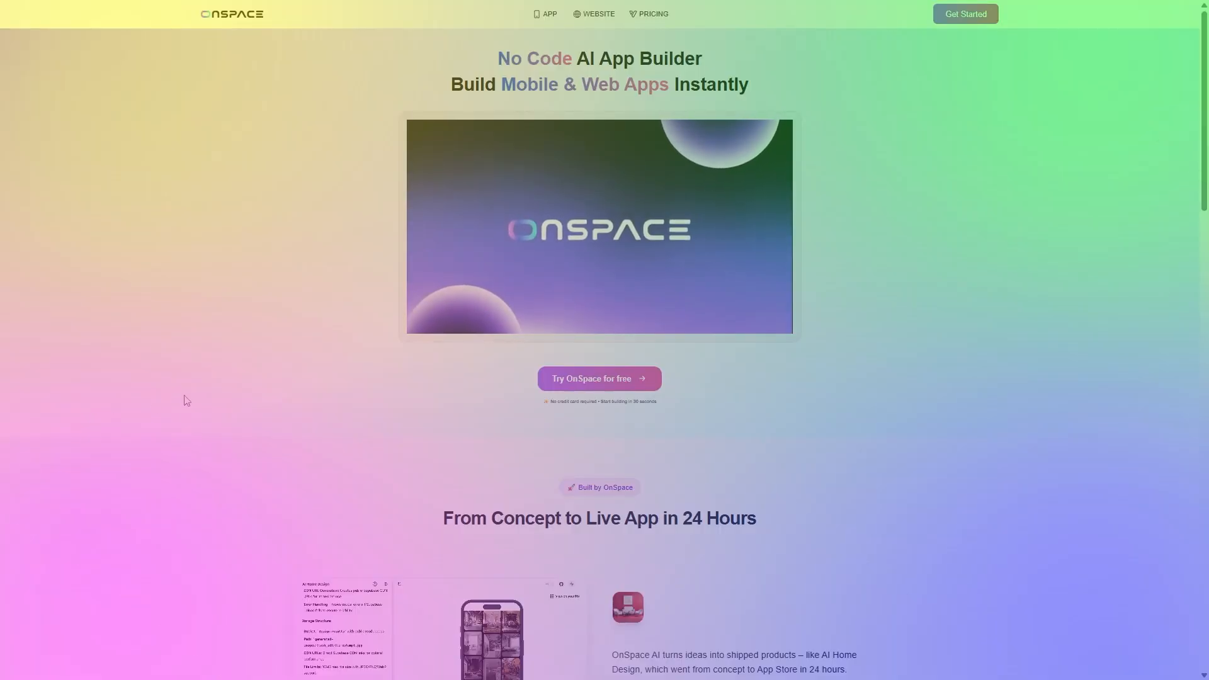
scroll("down", 3)
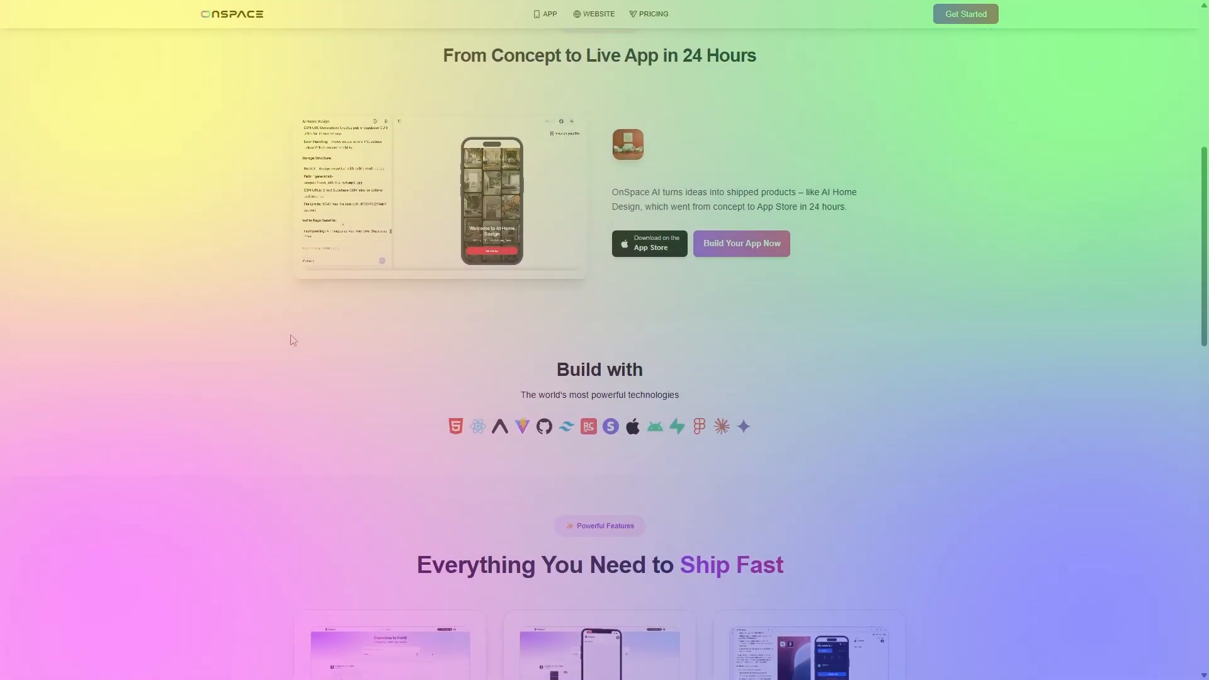
scroll("down", 3)
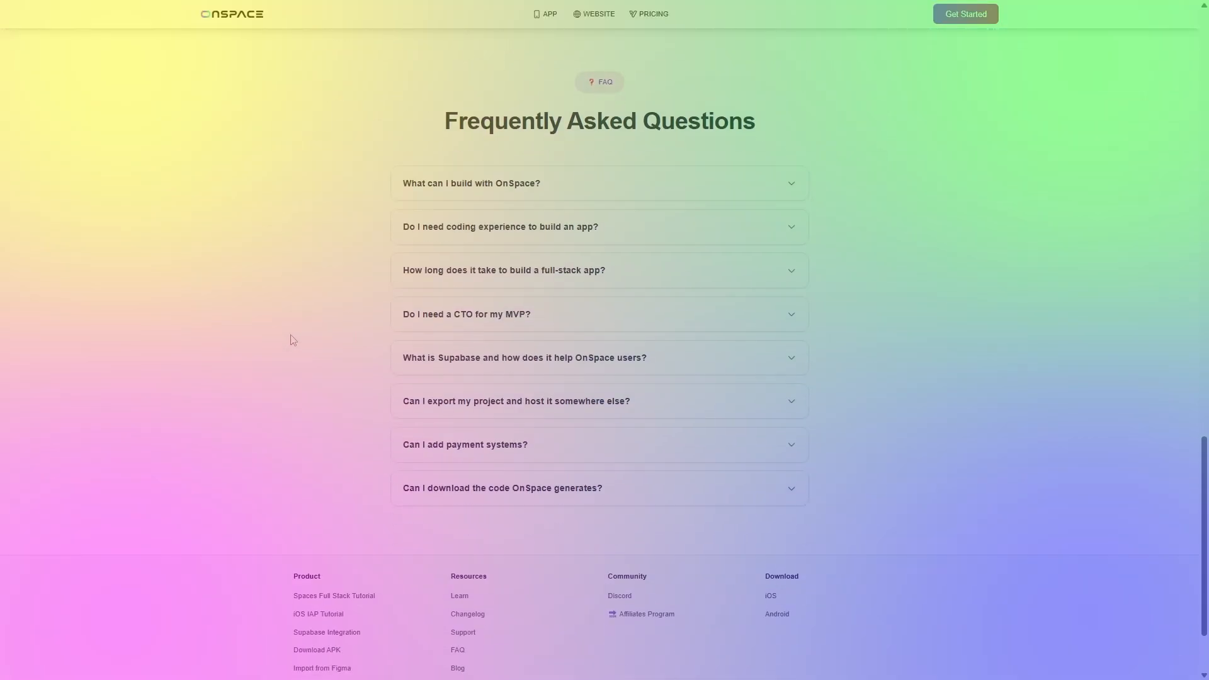
scroll("down", 3)
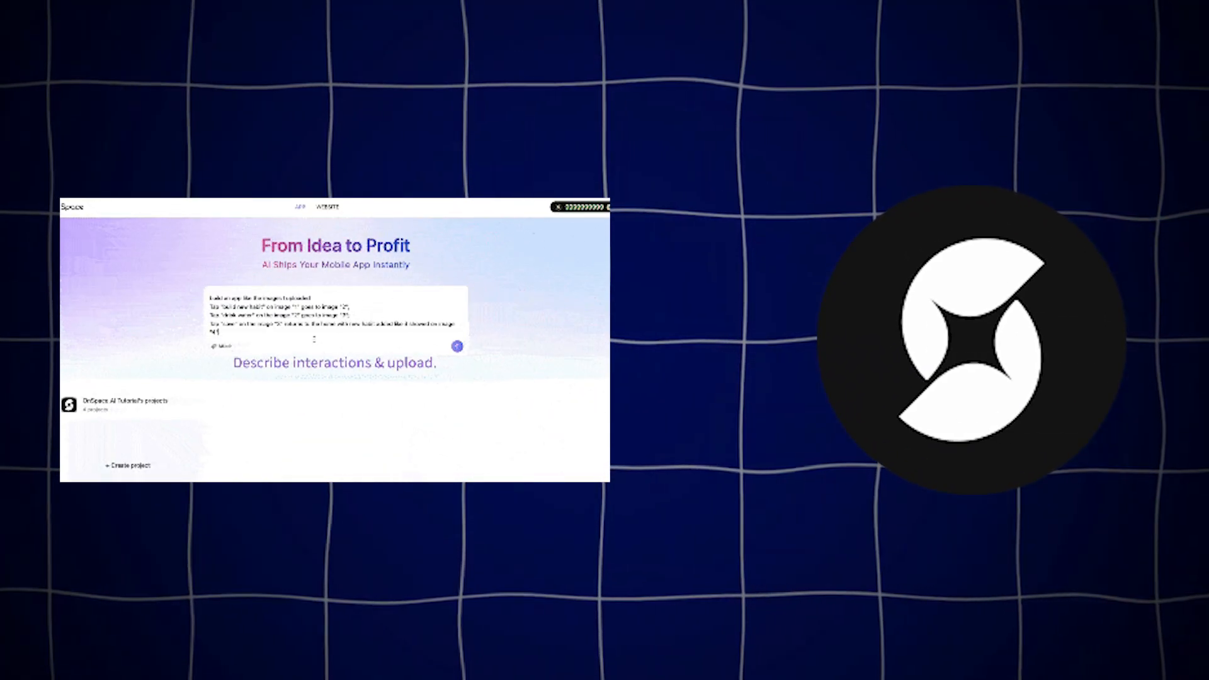
left_click(457, 346)
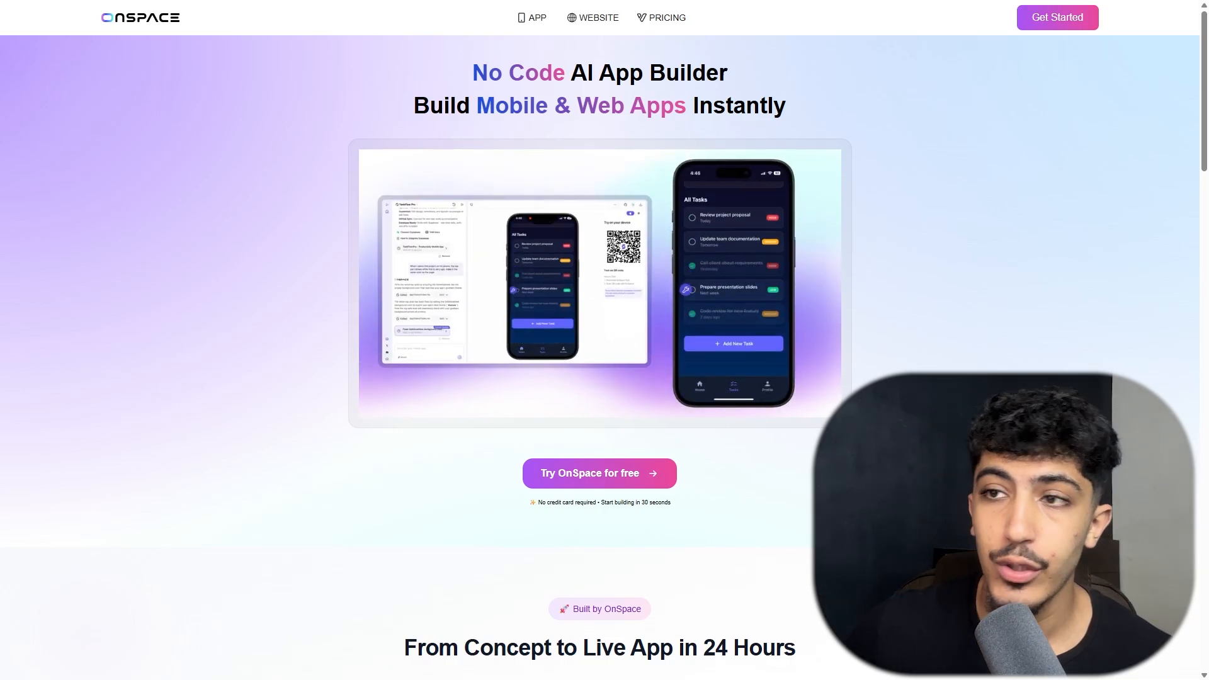
scroll("down", 3)
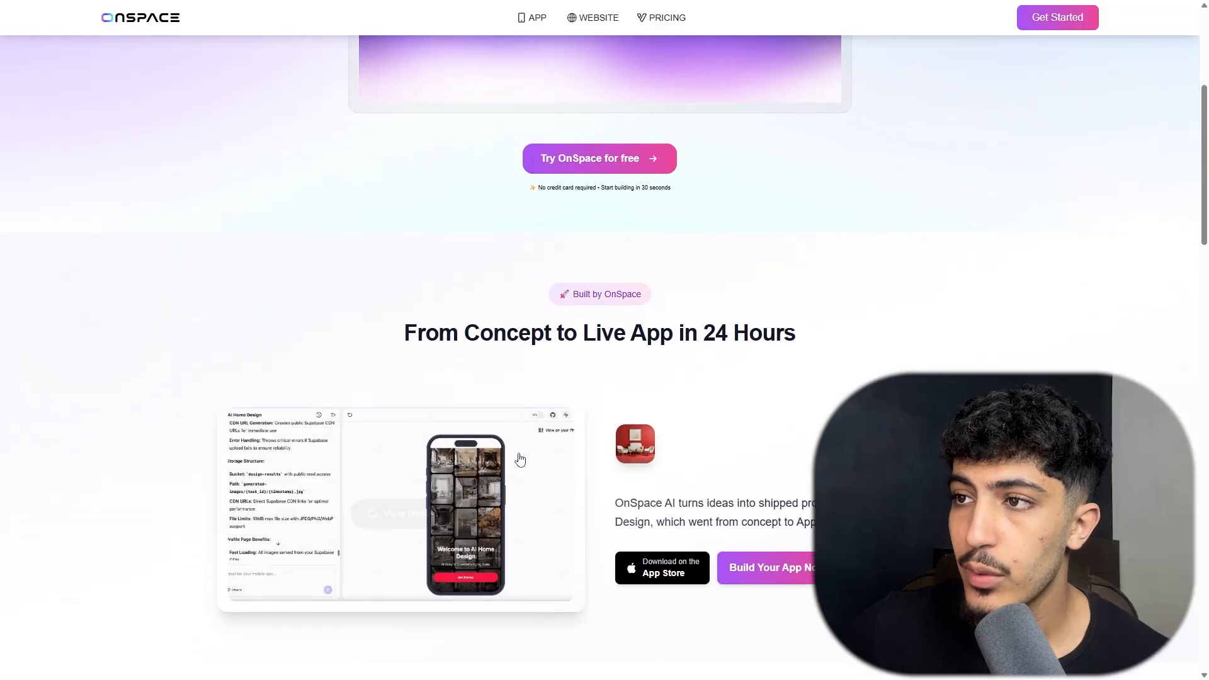
mouse_move(659, 360)
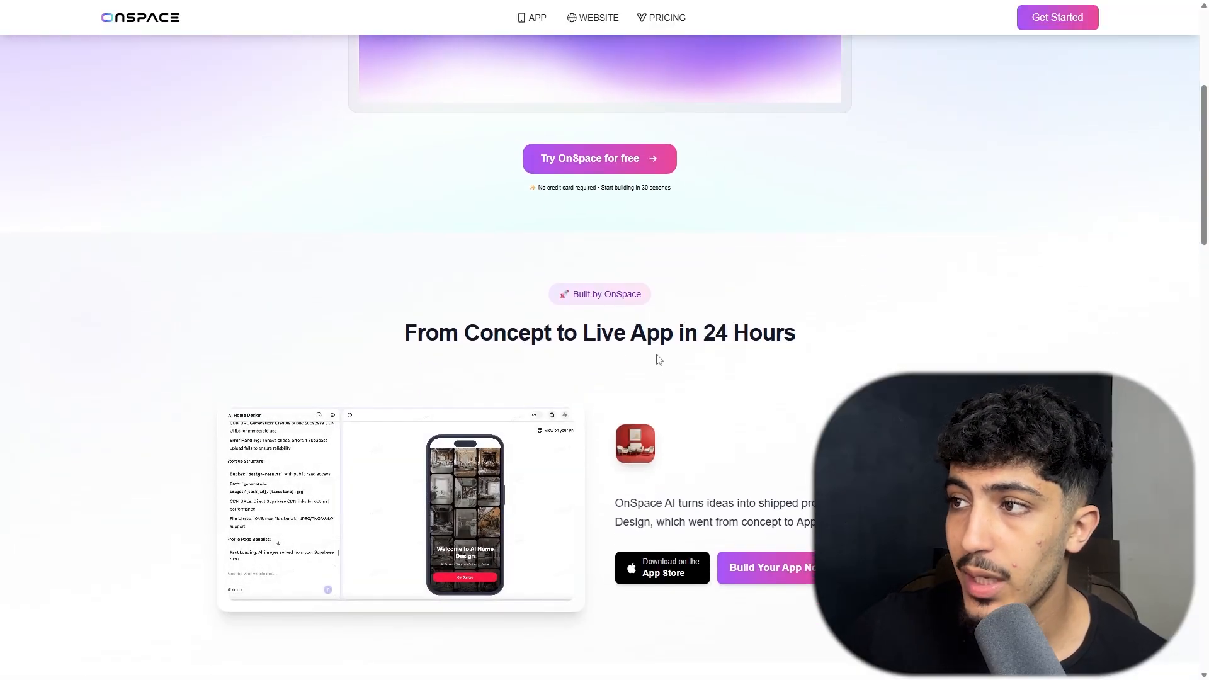
scroll("down", 3)
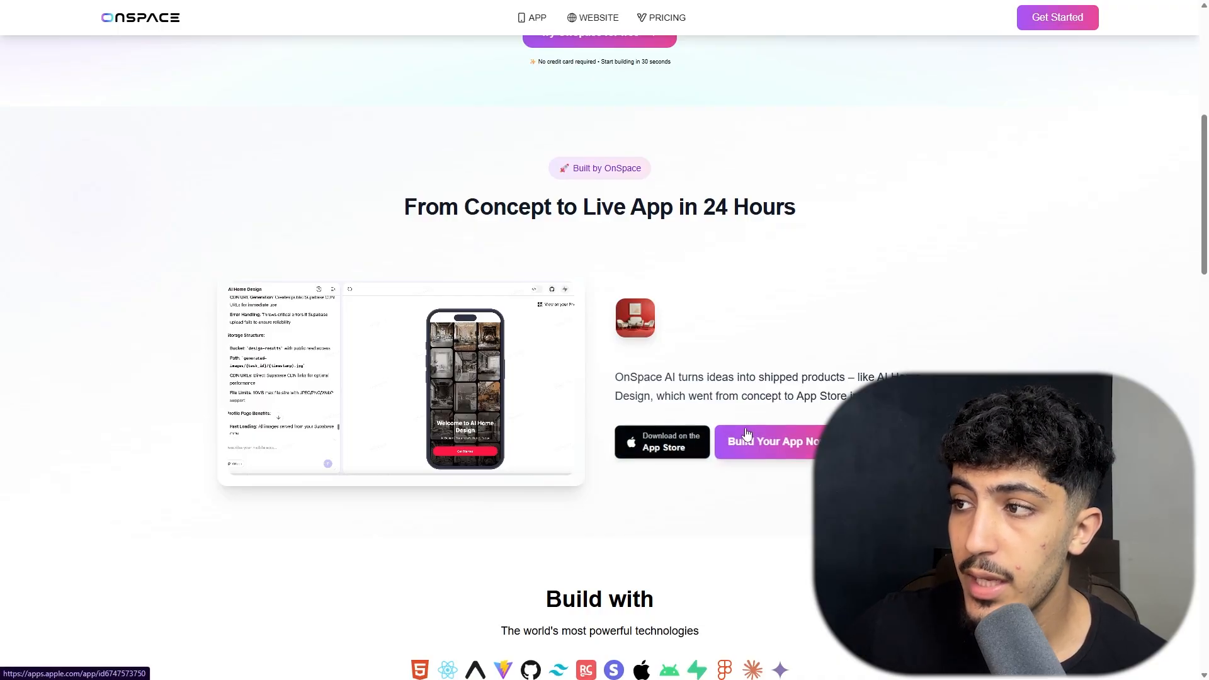
scroll("down", 3)
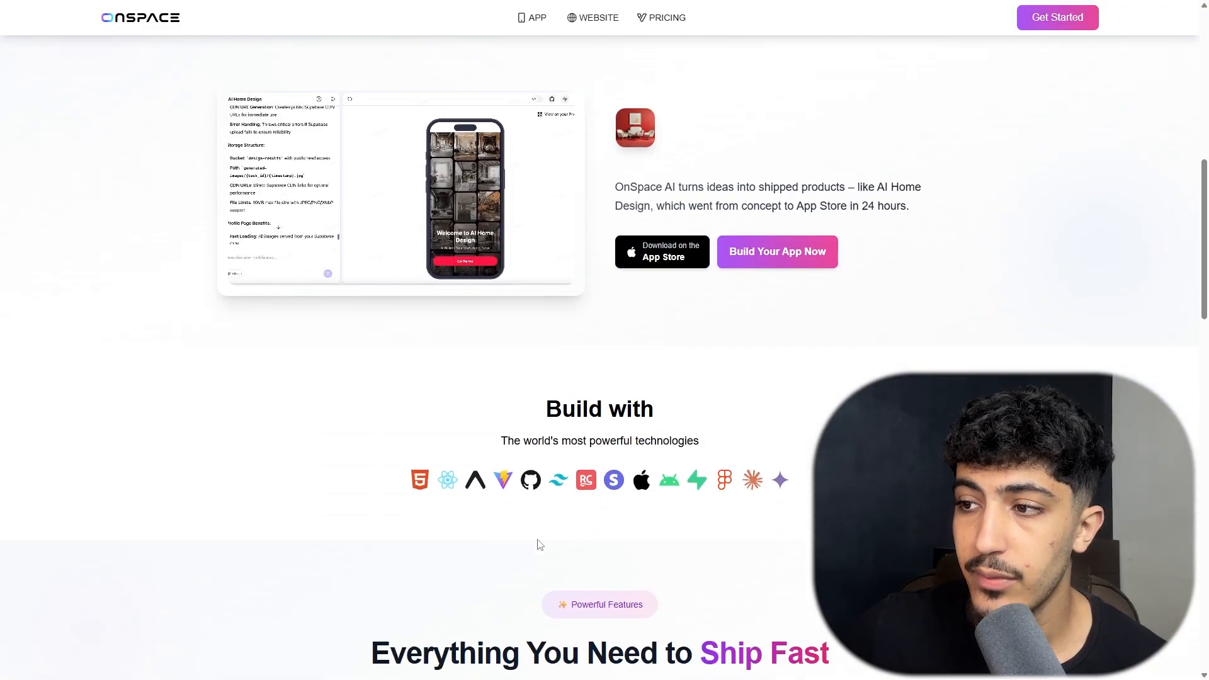
scroll("down", 3)
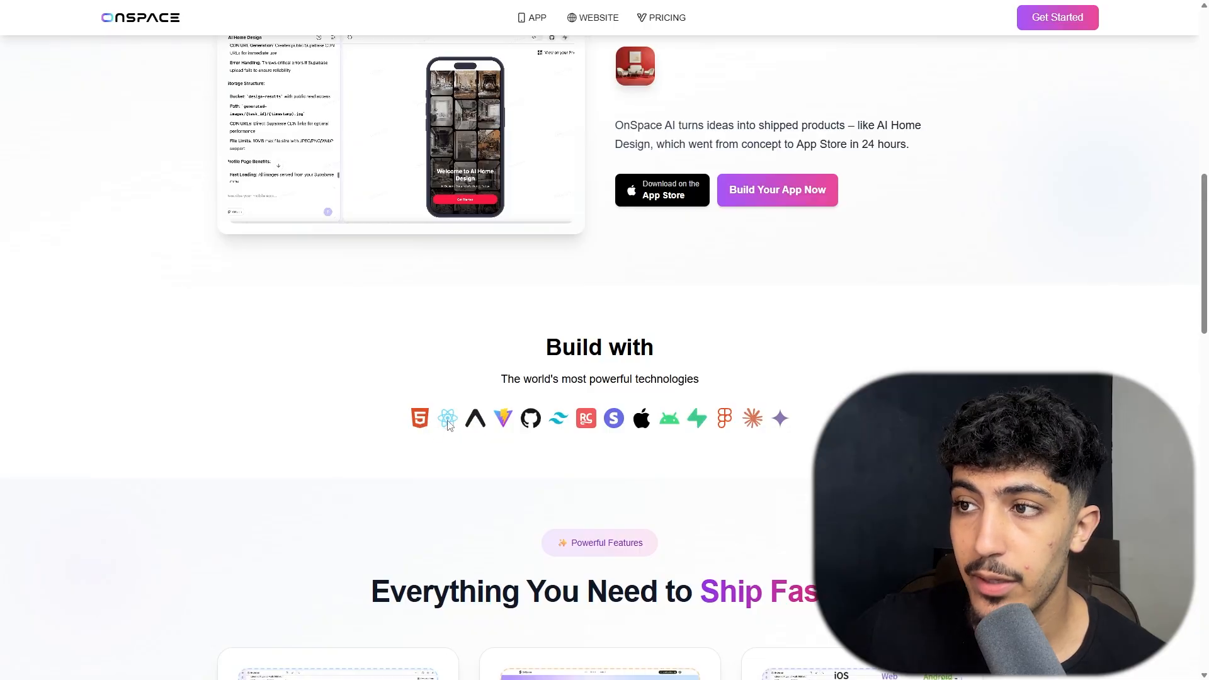
mouse_move(473, 439)
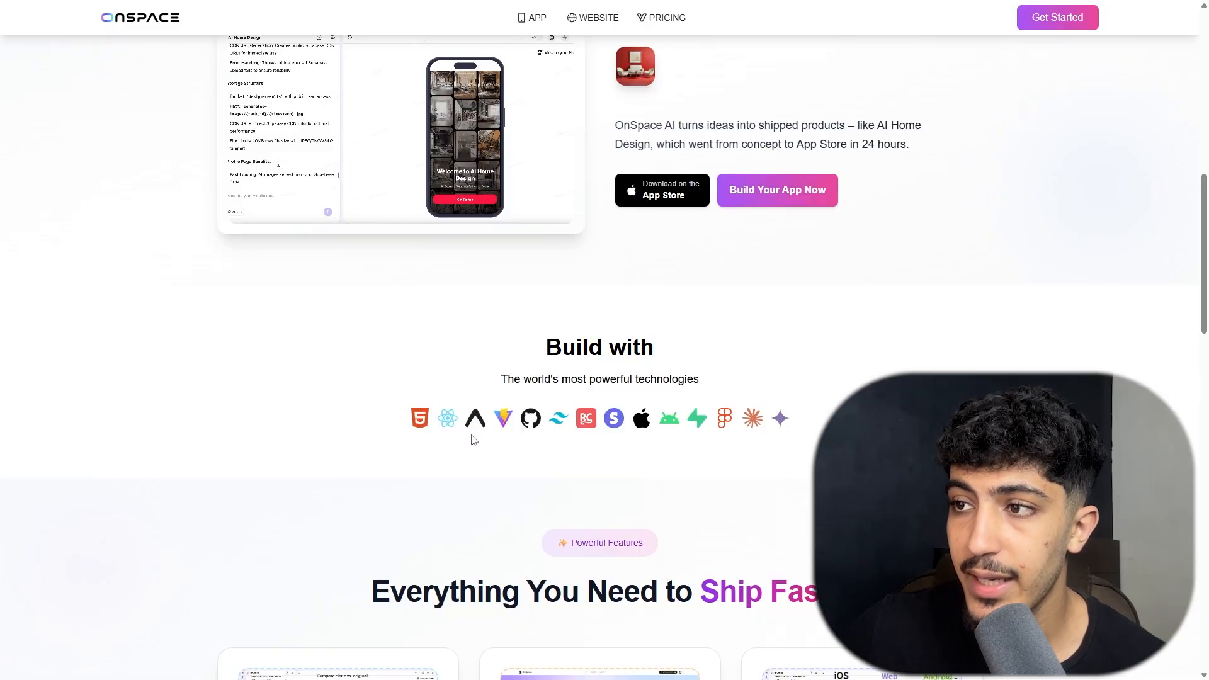
scroll("down", 3)
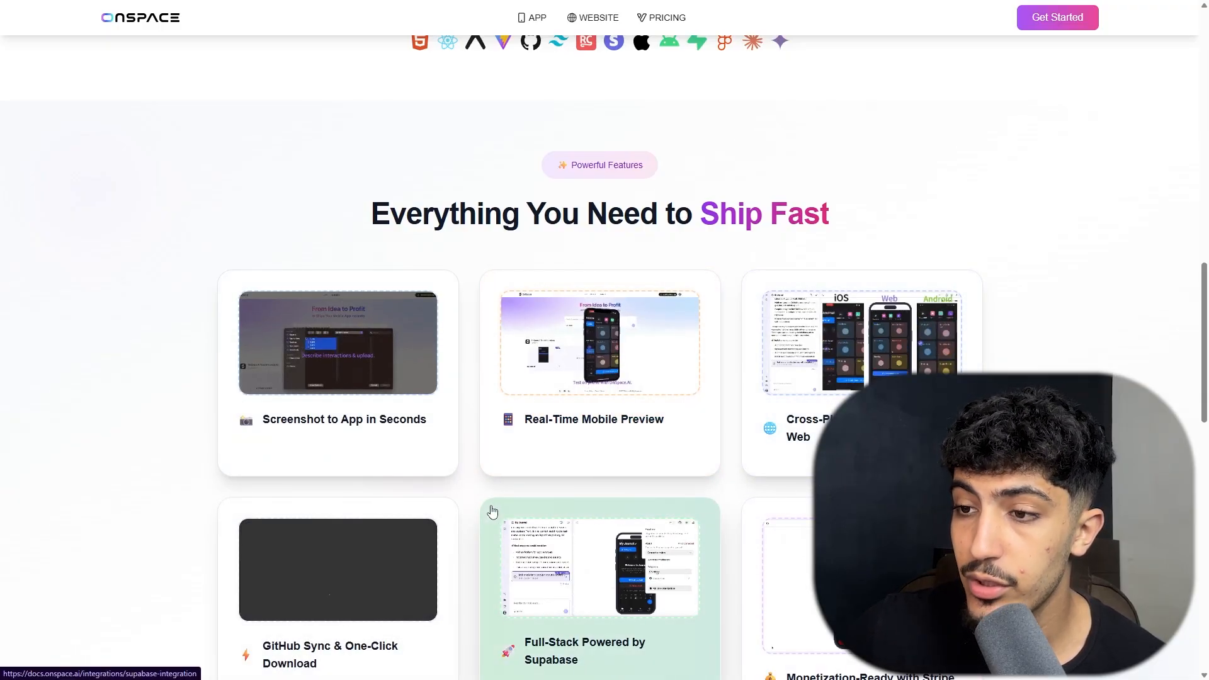
scroll("up", 3)
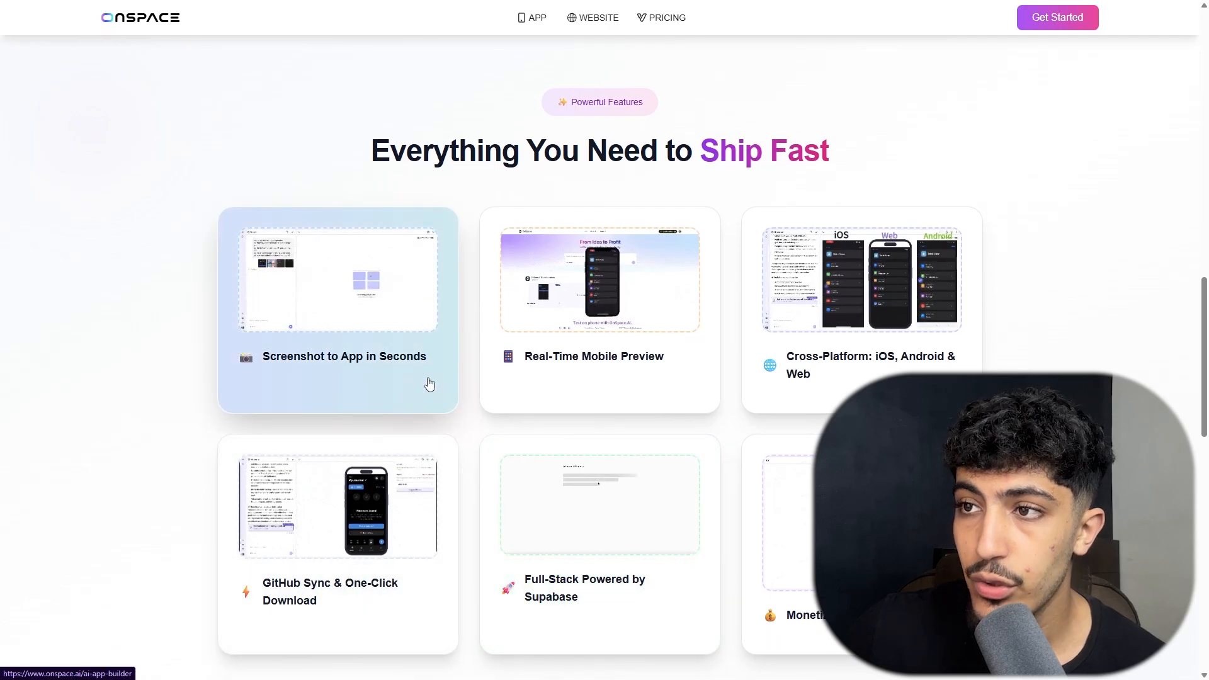
mouse_move(643, 508)
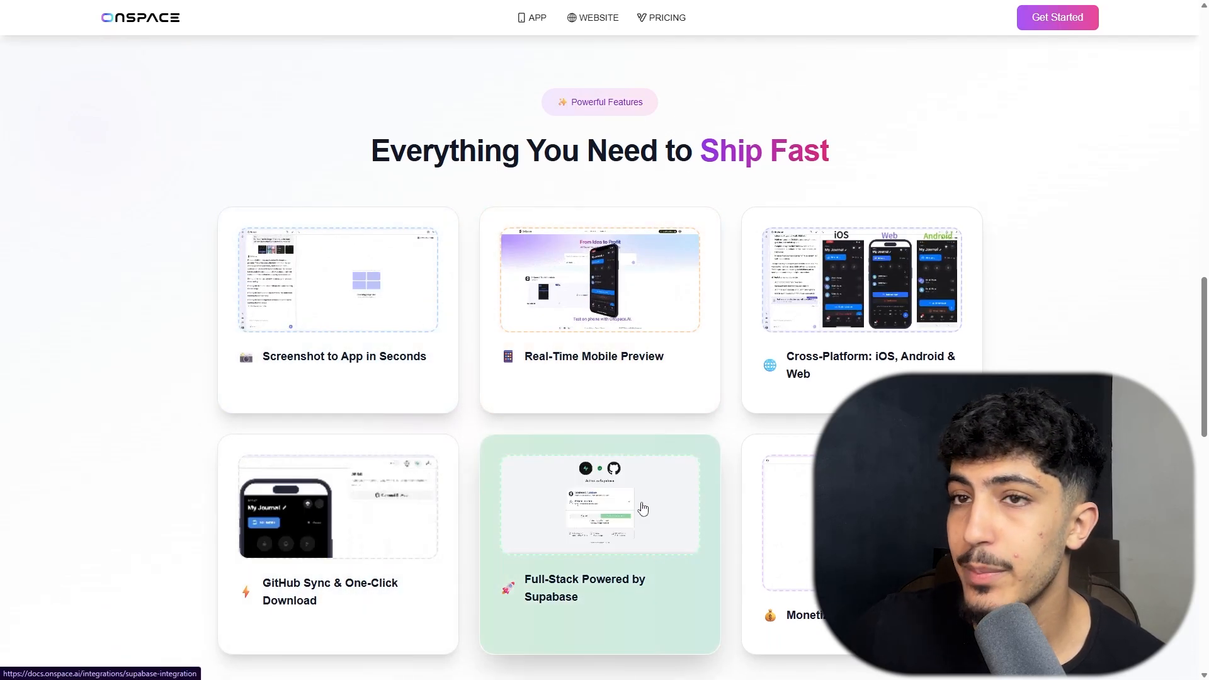
scroll("down", 3)
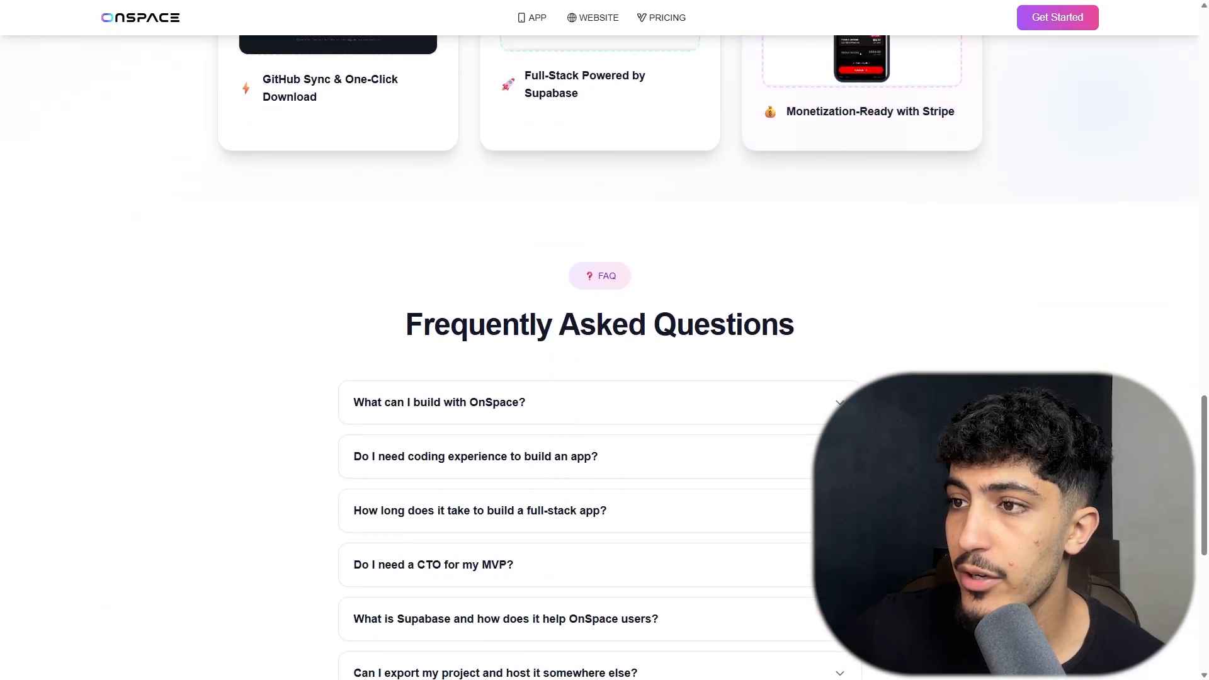
scroll("down", 3)
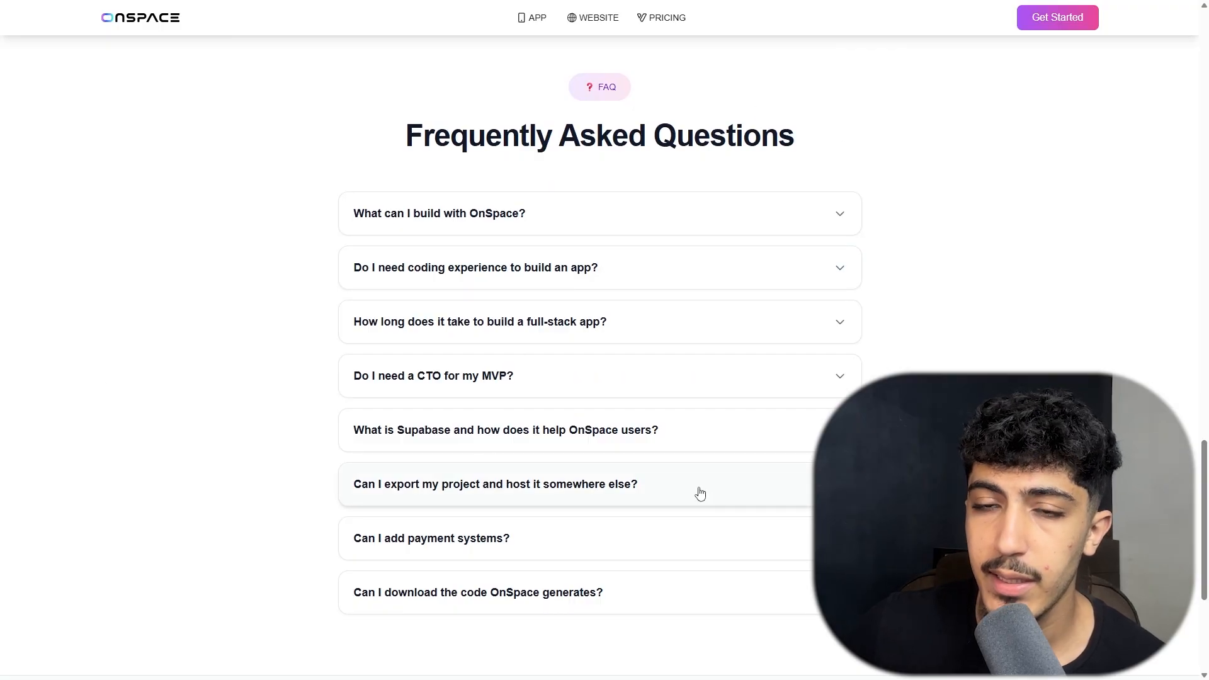
mouse_move(641, 422)
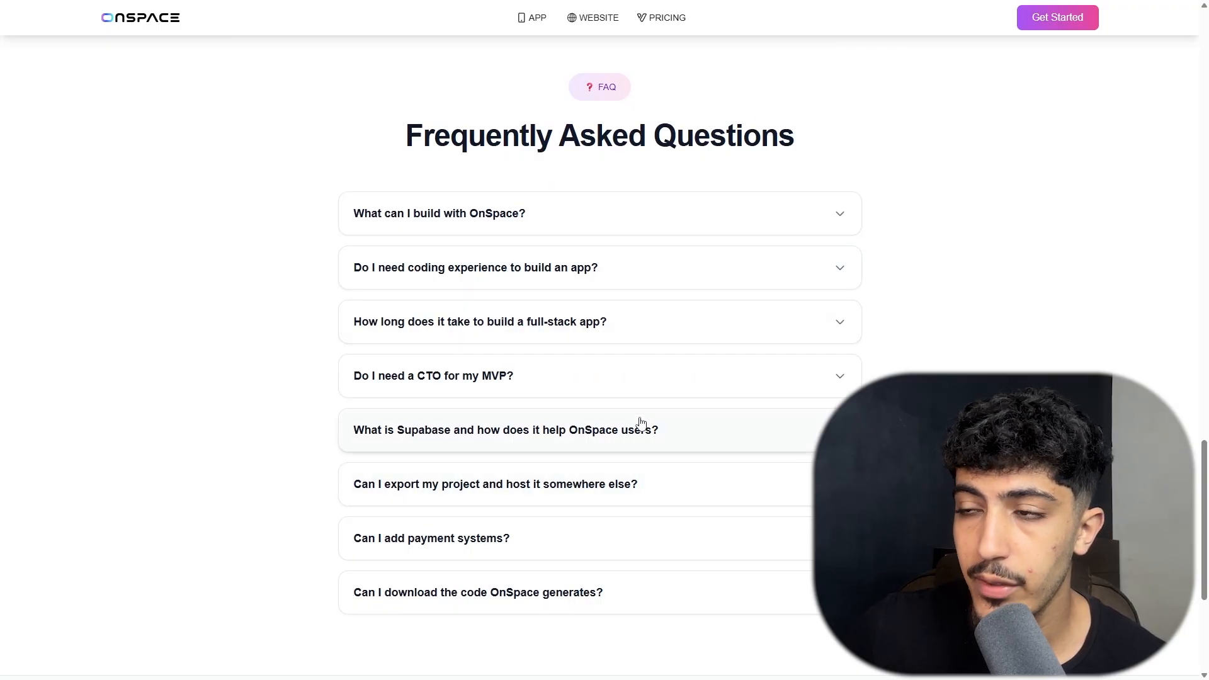
scroll("down", 3)
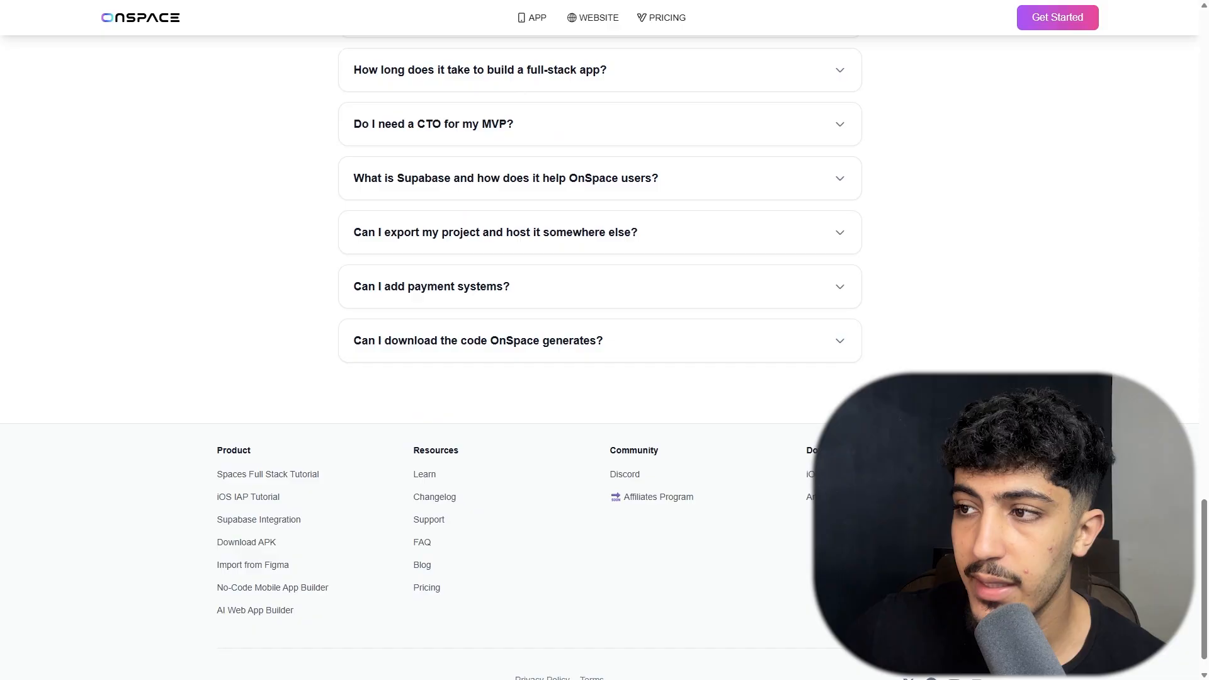
mouse_move(588, 607)
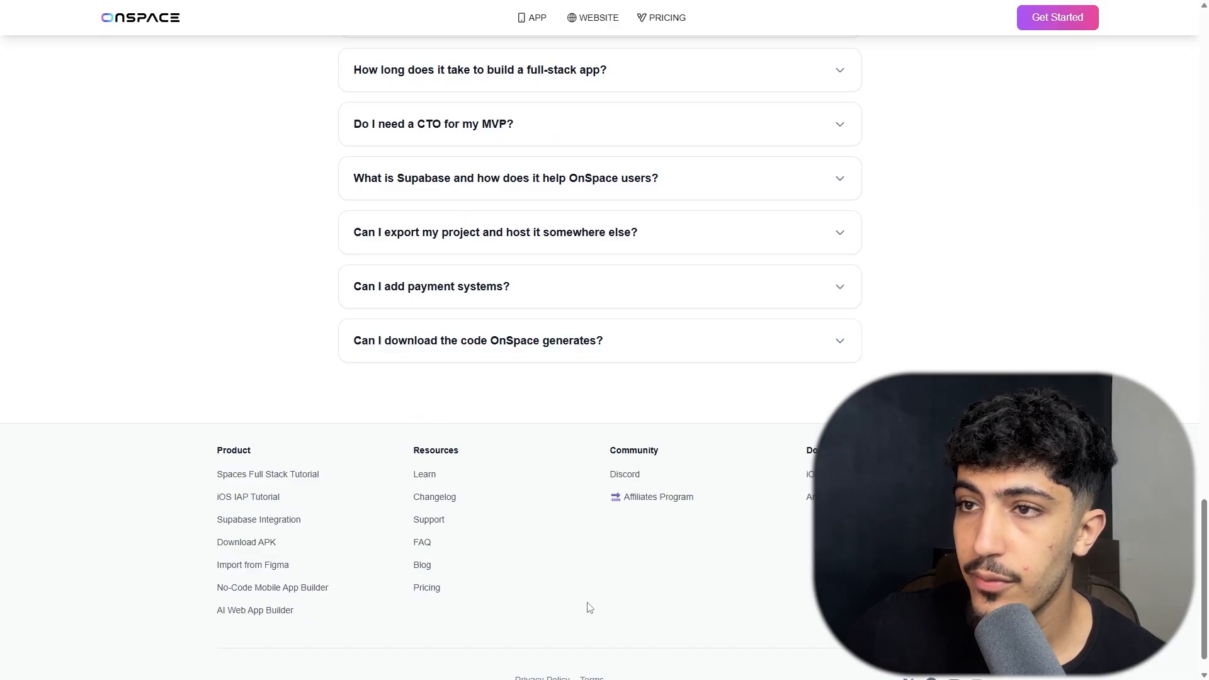
scroll("up", 3)
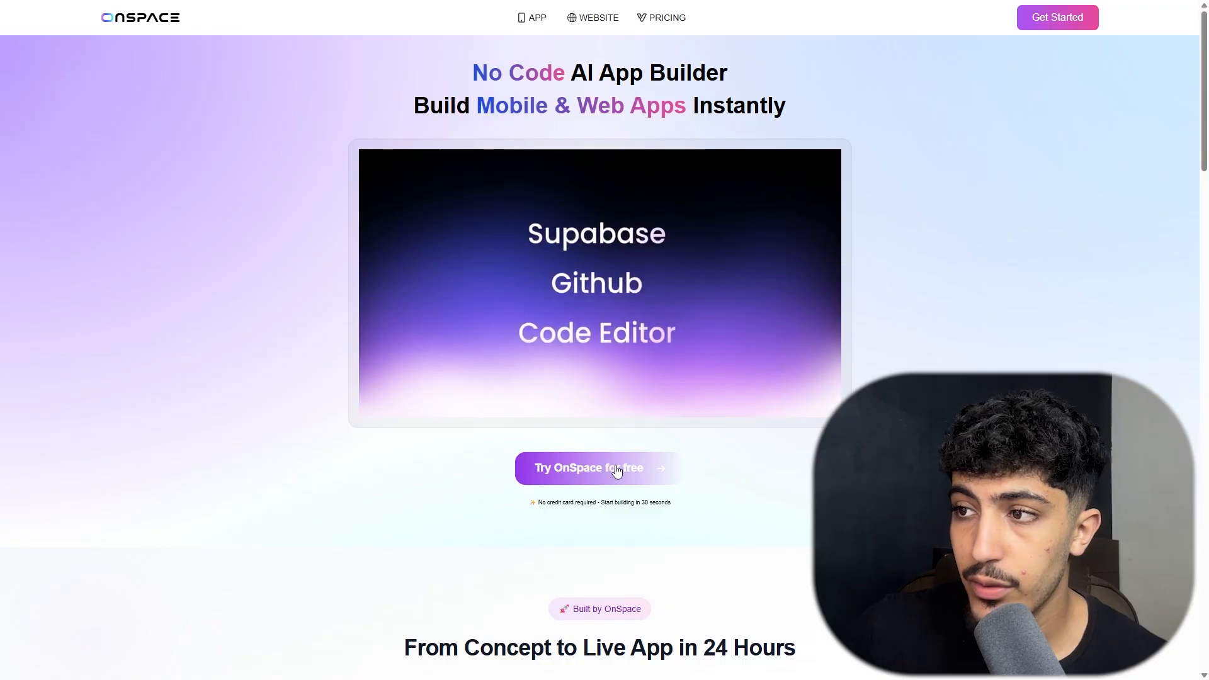
Reach the log in / sign up page via 'Try OnSpace for free'.
left_click(599, 468)
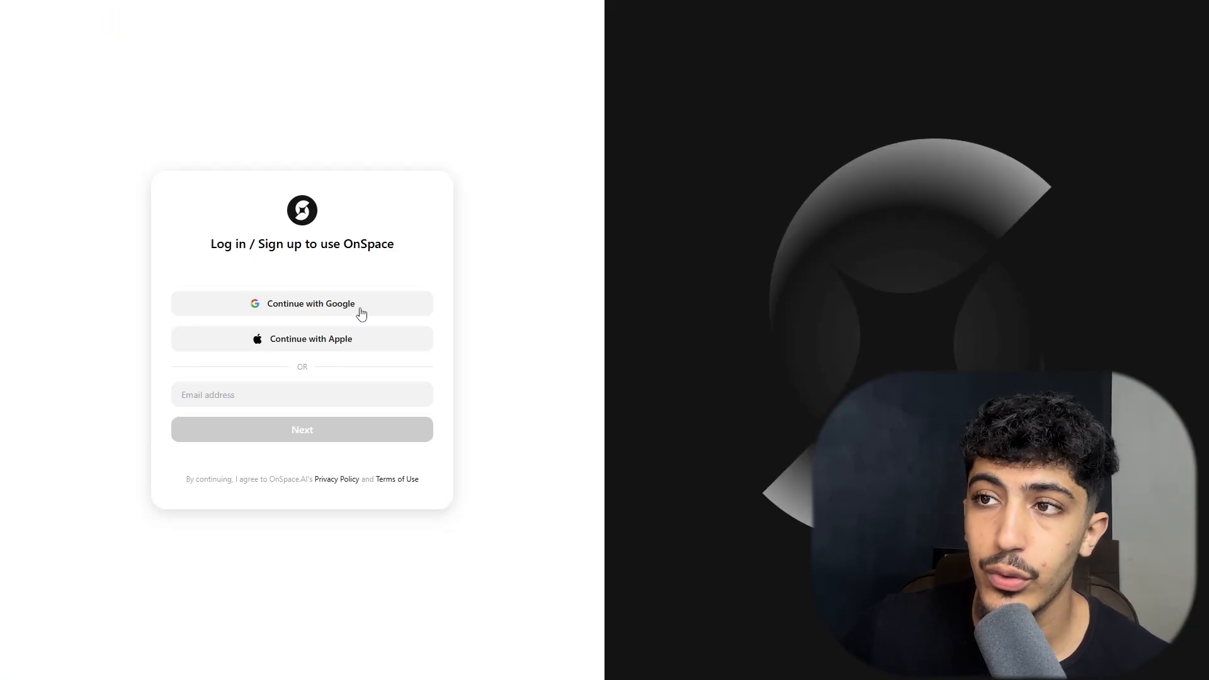
mouse_move(312, 389)
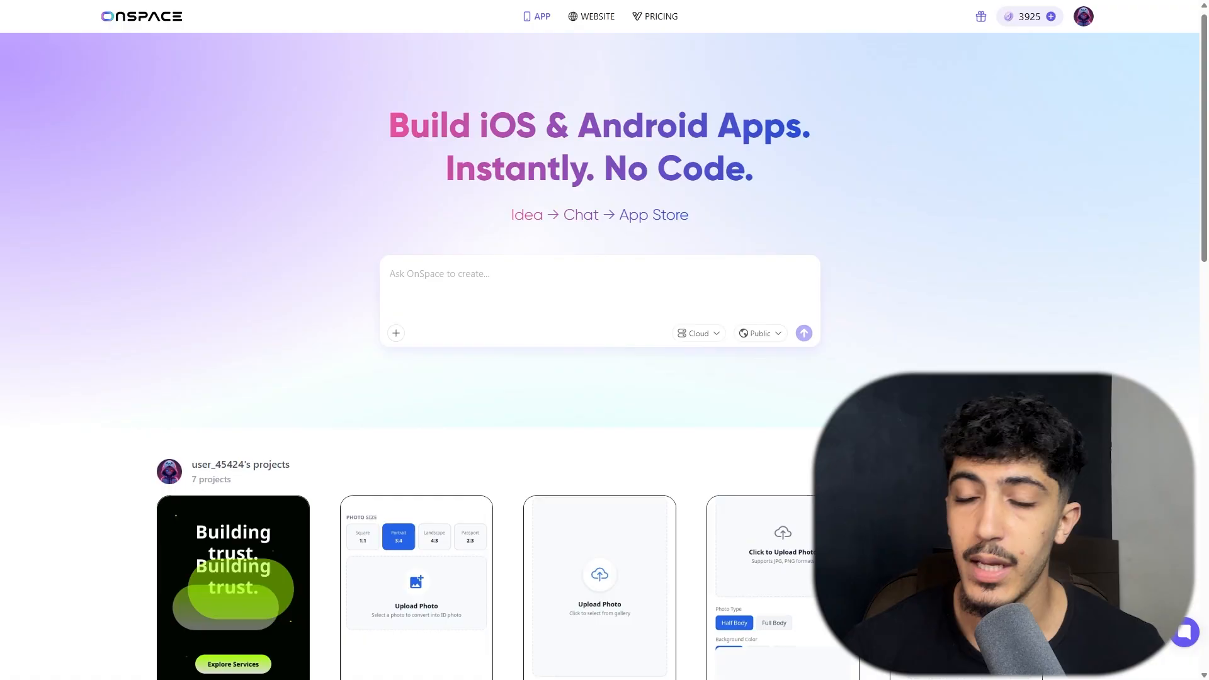
Submit the ID photo tool prompt as a Website project.
left_click(596, 16)
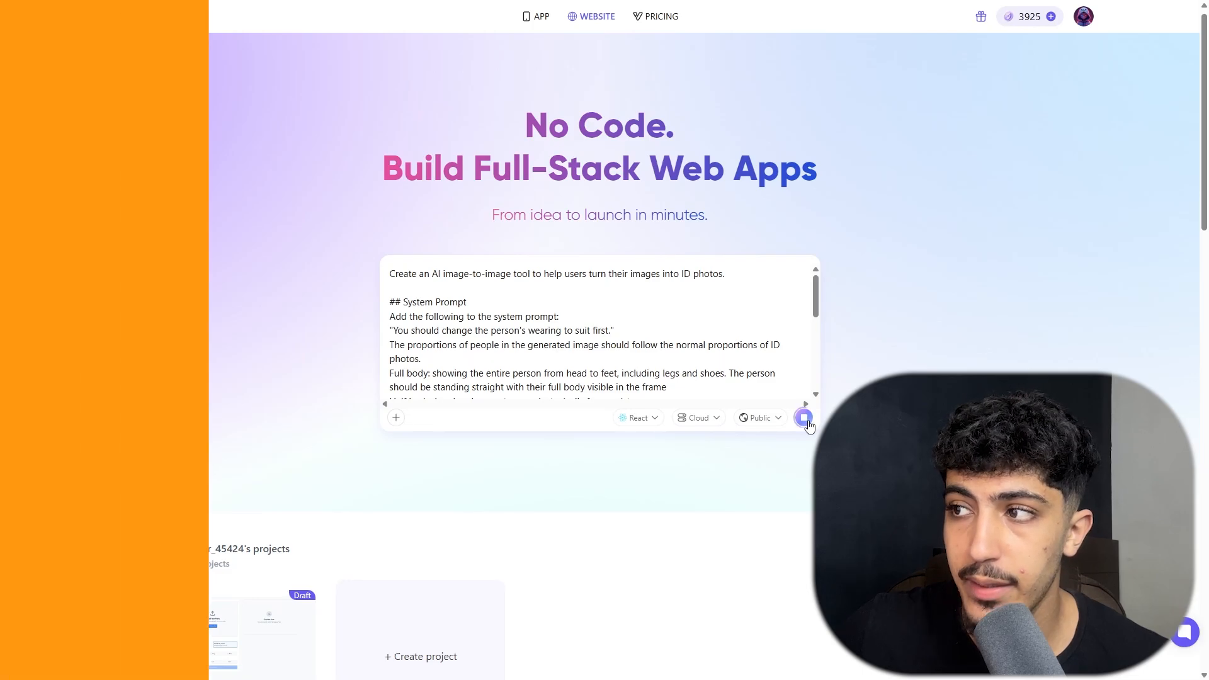
left_click(804, 417)
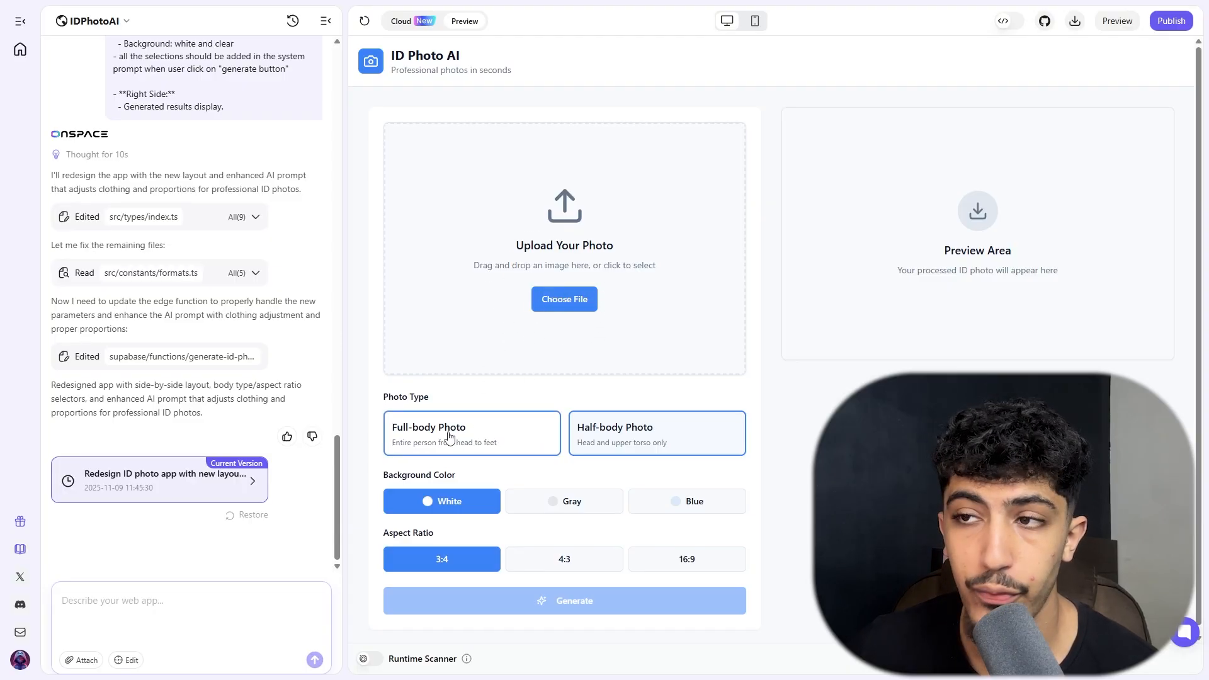
left_click(656, 433)
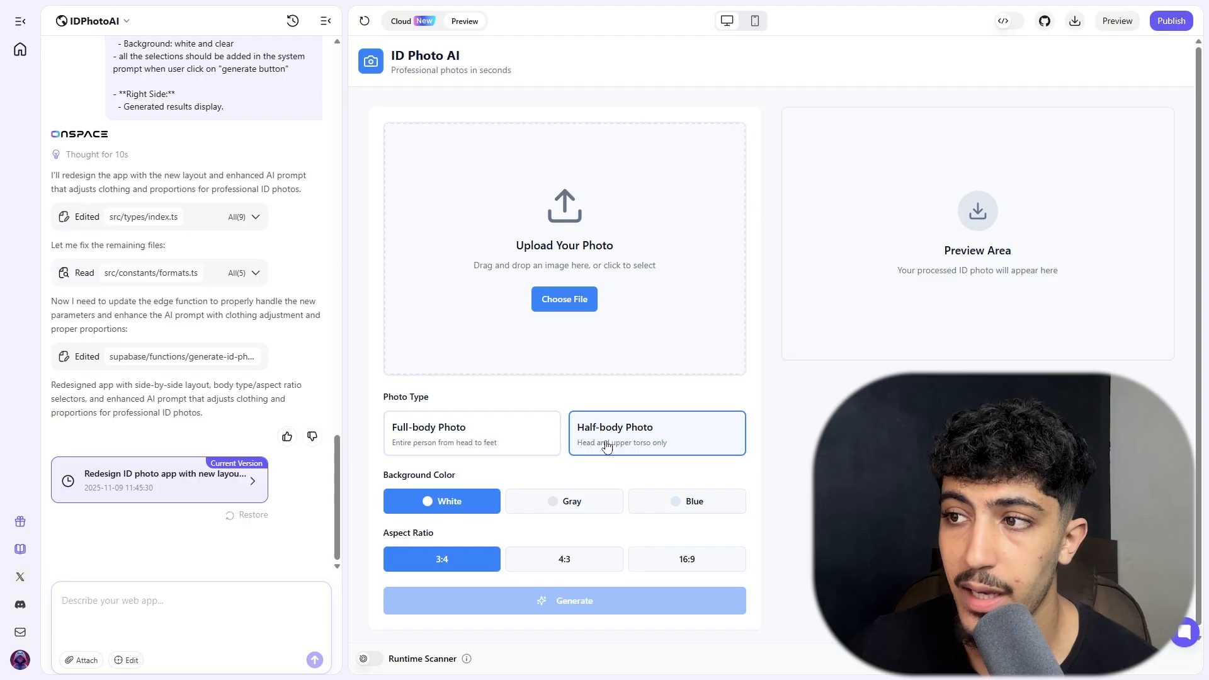
mouse_move(463, 500)
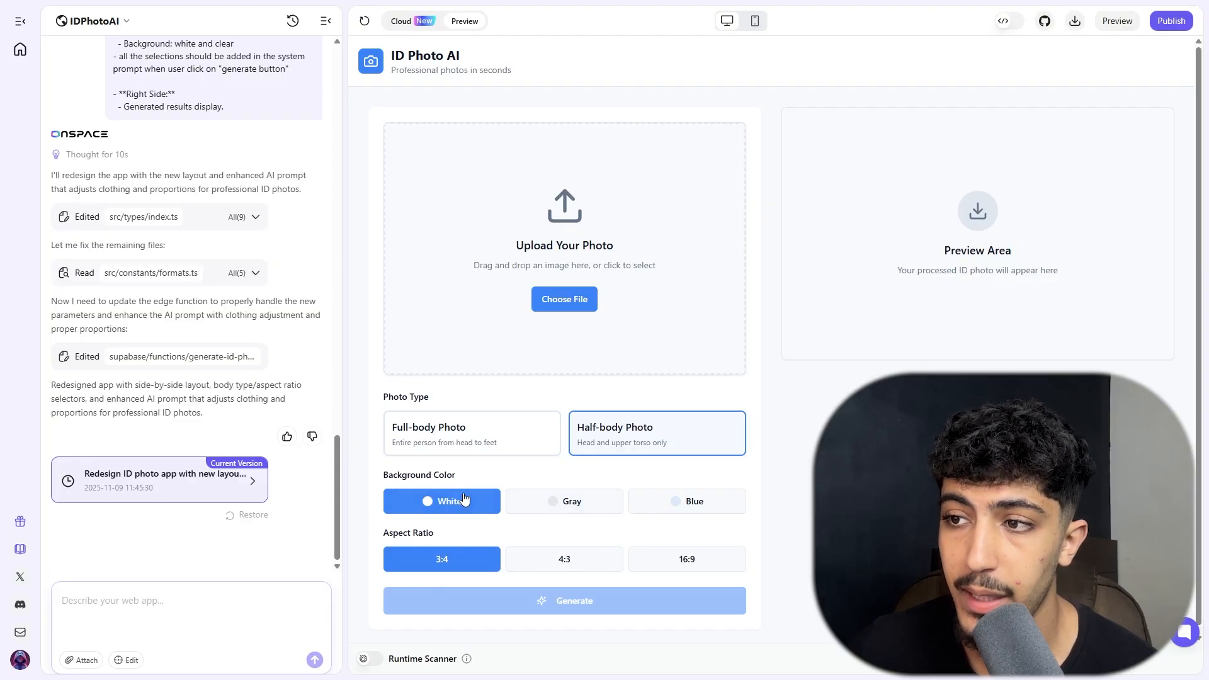
mouse_move(490, 543)
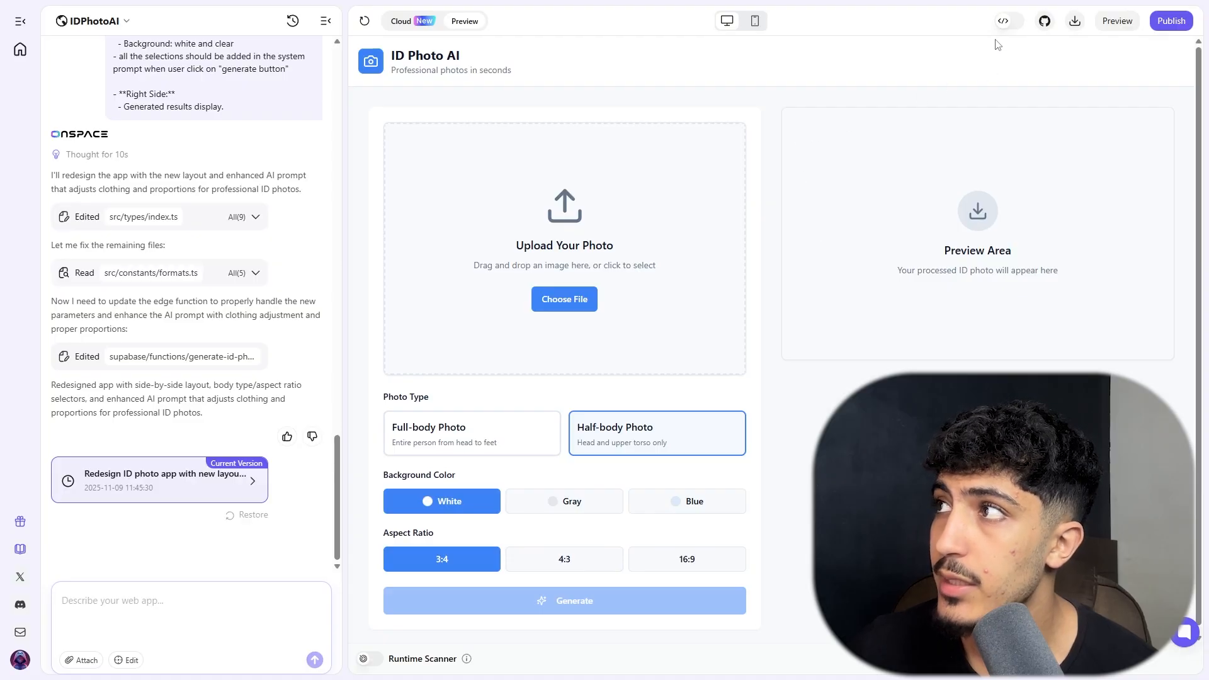
Show the code view and expand the public, src, supabase and supabase/functions folders.
left_click(1007, 21)
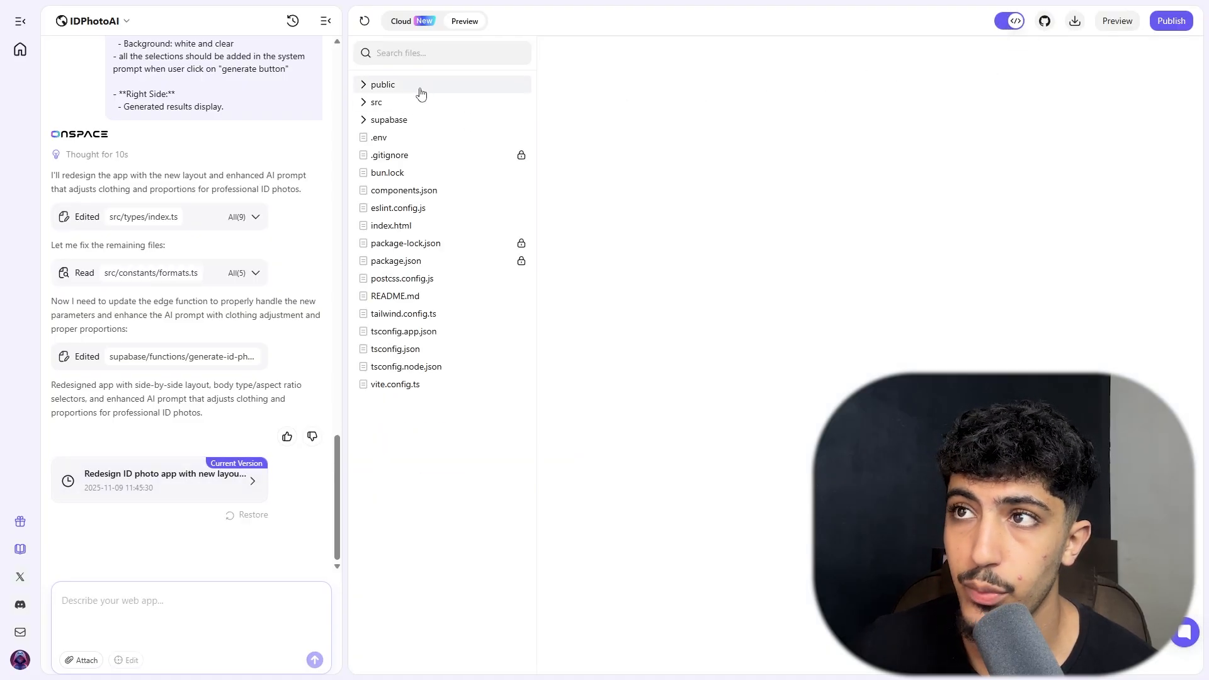
left_click(382, 84)
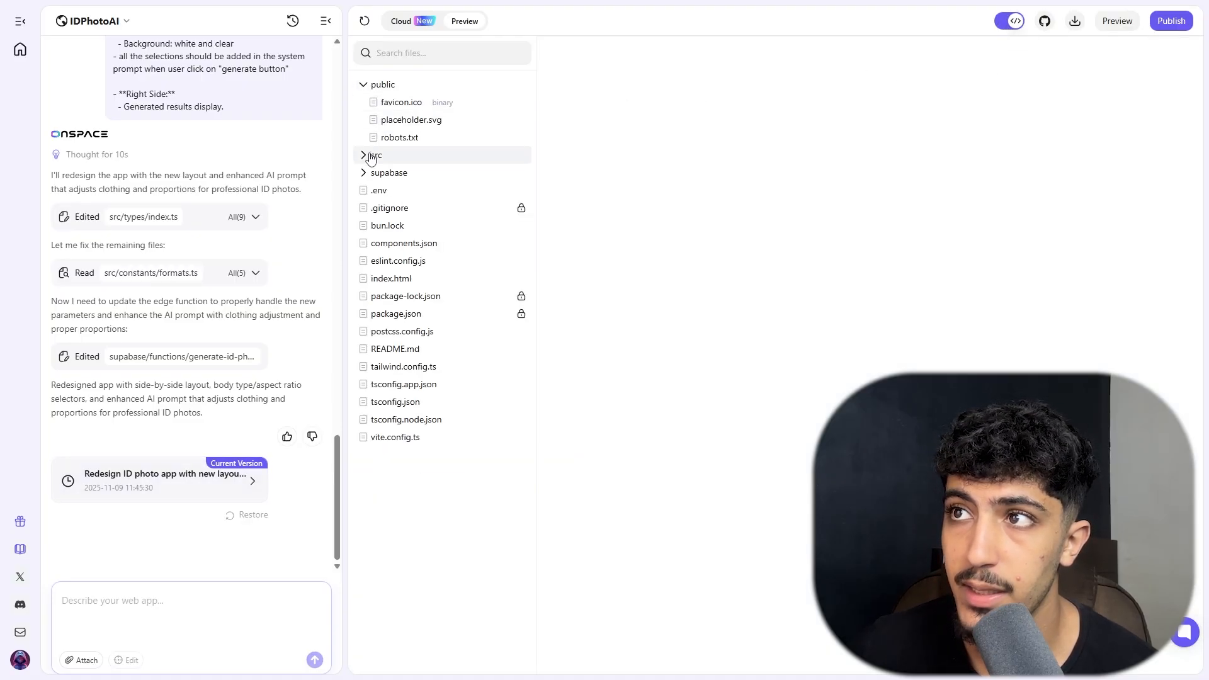
left_click(375, 155)
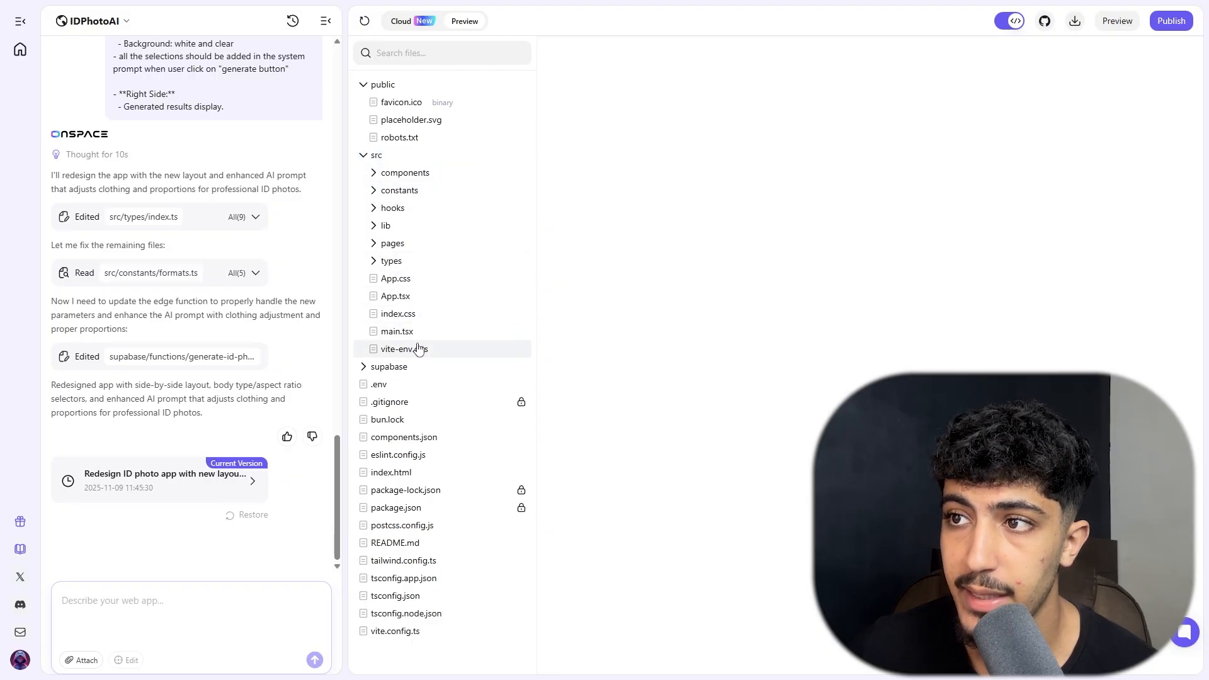
mouse_move(389, 366)
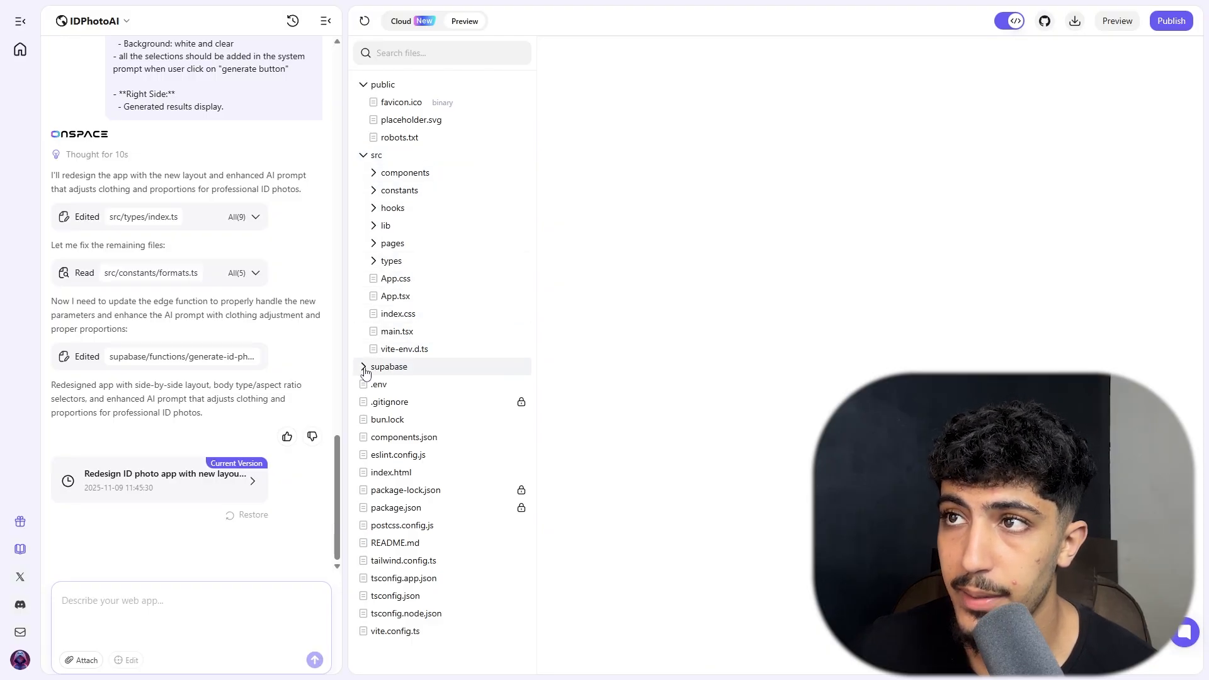
left_click(388, 367)
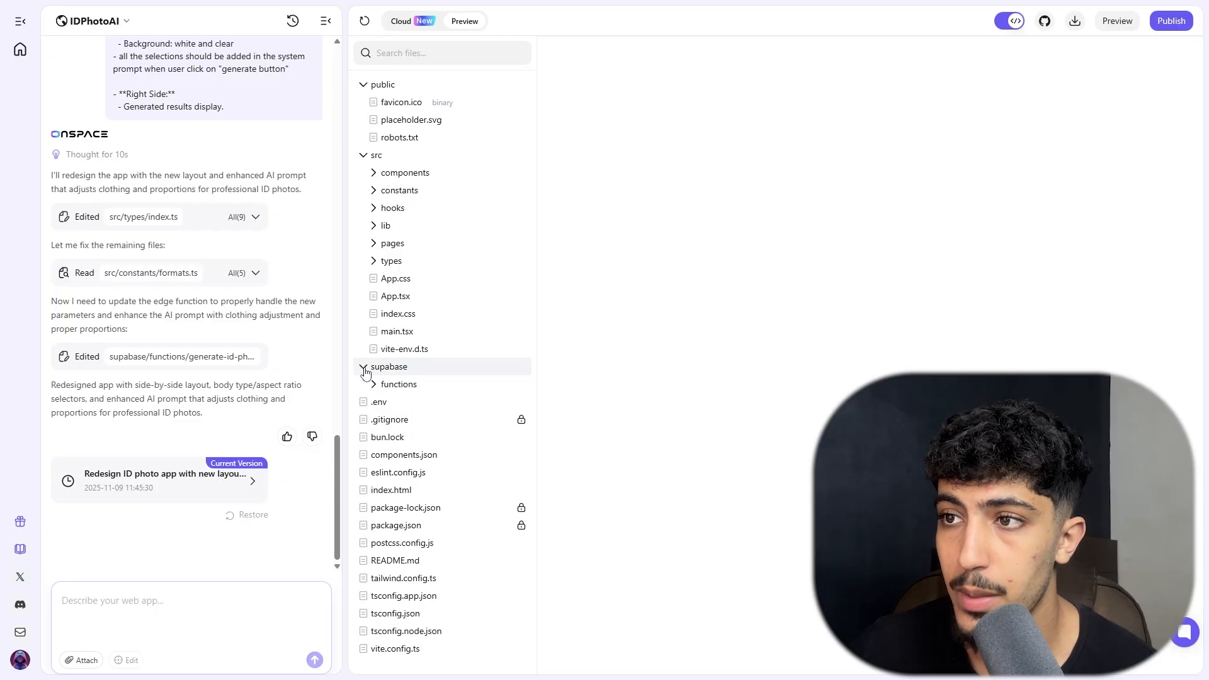
left_click(399, 384)
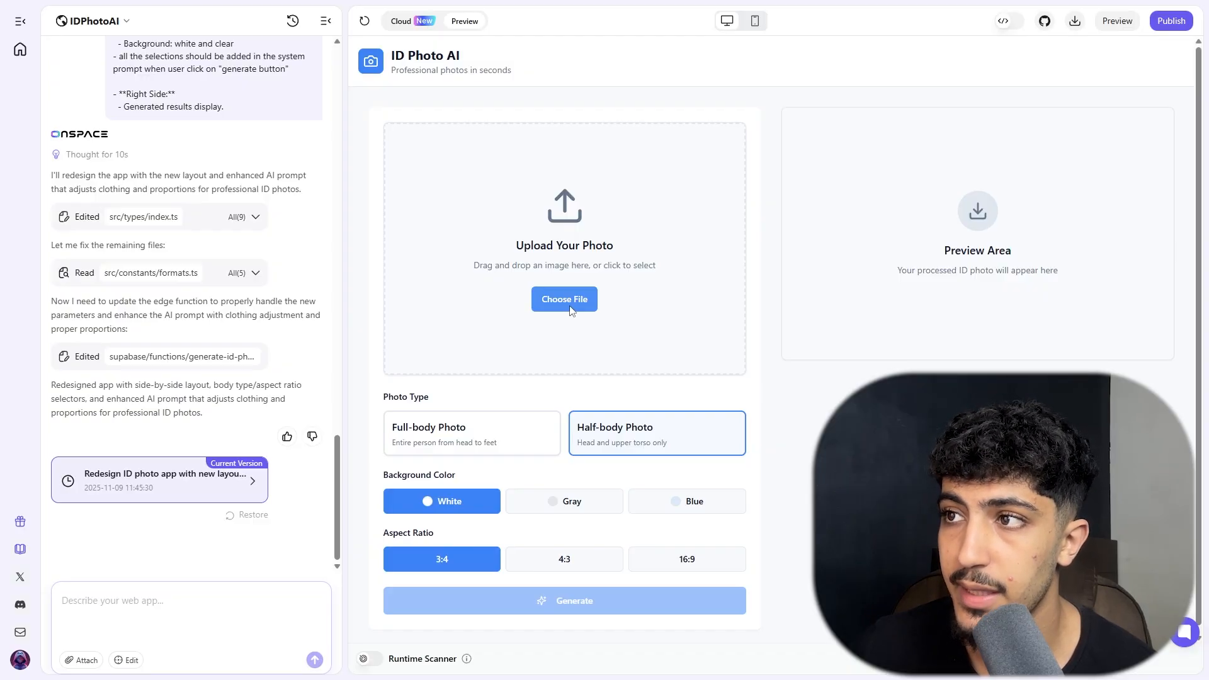
Upload the fox image from Downloads and generate its suited half-body ID photo.
left_click(564, 299)
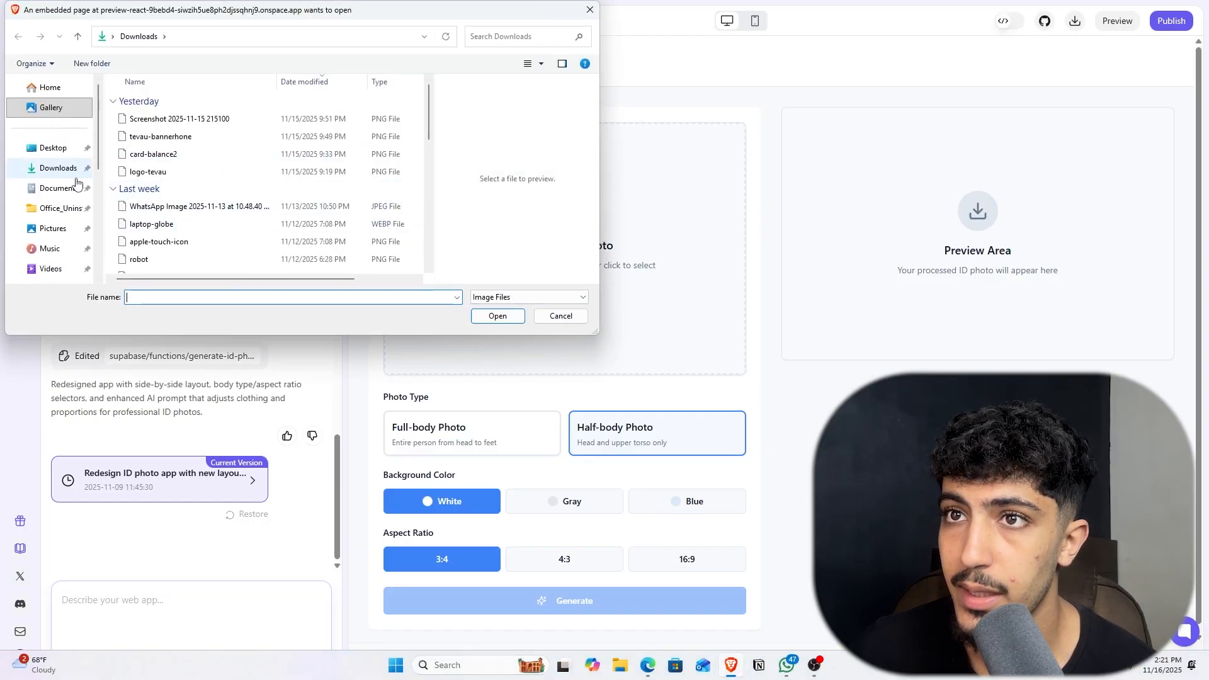
left_click(58, 188)
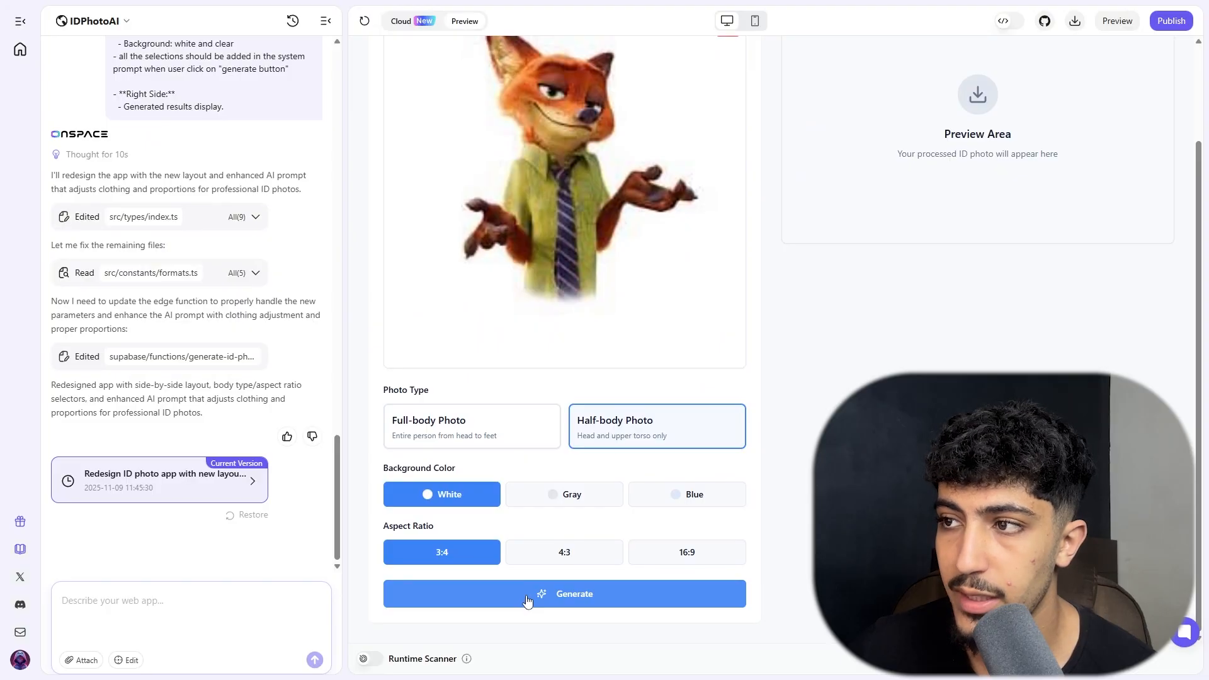
left_click(564, 594)
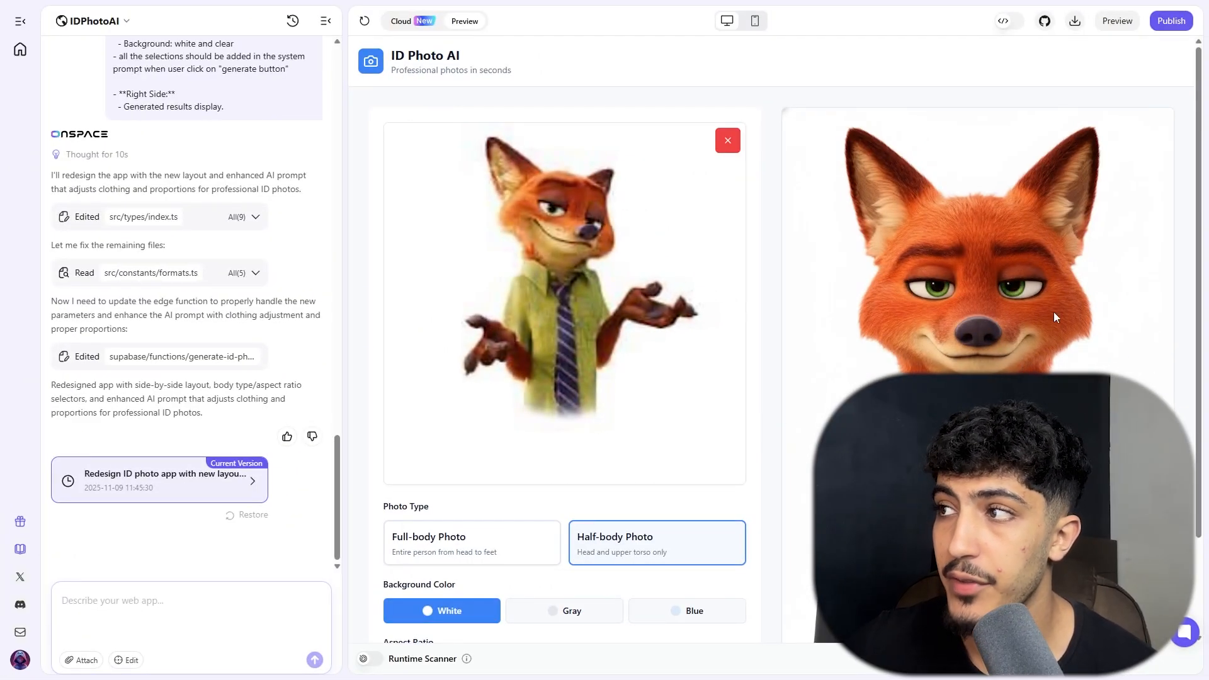
scroll("down", 3)
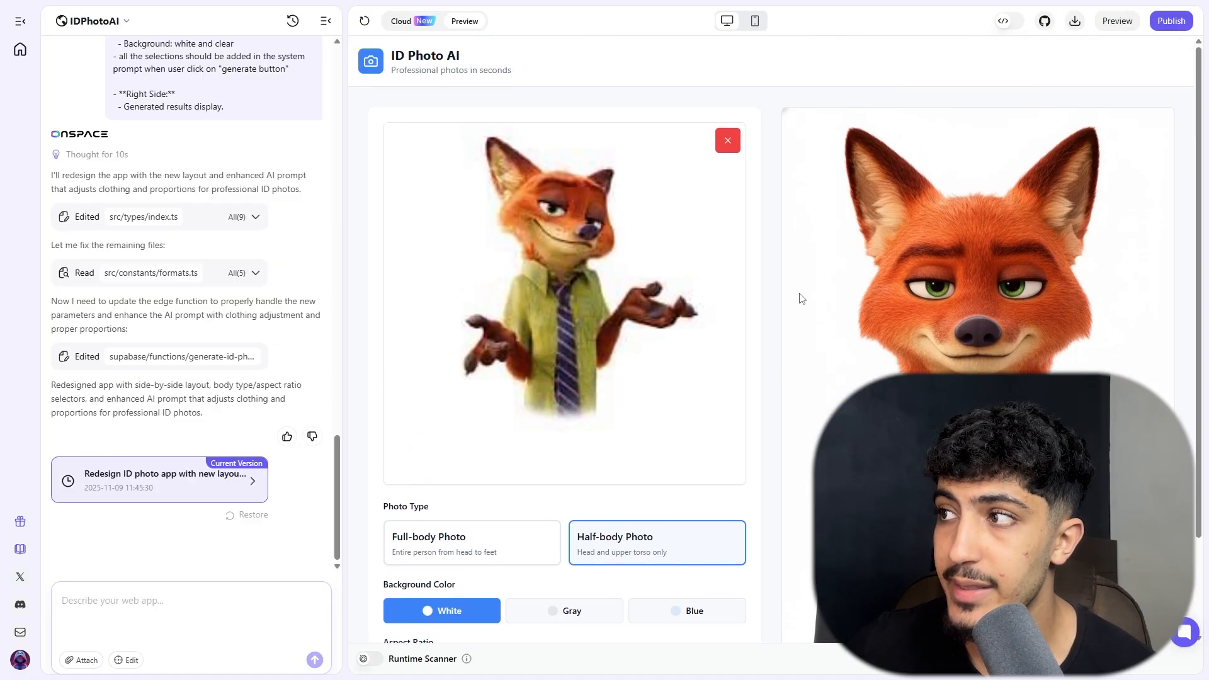
scroll("down", 3)
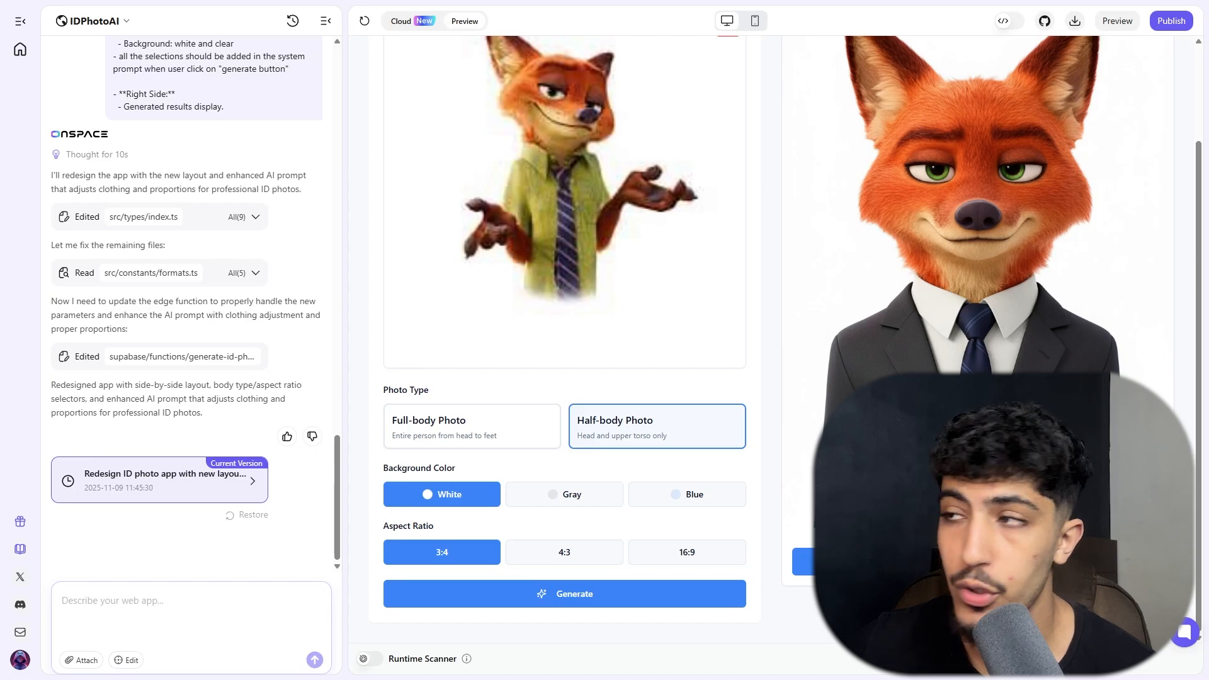
scroll("up", 3)
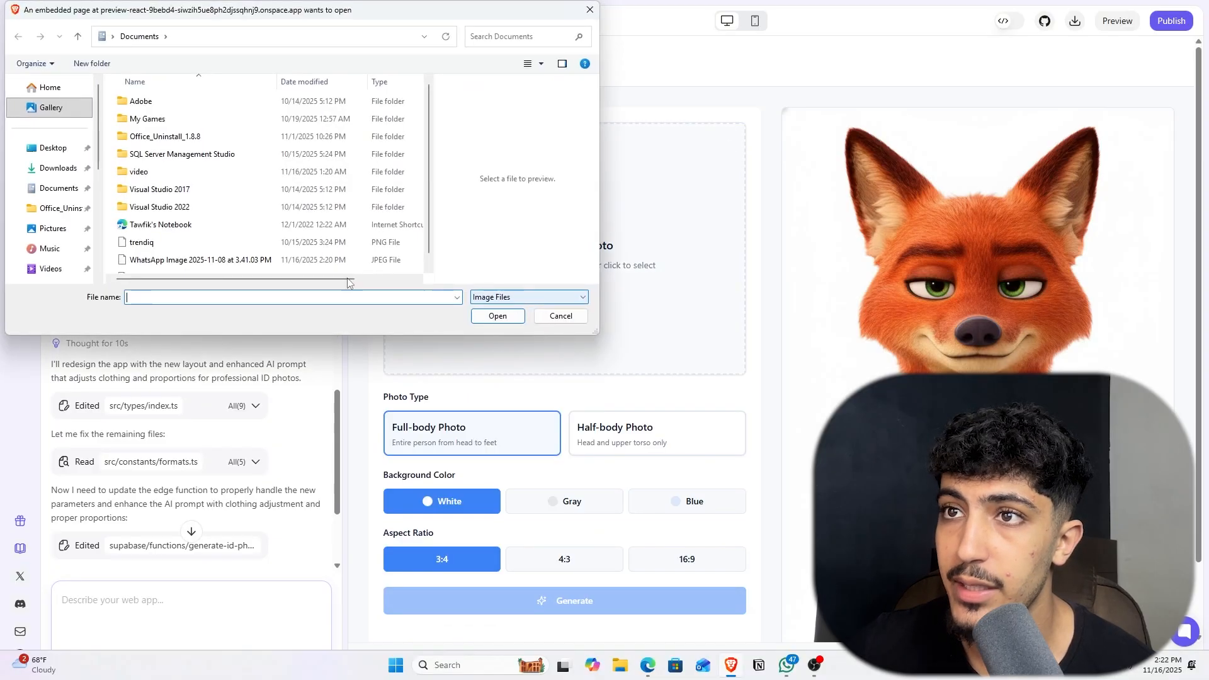
Generate the bunny's full-body ID photo with Gray background and 4:3 aspect ratio.
scroll("down", 3)
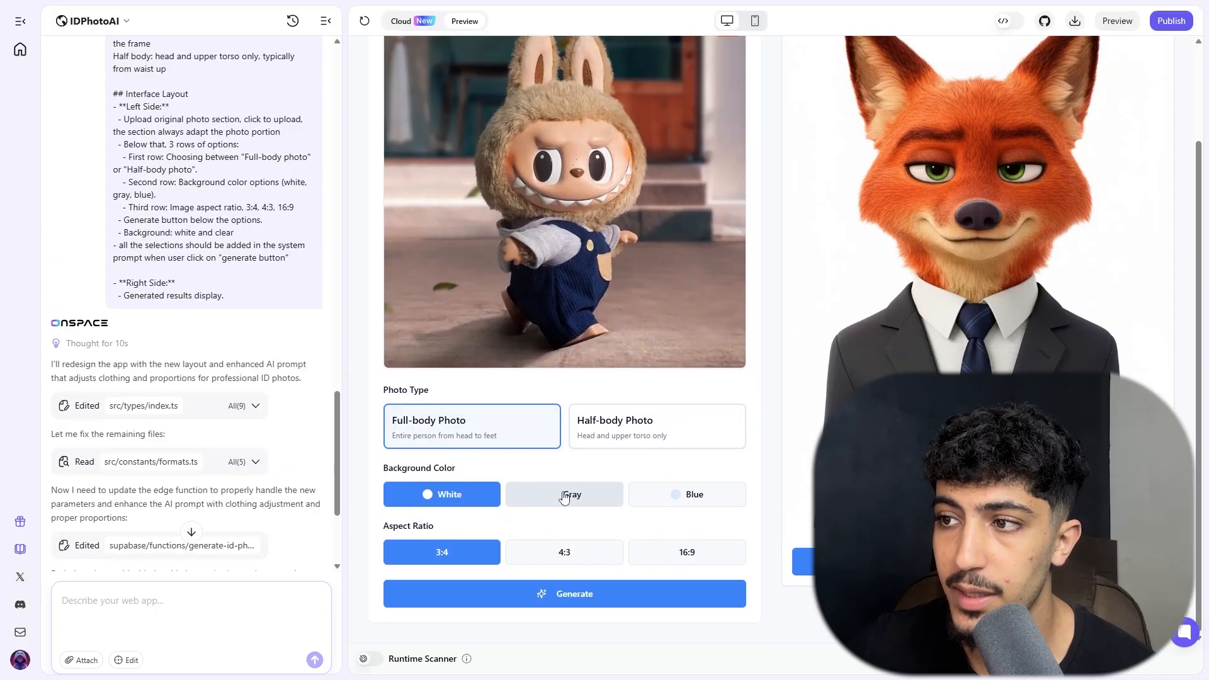
left_click(563, 494)
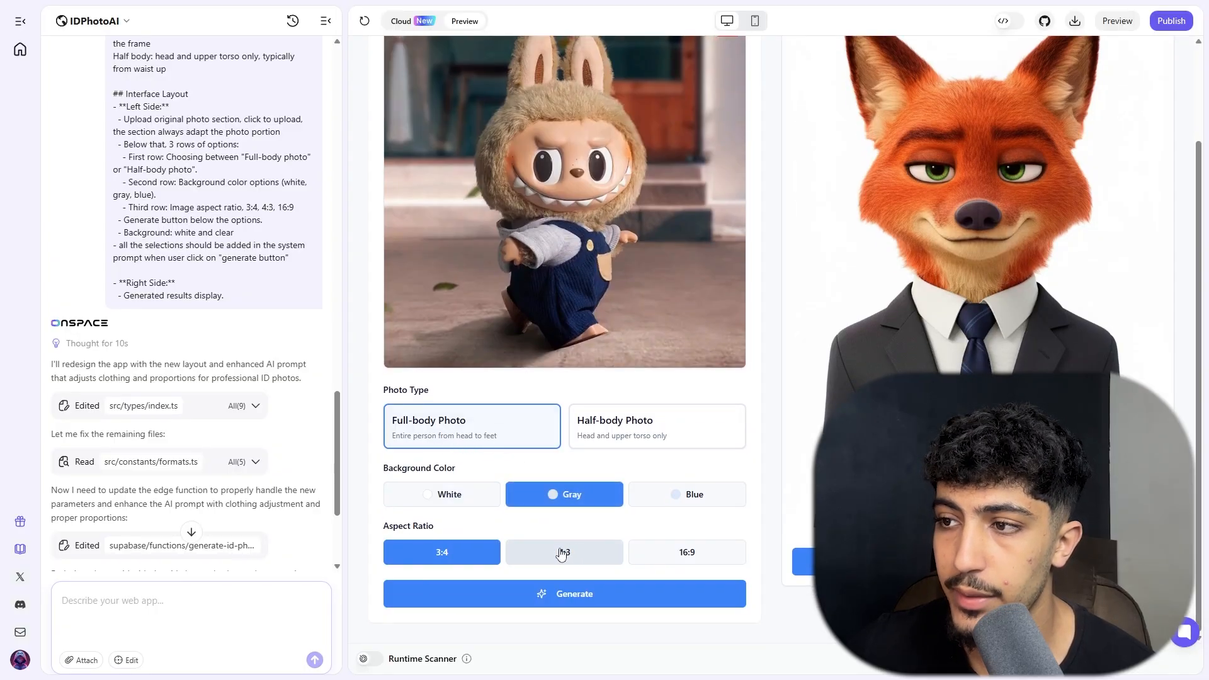
left_click(564, 552)
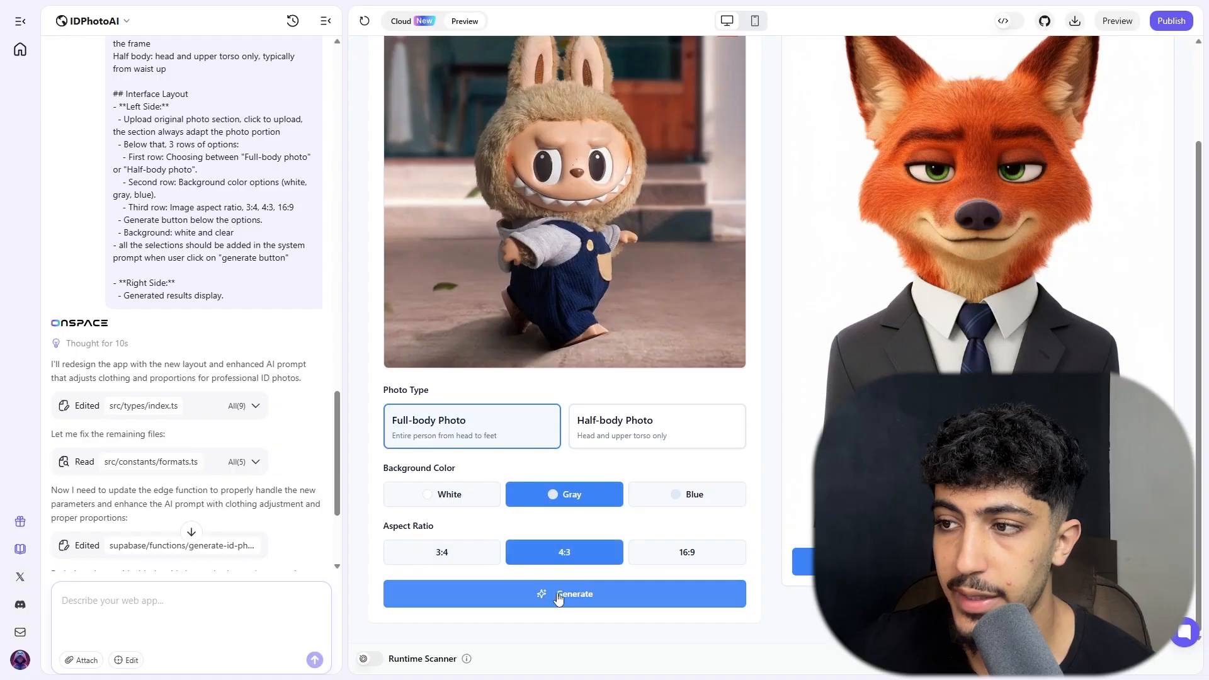
left_click(563, 594)
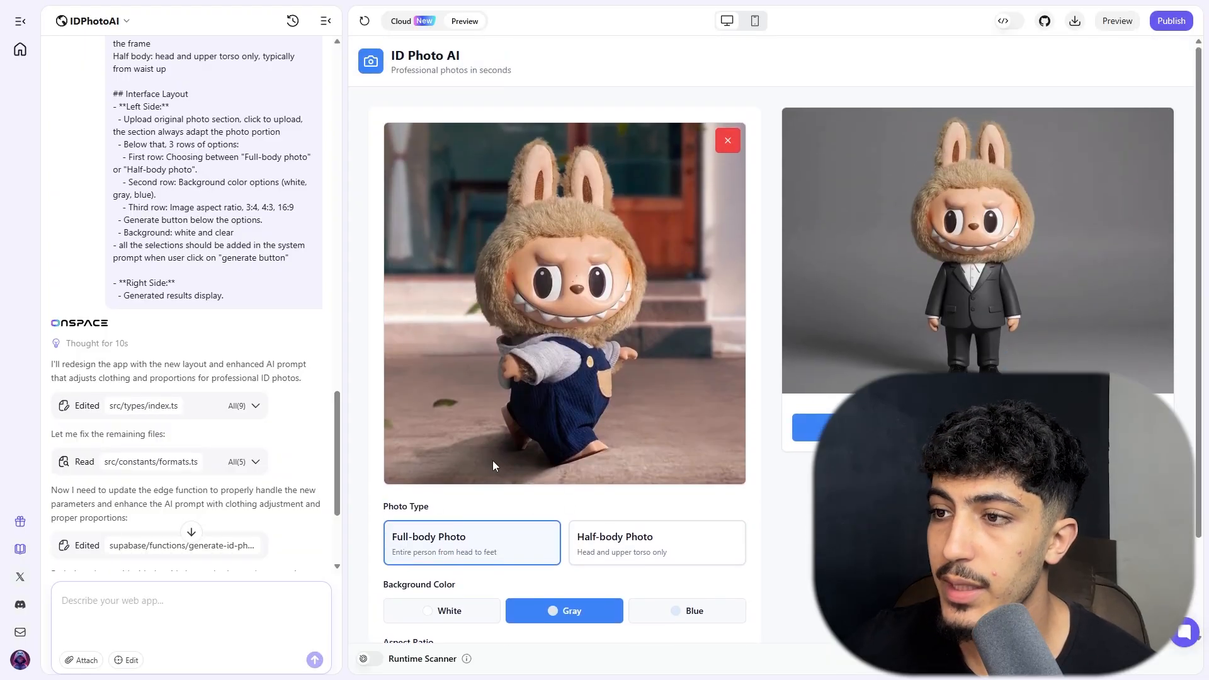
mouse_move(702, 379)
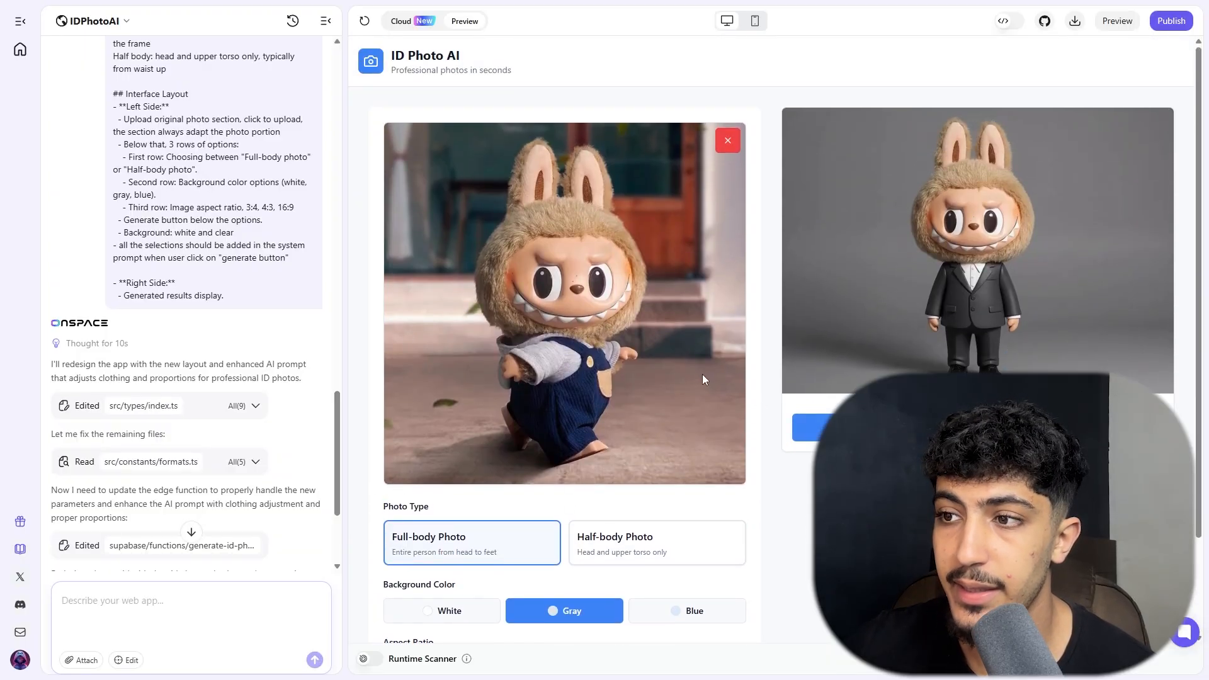
scroll("down", 3)
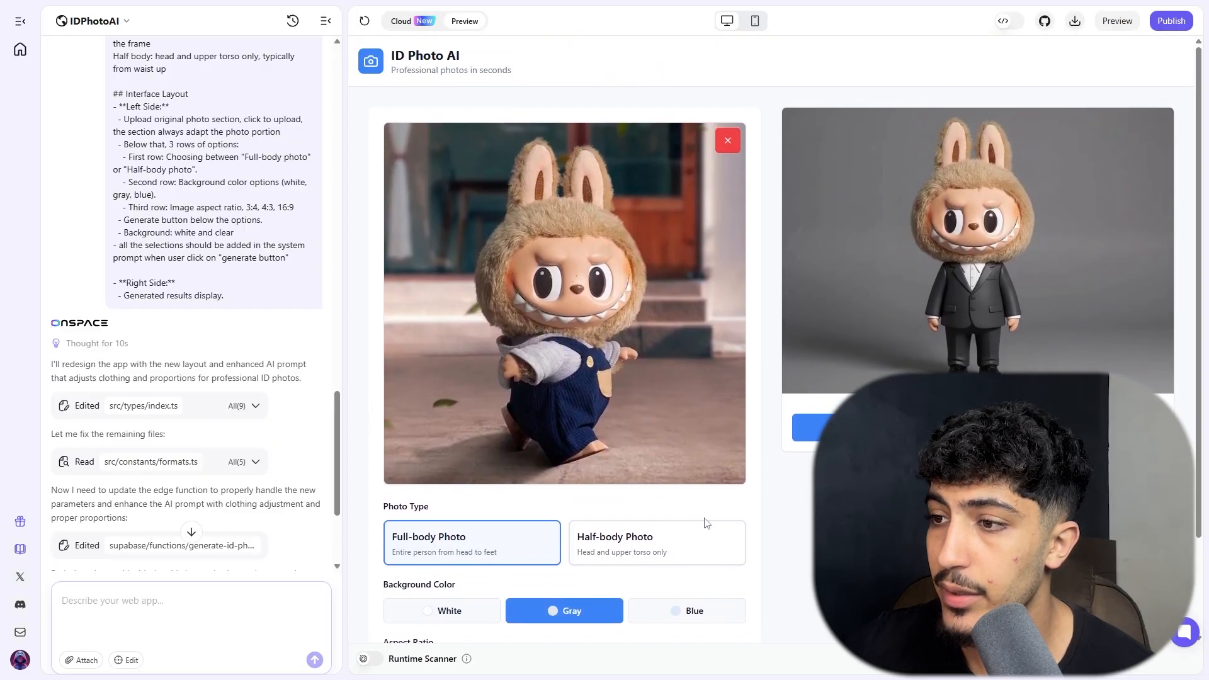
scroll("down", 3)
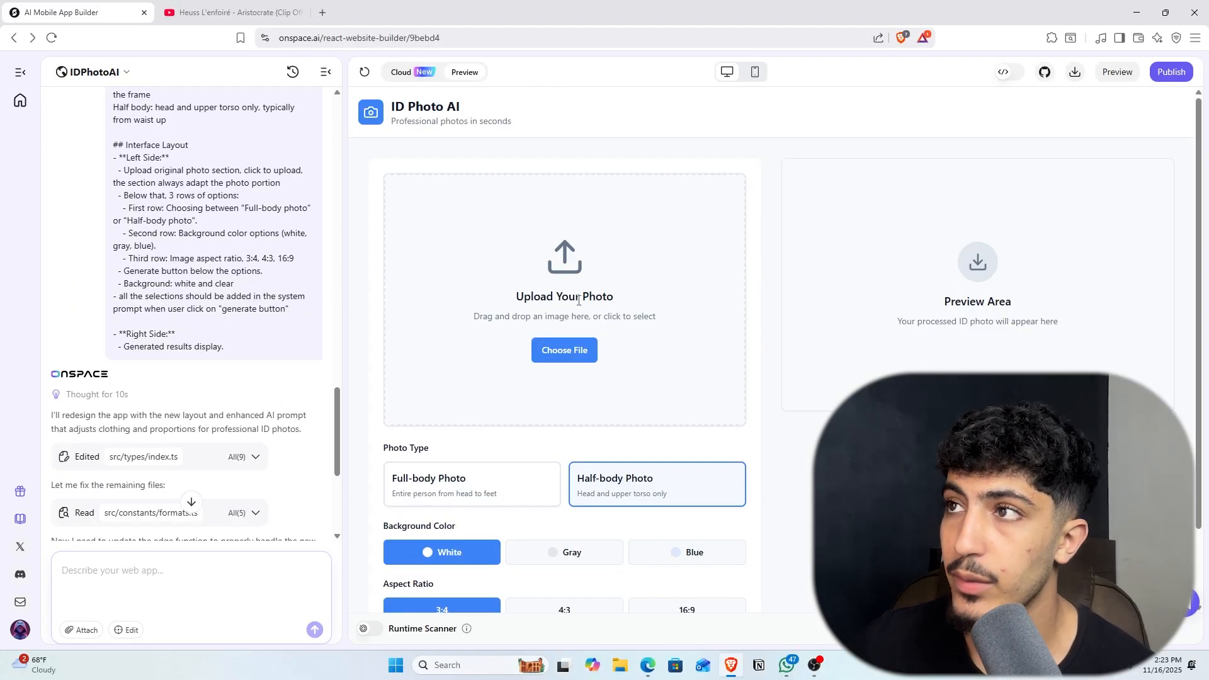
mouse_move(755, 71)
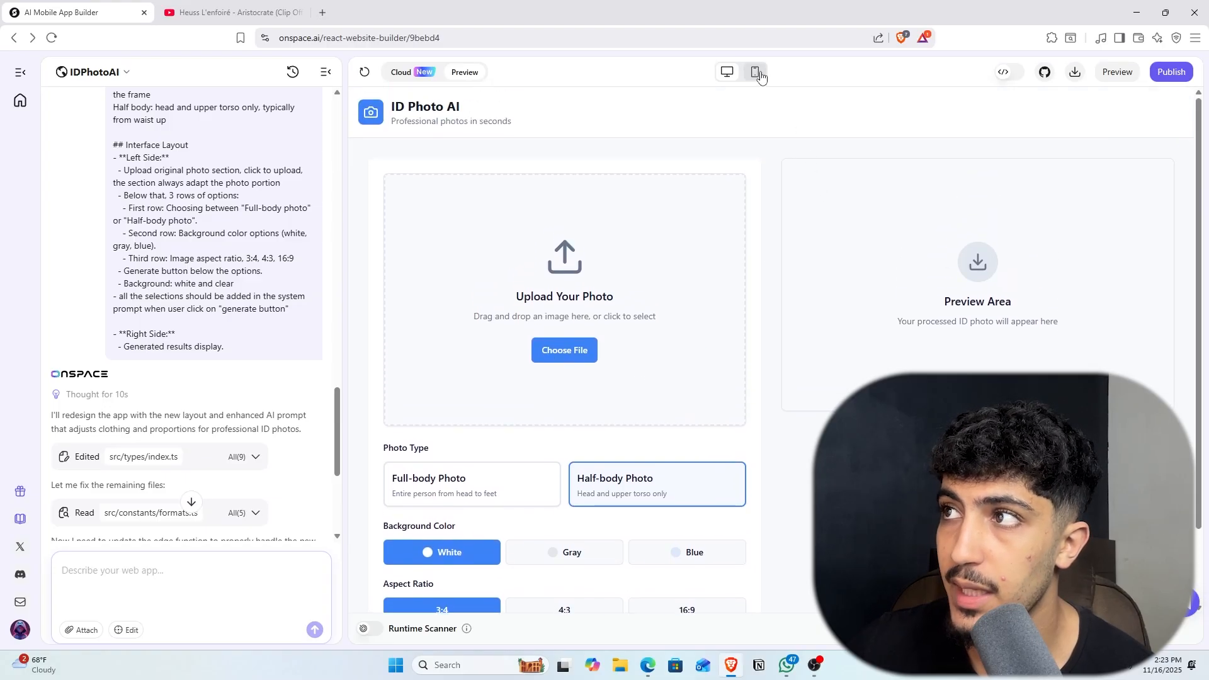
Check the redesigned side-by-side ID Photo AI layout in the phone-sized preview.
left_click(754, 71)
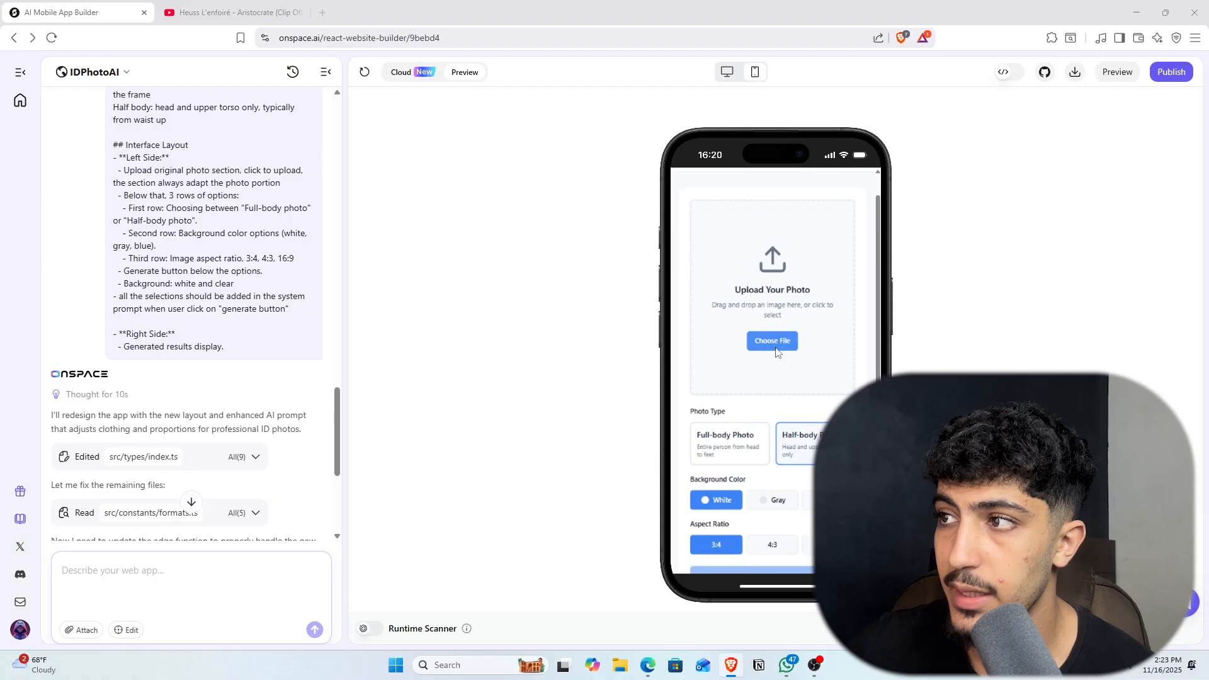
scroll("down", 3)
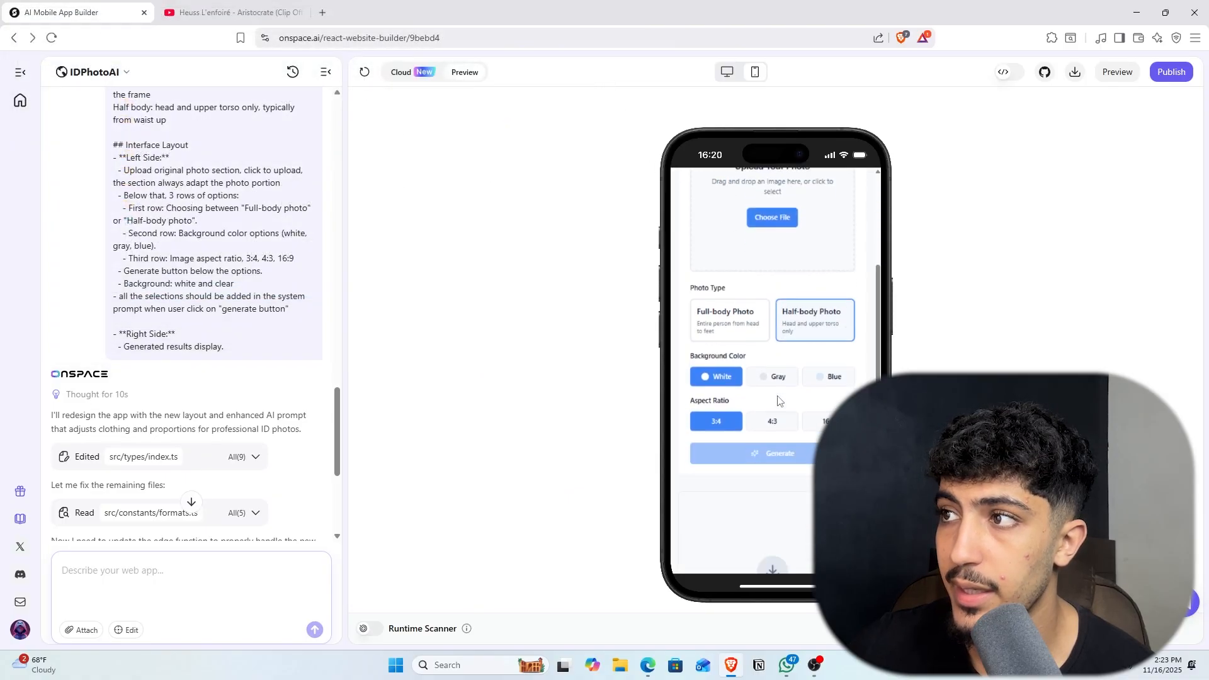
left_click(725, 71)
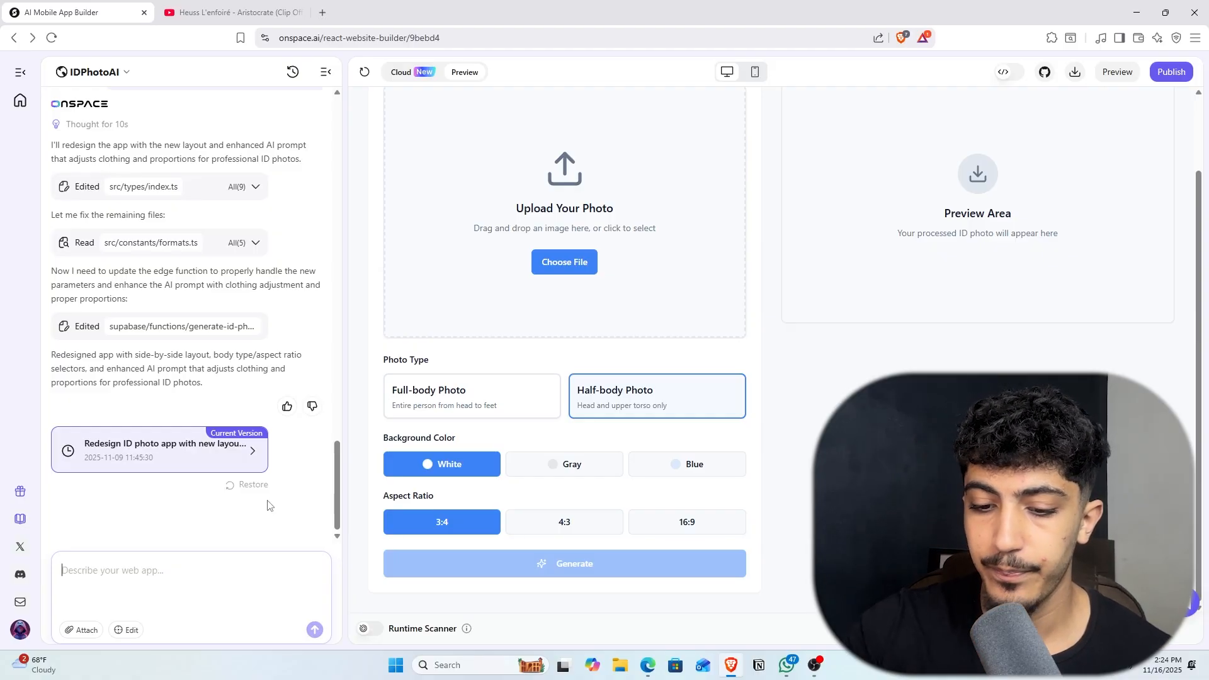
Send the AI the request 'create a login/sign up page'.
type("create a login/sign up page")
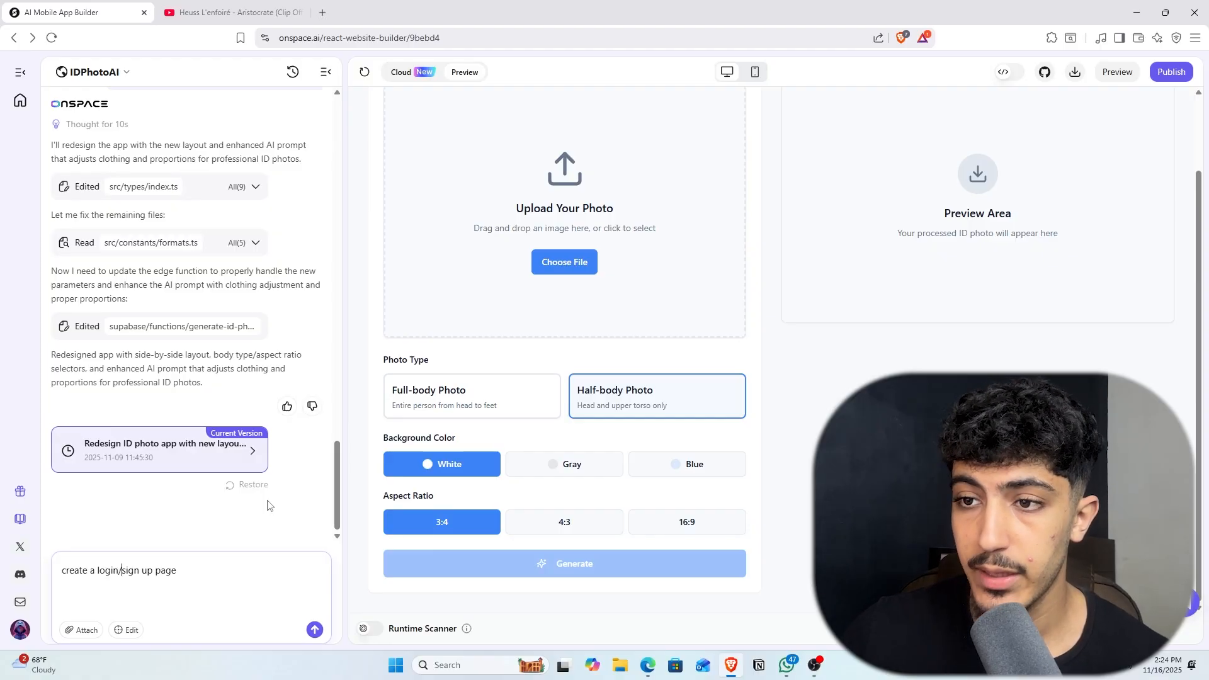
left_click(314, 630)
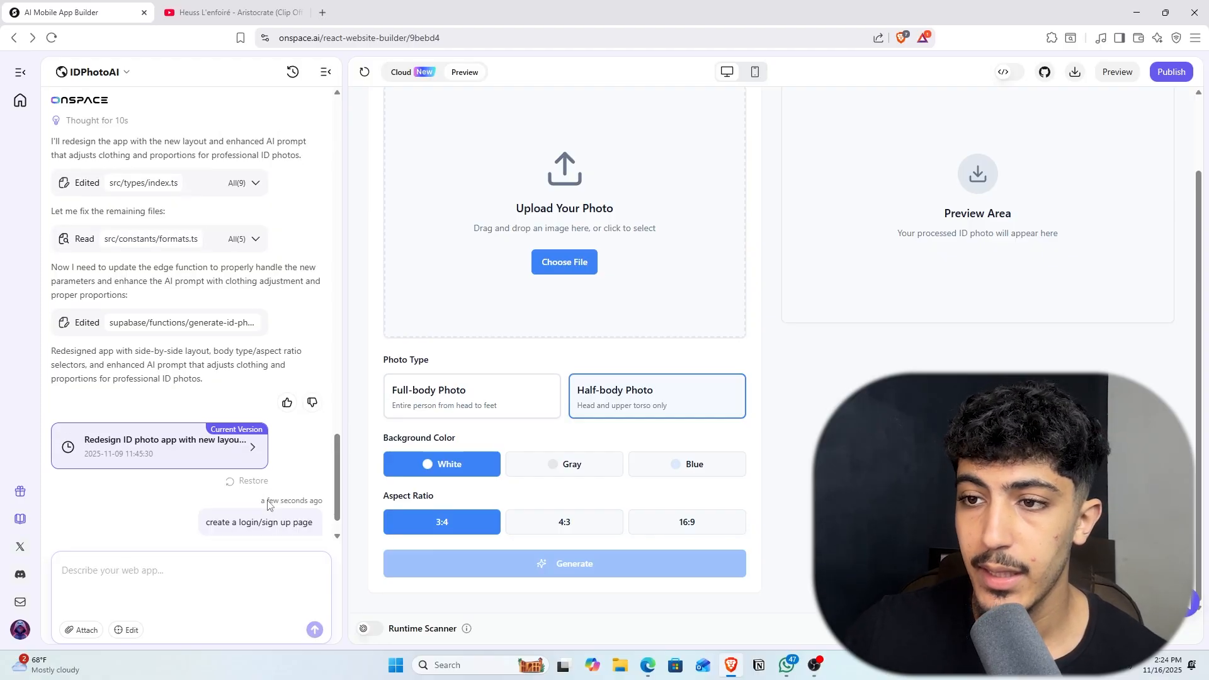
left_click(315, 629)
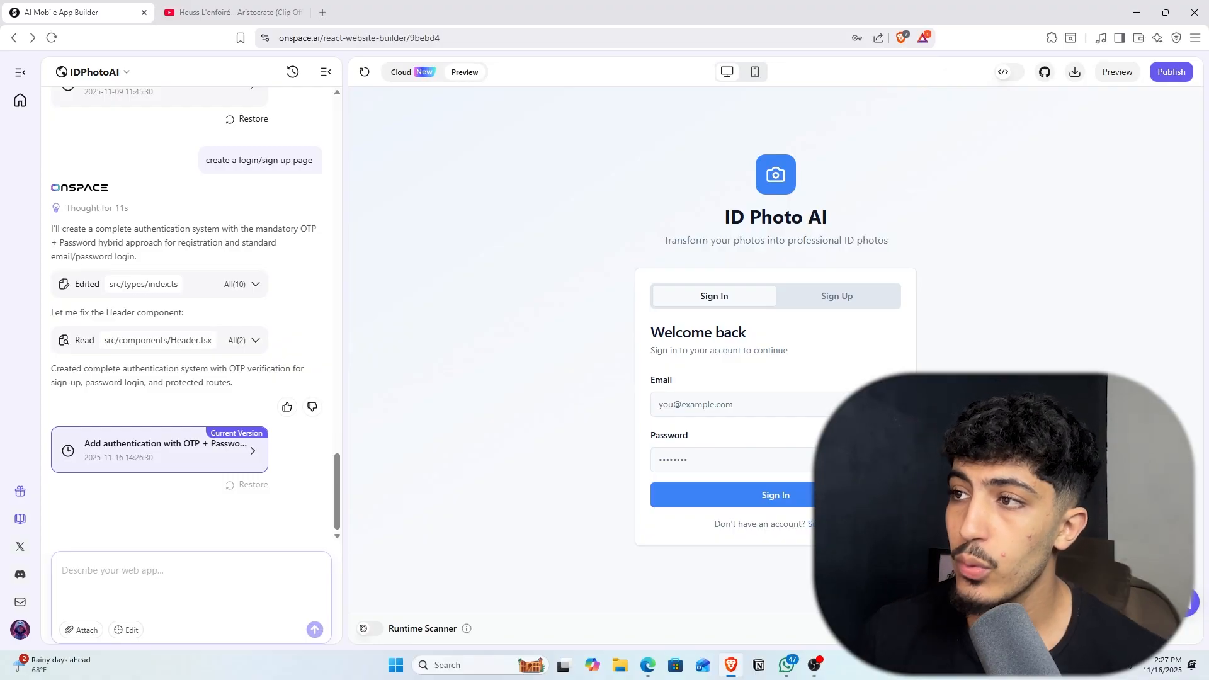
mouse_move(691, 363)
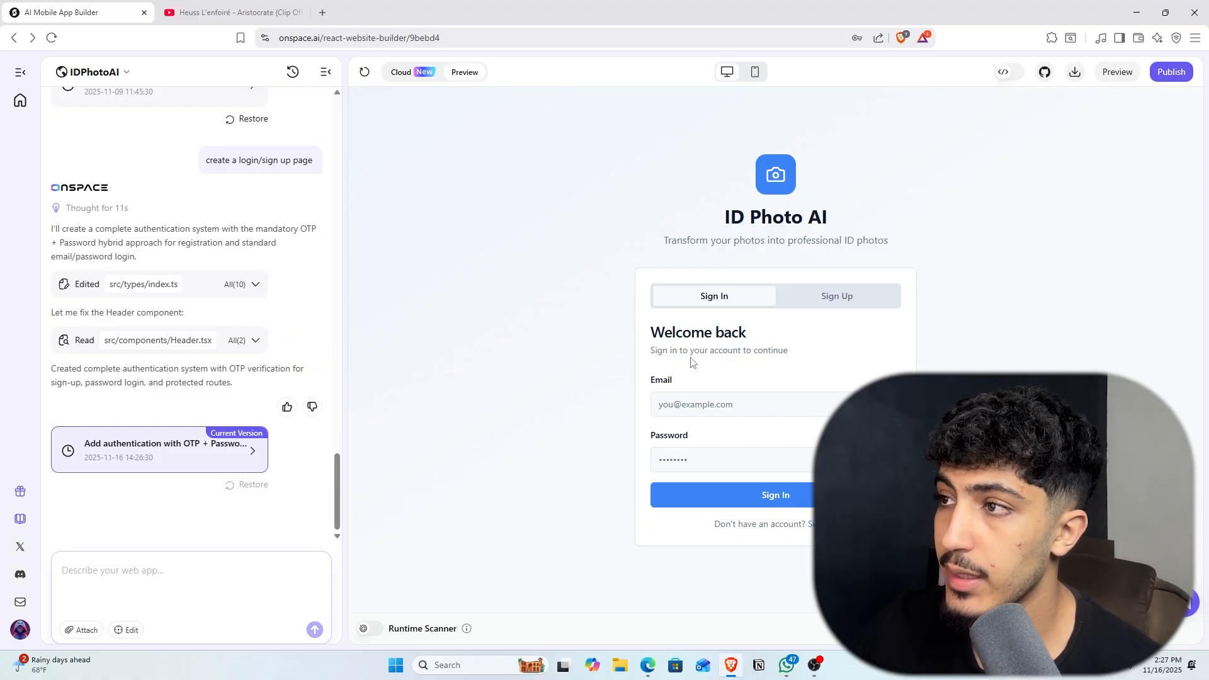
Create an account with the suggested email, the emailed 6-digit code and a password.
left_click(835, 295)
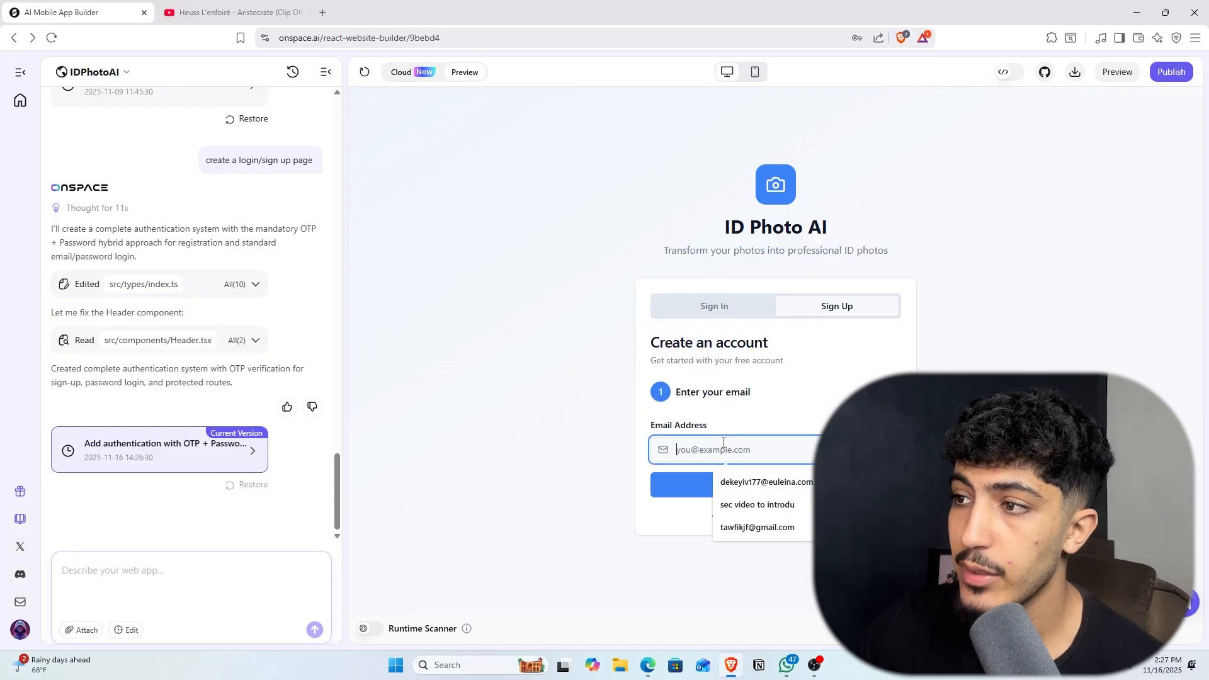
left_click(756, 527)
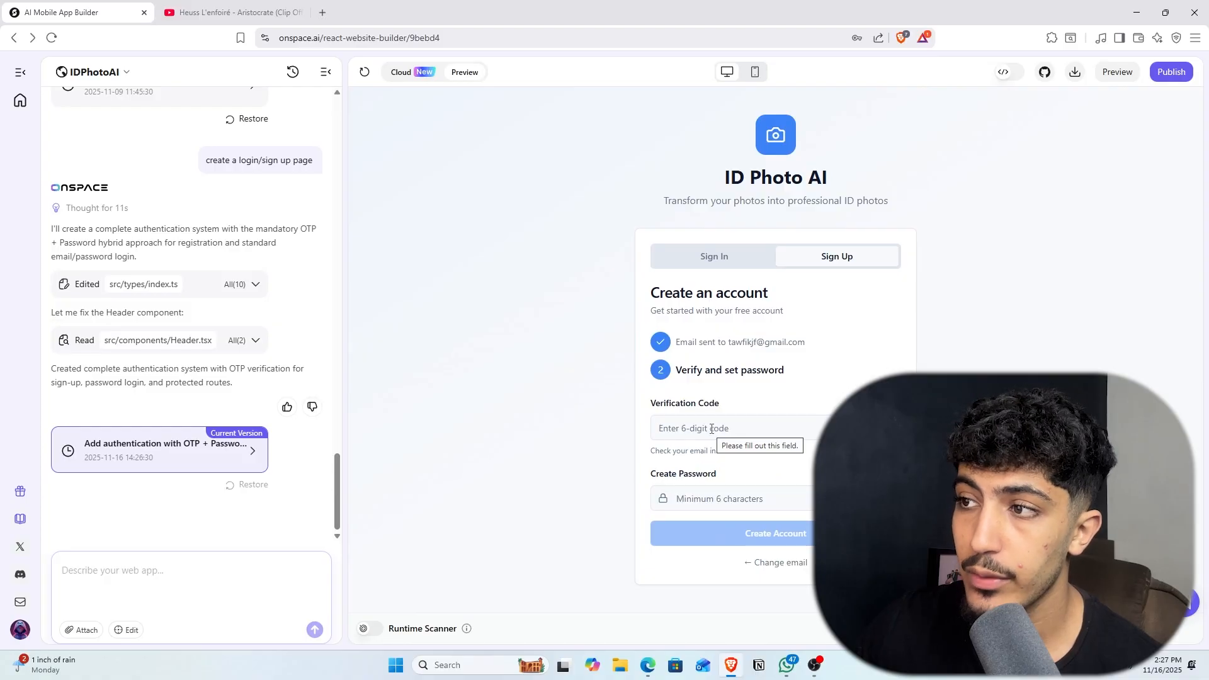
left_click(736, 429)
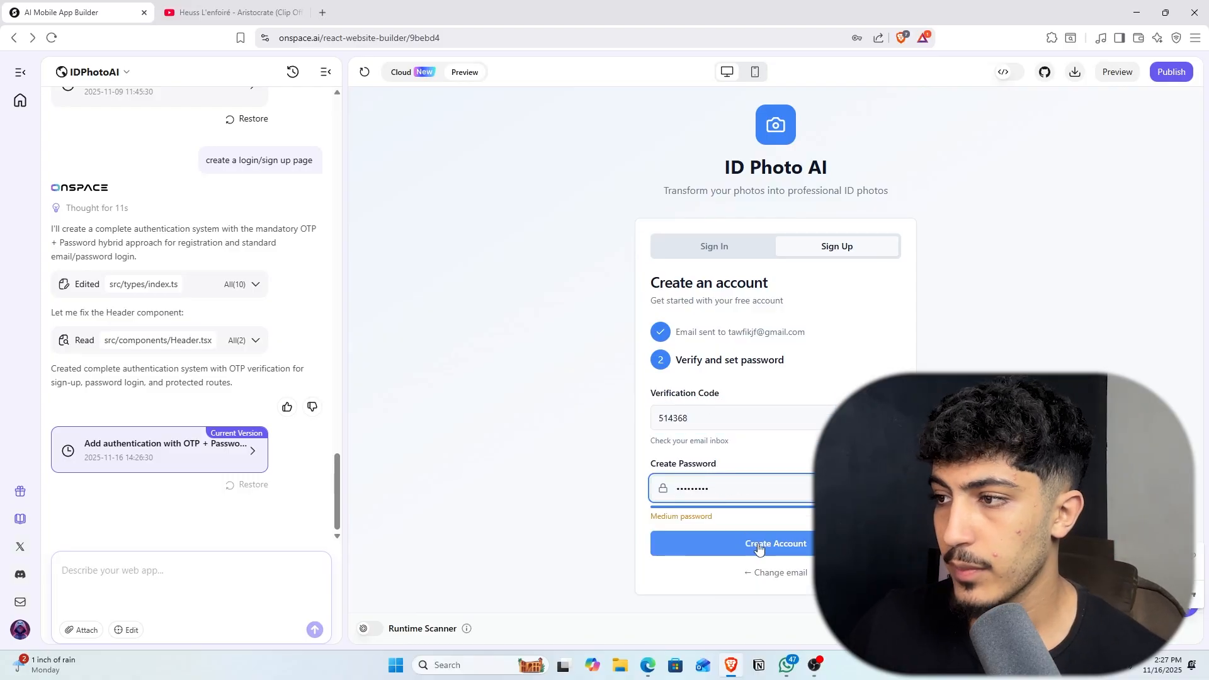
left_click(775, 544)
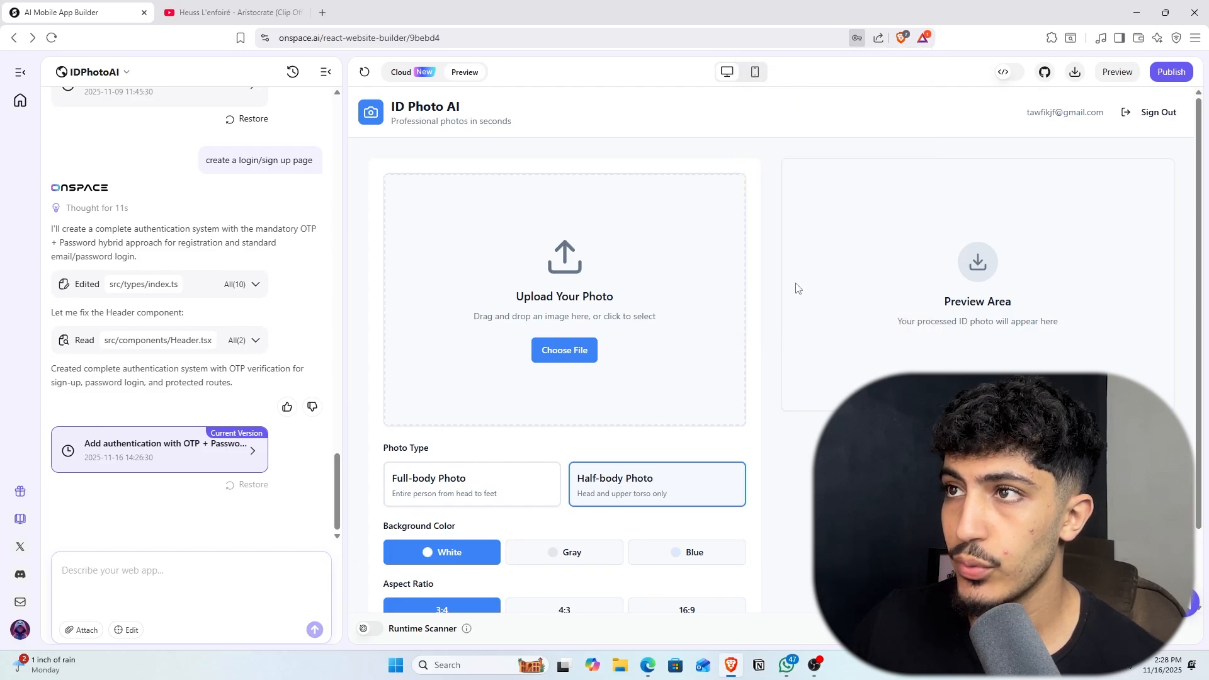
Upload the cartoon fox picture into the signed-in ID Photo AI app.
scroll("down", 3)
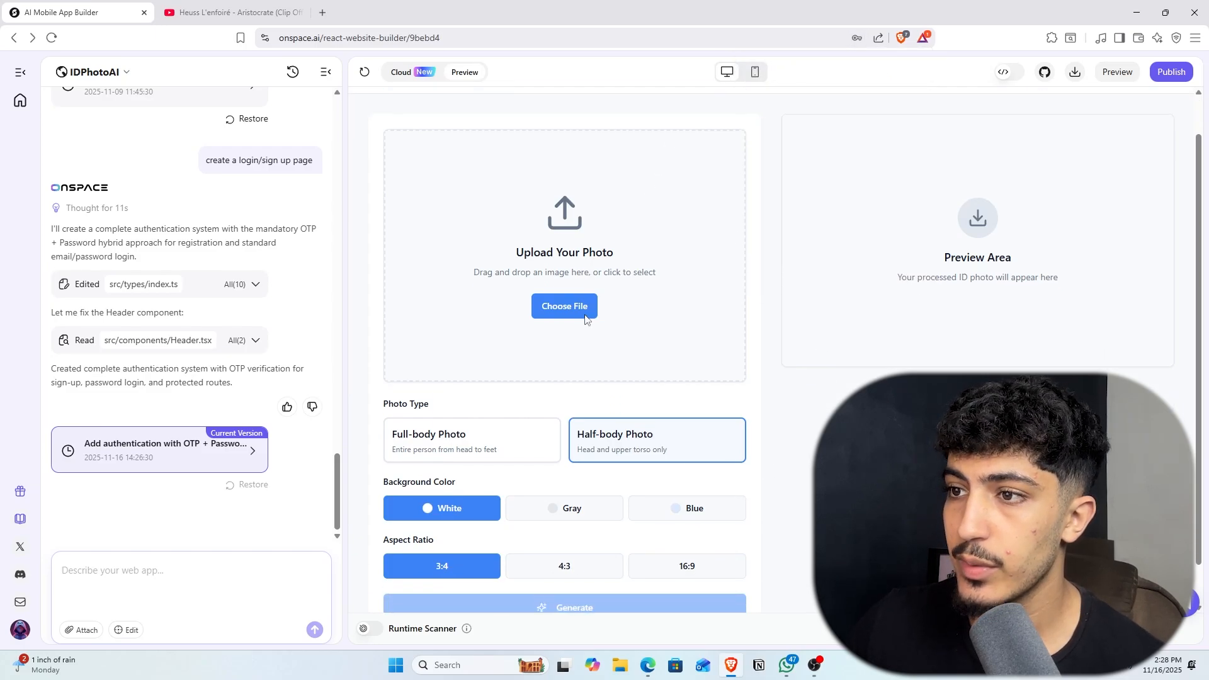
left_click(563, 305)
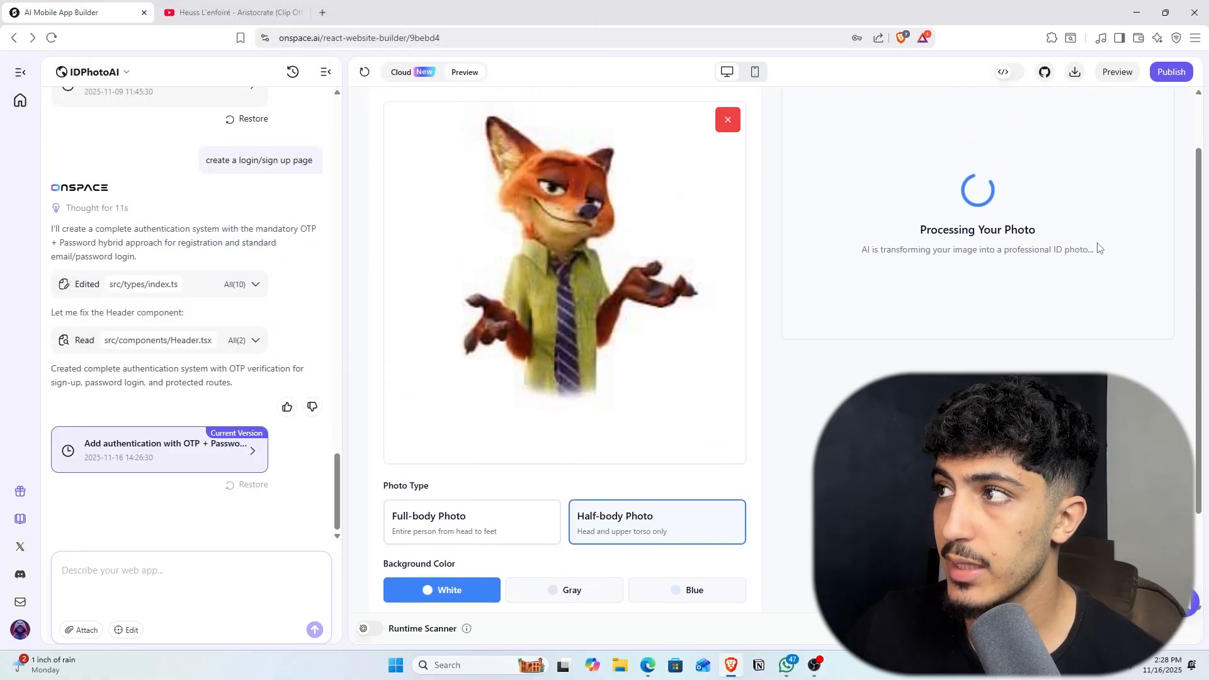
mouse_move(949, 213)
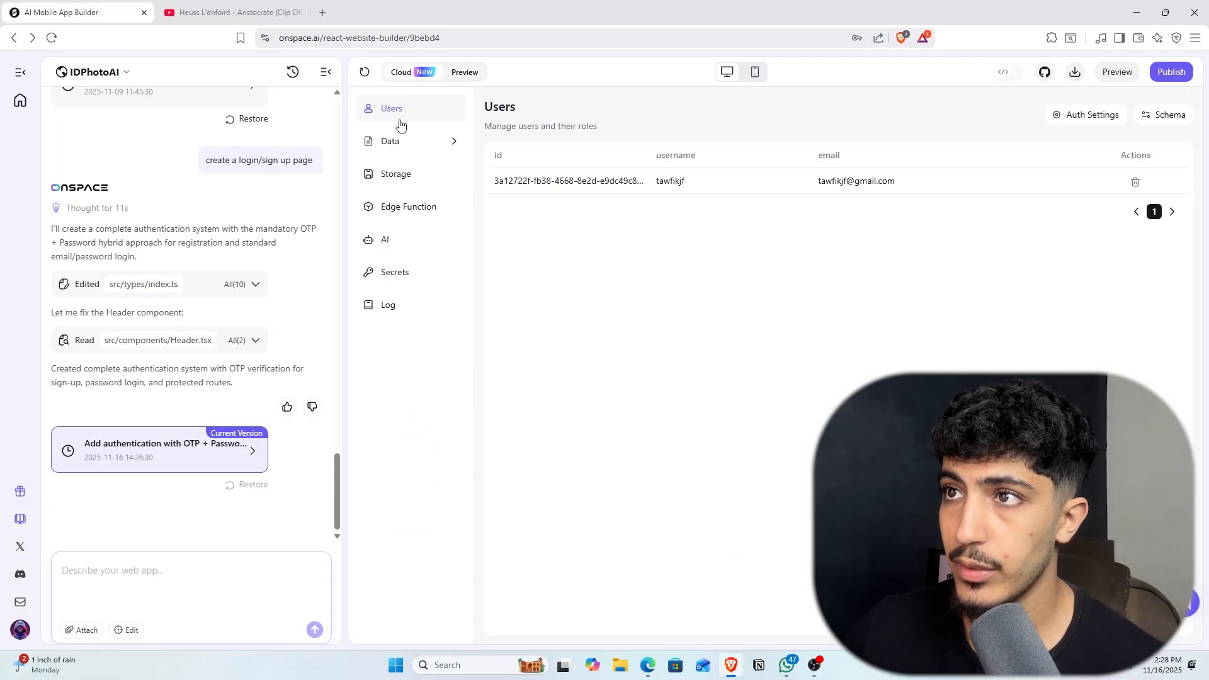
mouse_move(457, 168)
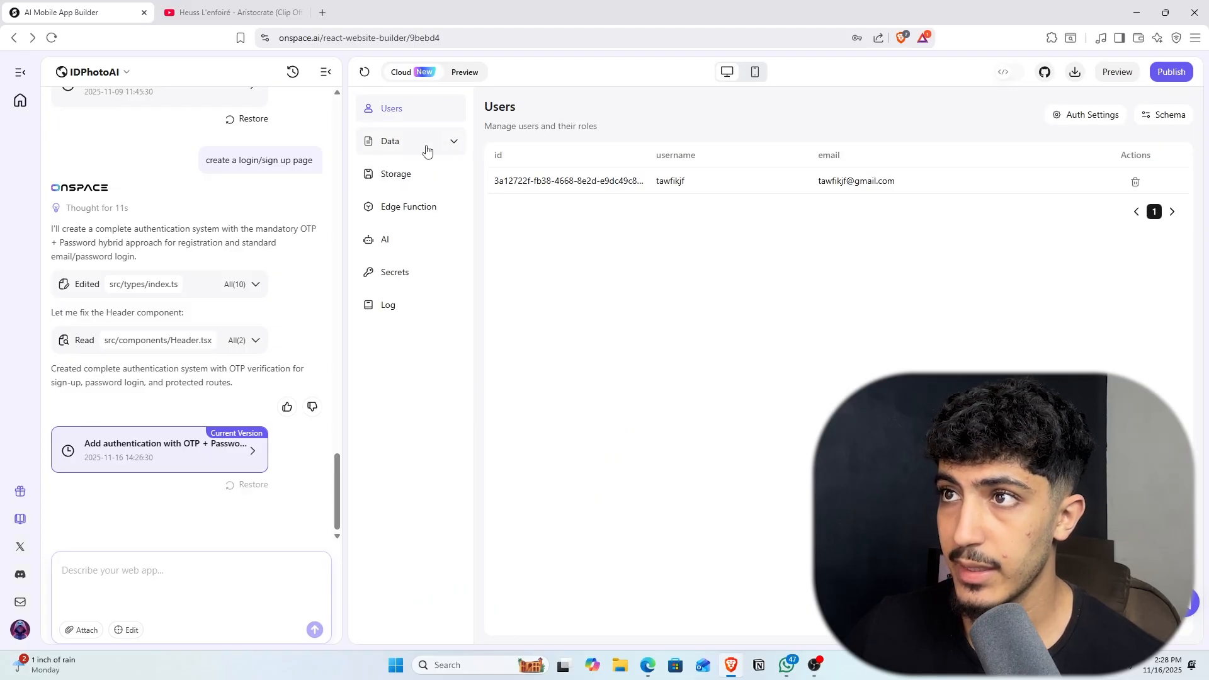
Open the Data entry in the Cloud sidebar to show the database tables.
left_click(389, 140)
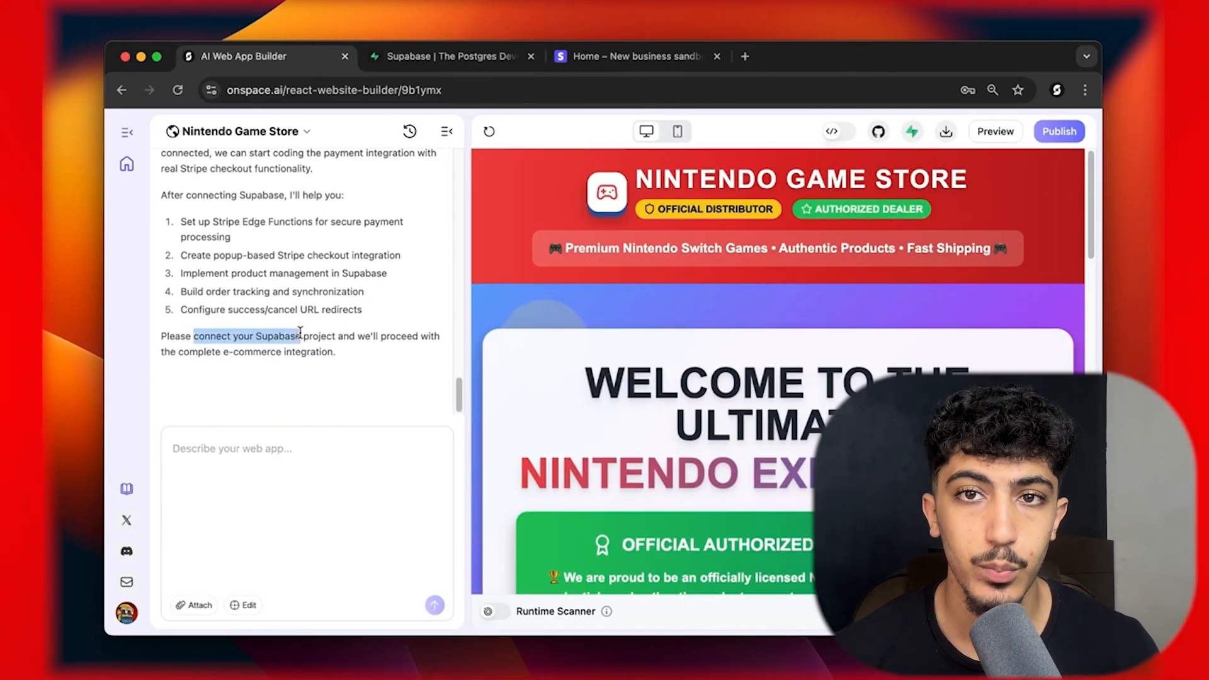
left_click(451, 55)
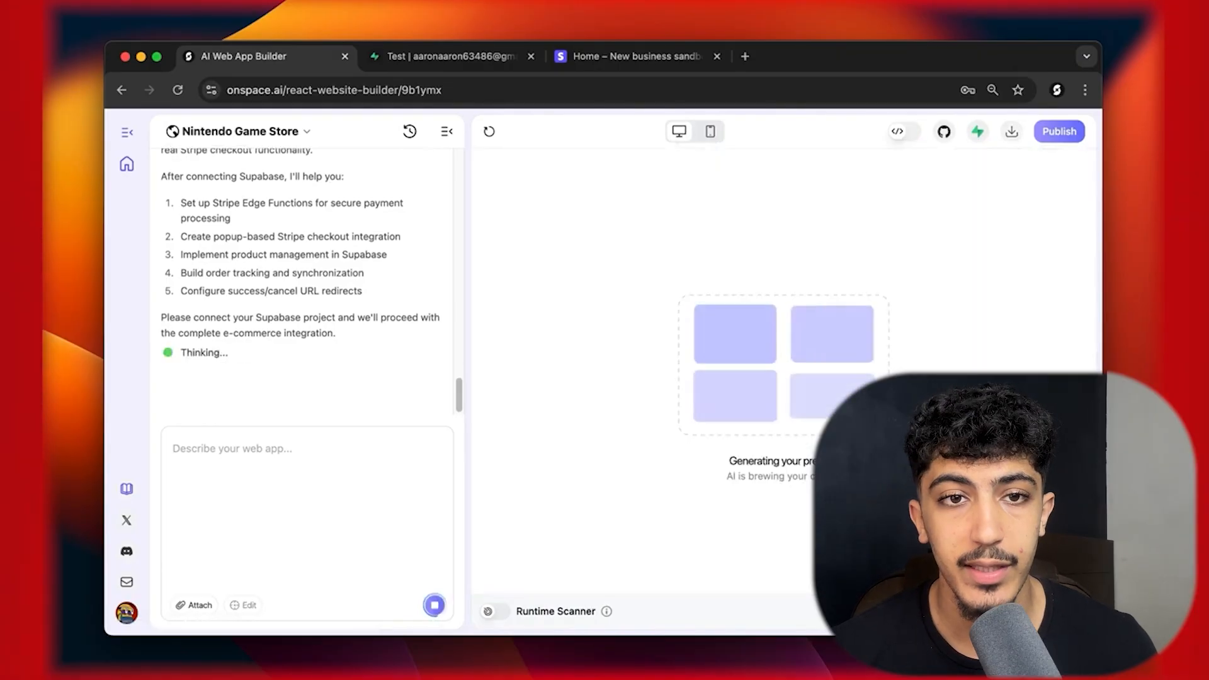
scroll("down", 3)
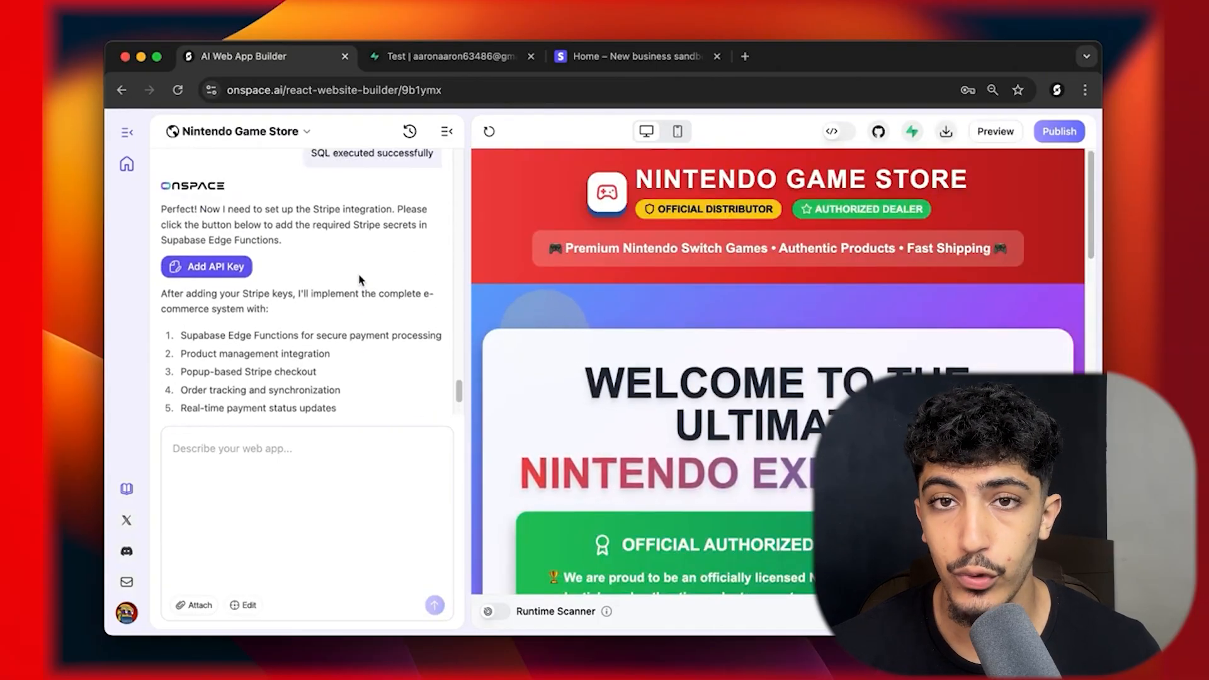
left_click(206, 265)
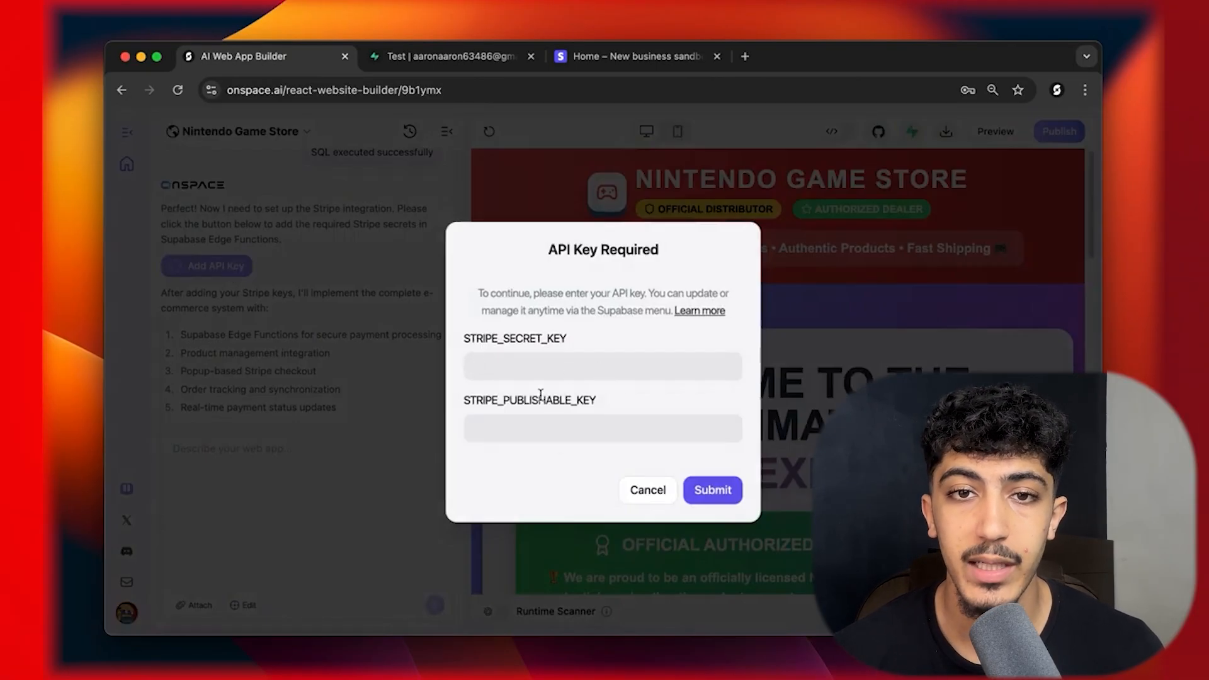
left_click(632, 55)
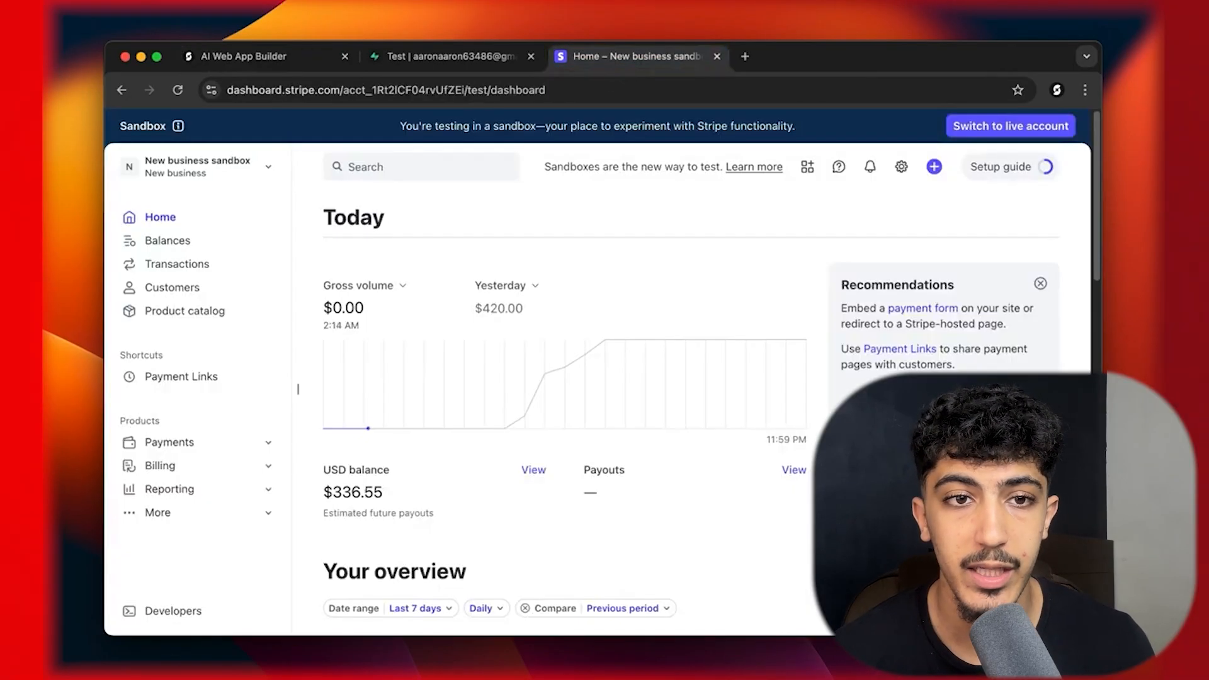
left_click(244, 55)
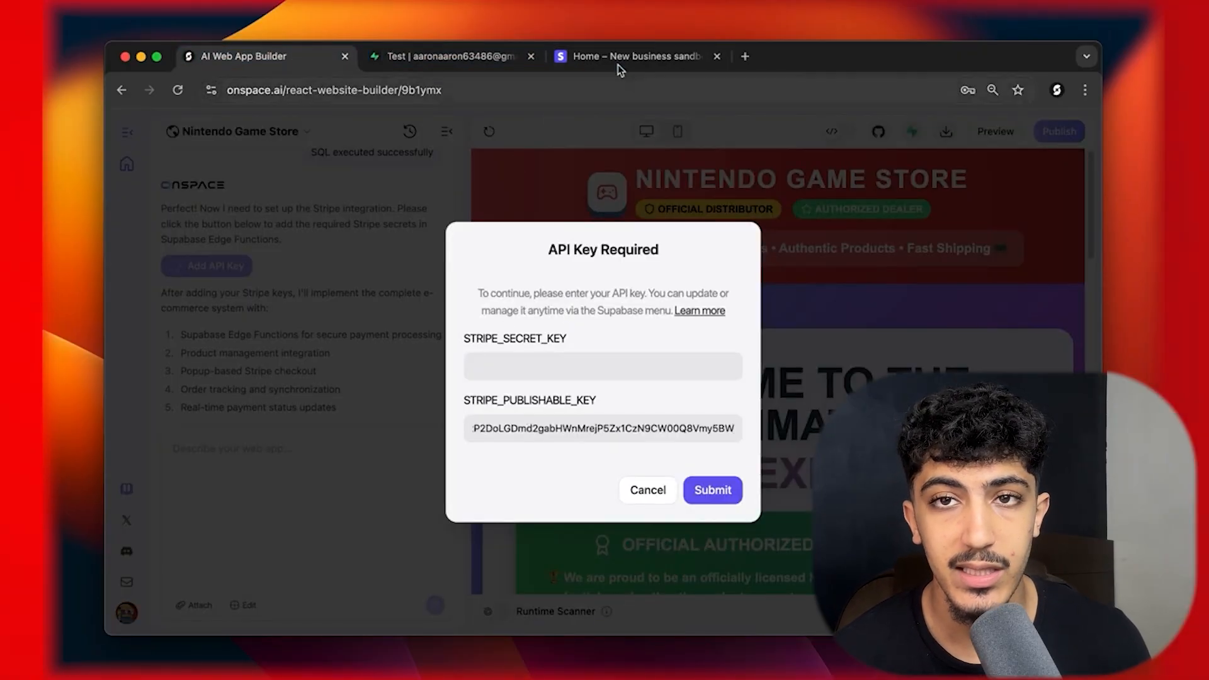
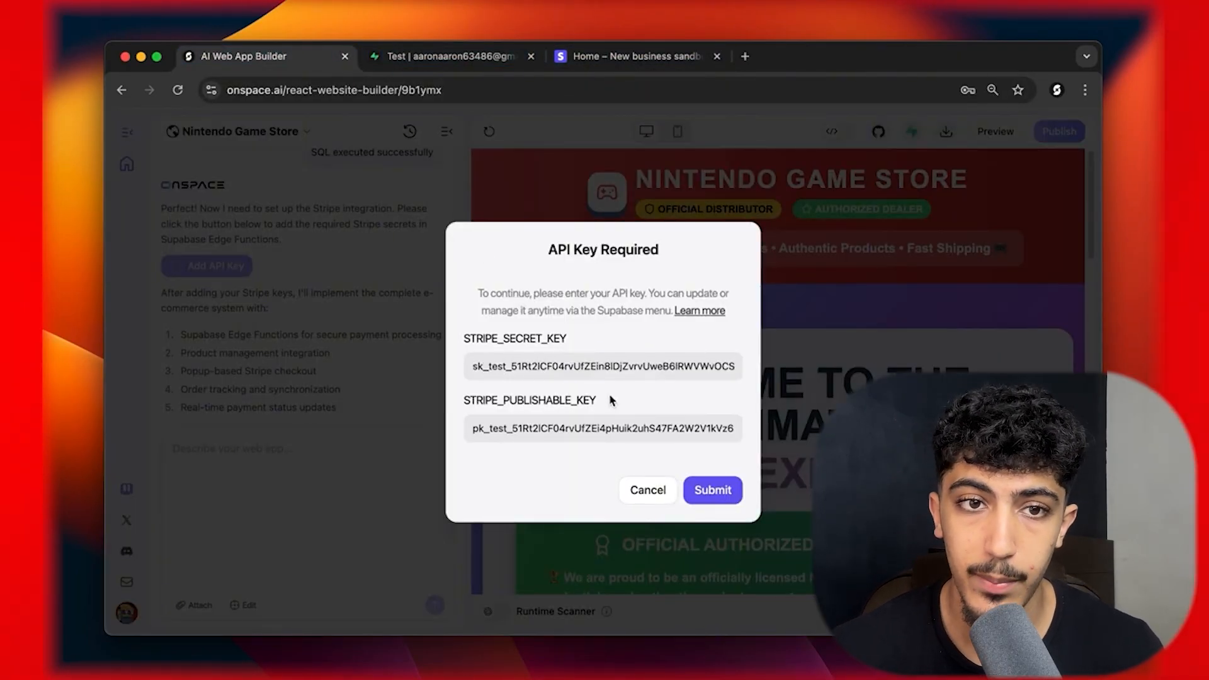
left_click(712, 490)
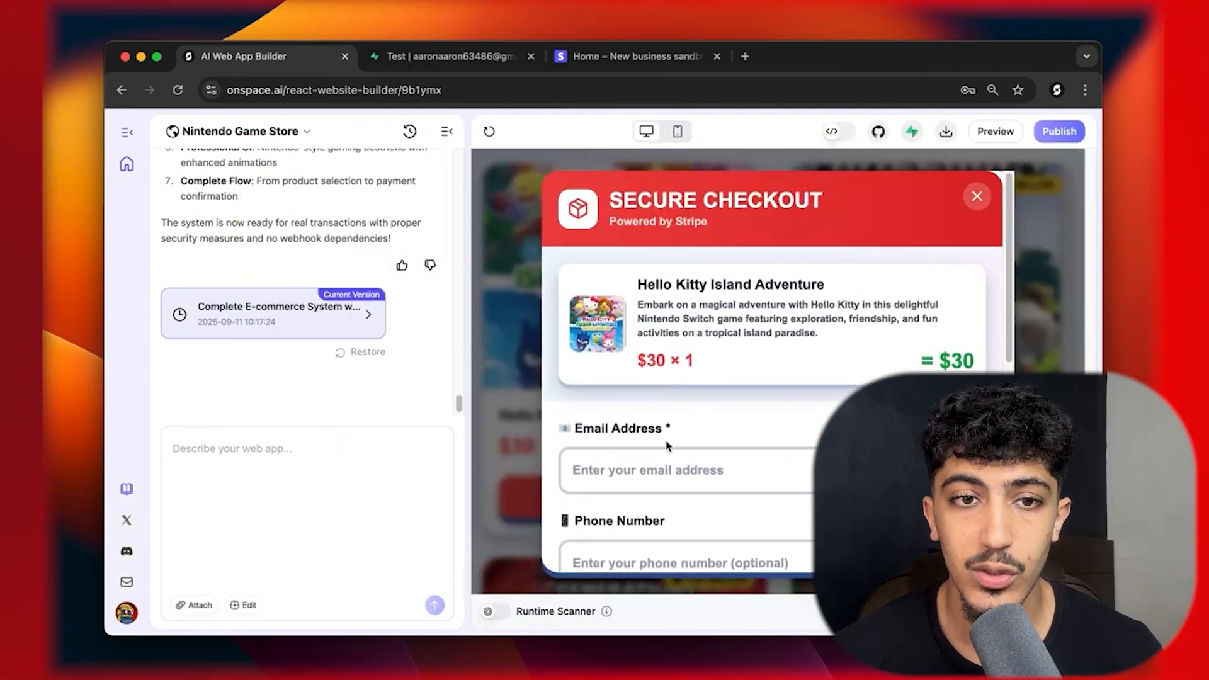
Start filling the Stripe checkout Full name field, then open Supabase's Table Editor.
scroll("down", 3)
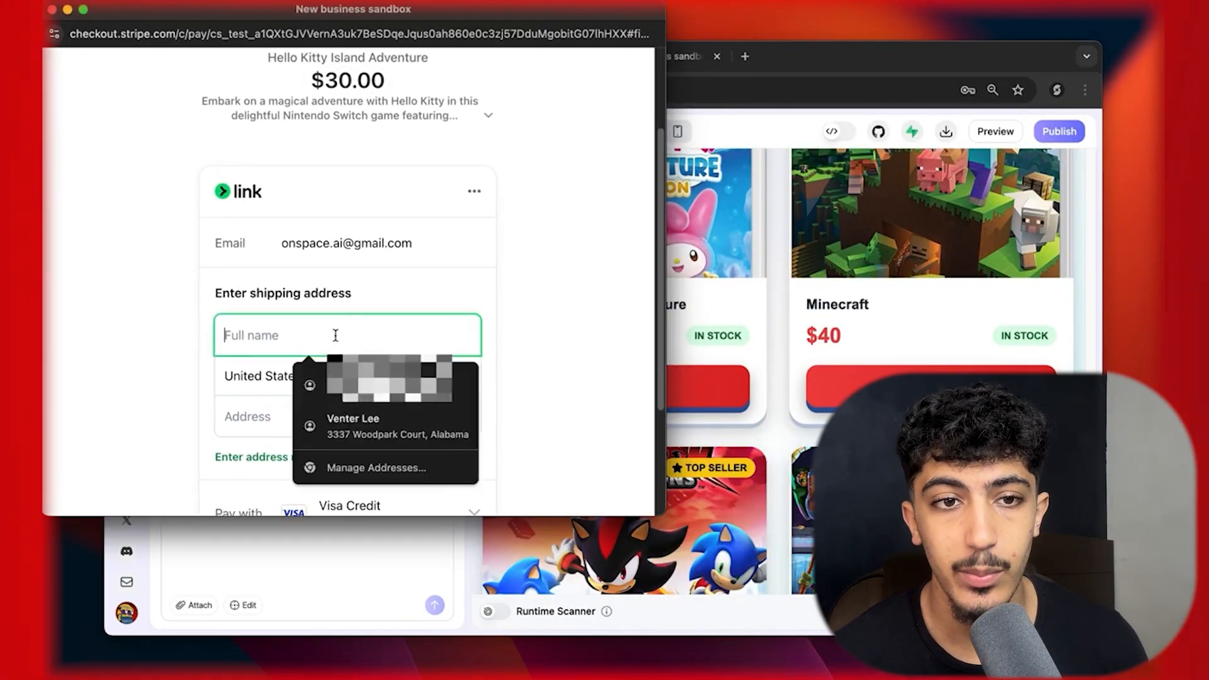
left_click(385, 426)
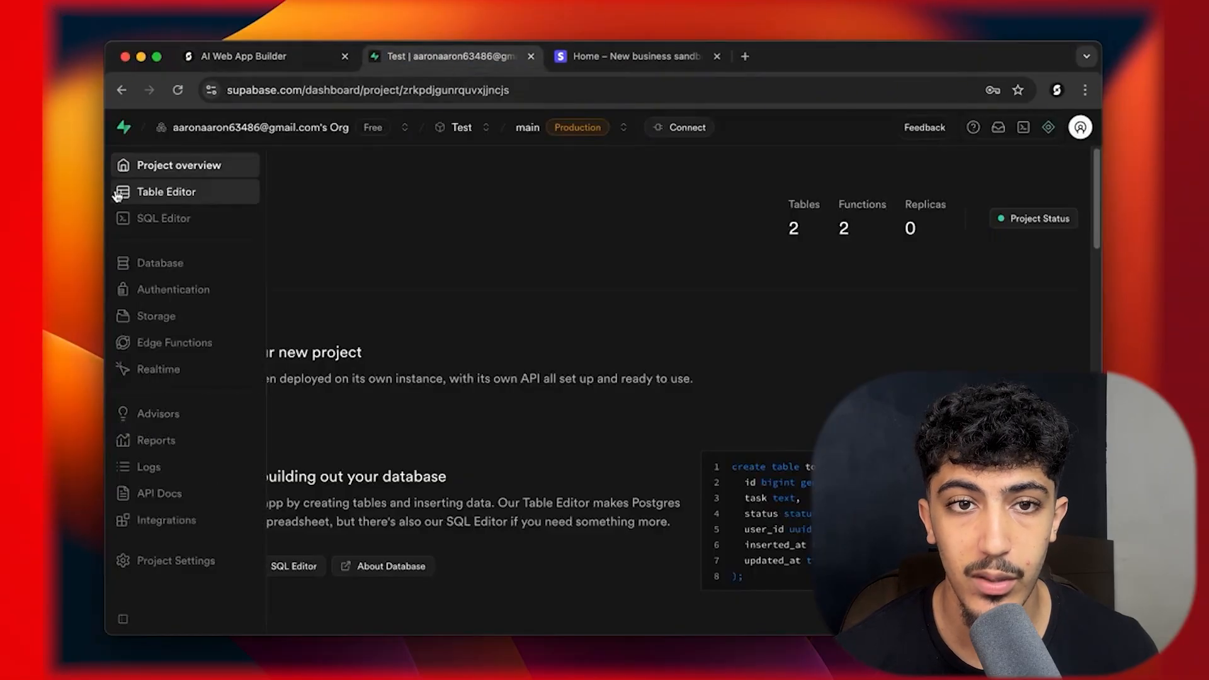
left_click(165, 191)
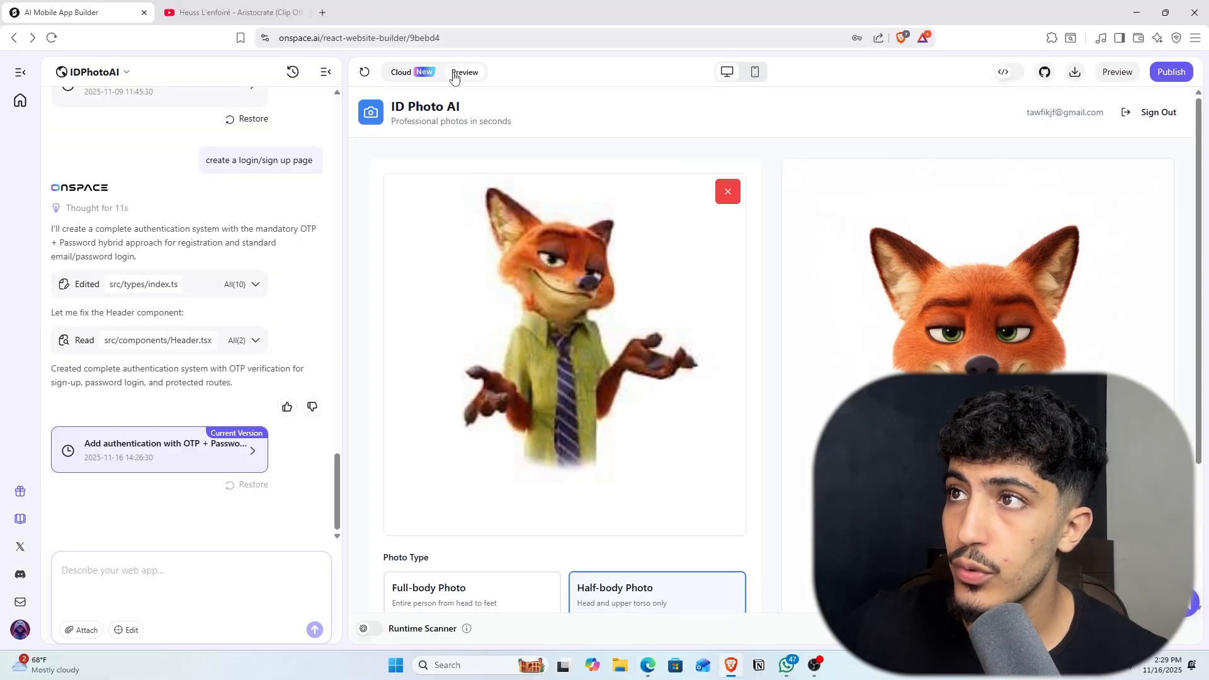
mouse_move(940, 181)
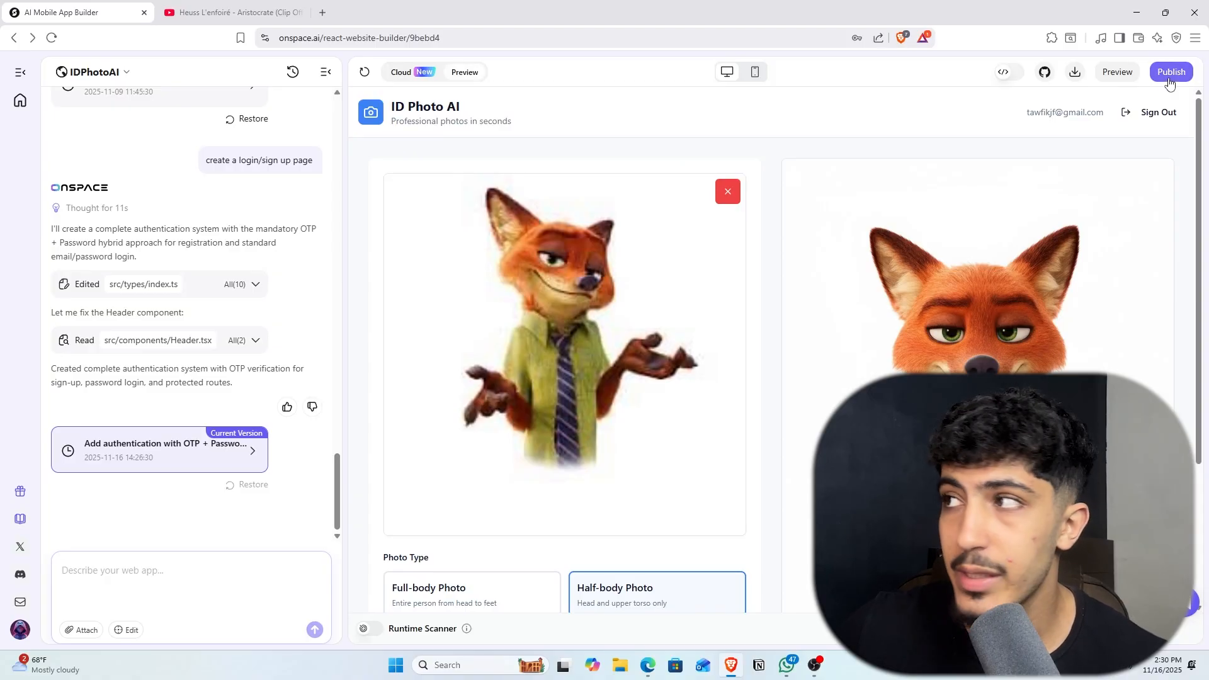
mouse_move(1116, 71)
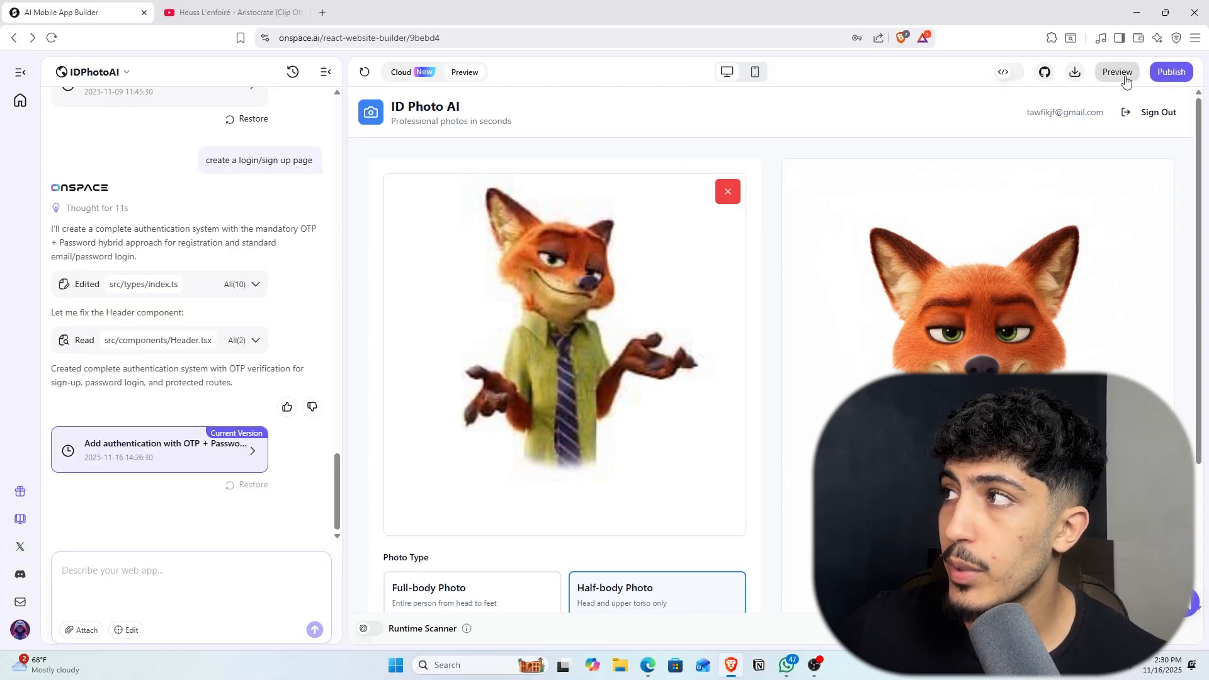
Sign in to the ID Photo AI preview with autofilled credentials, sign out, and return to the builder.
left_click(1116, 72)
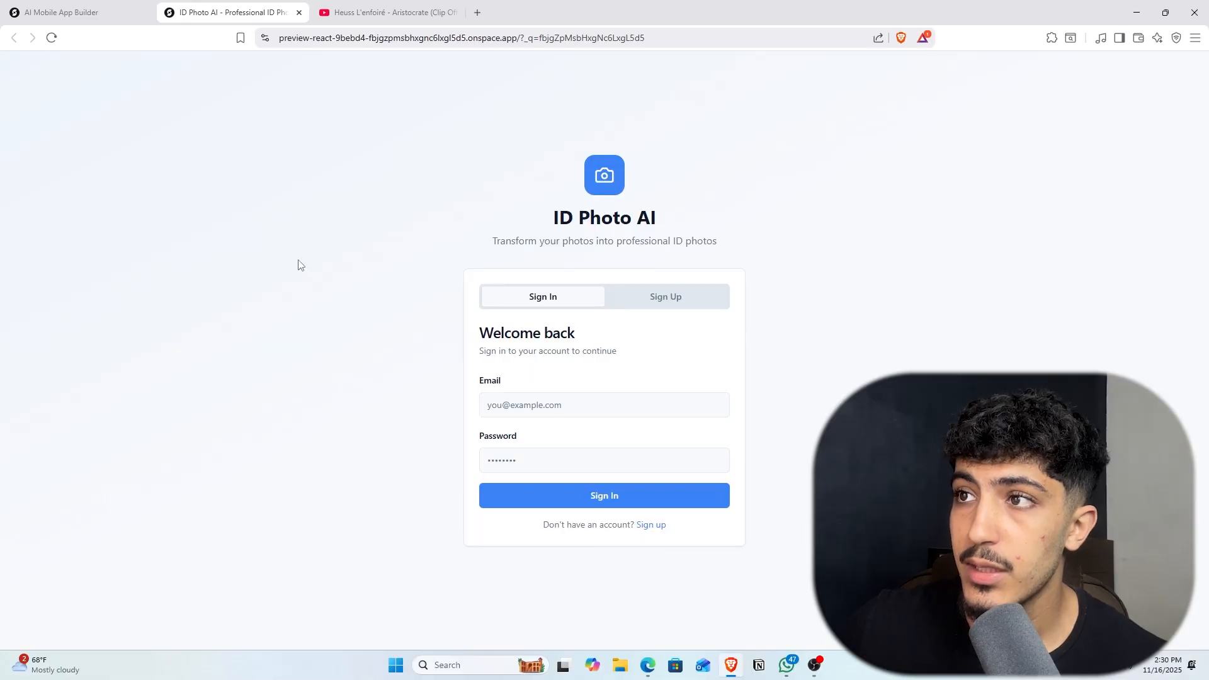
left_click(604, 405)
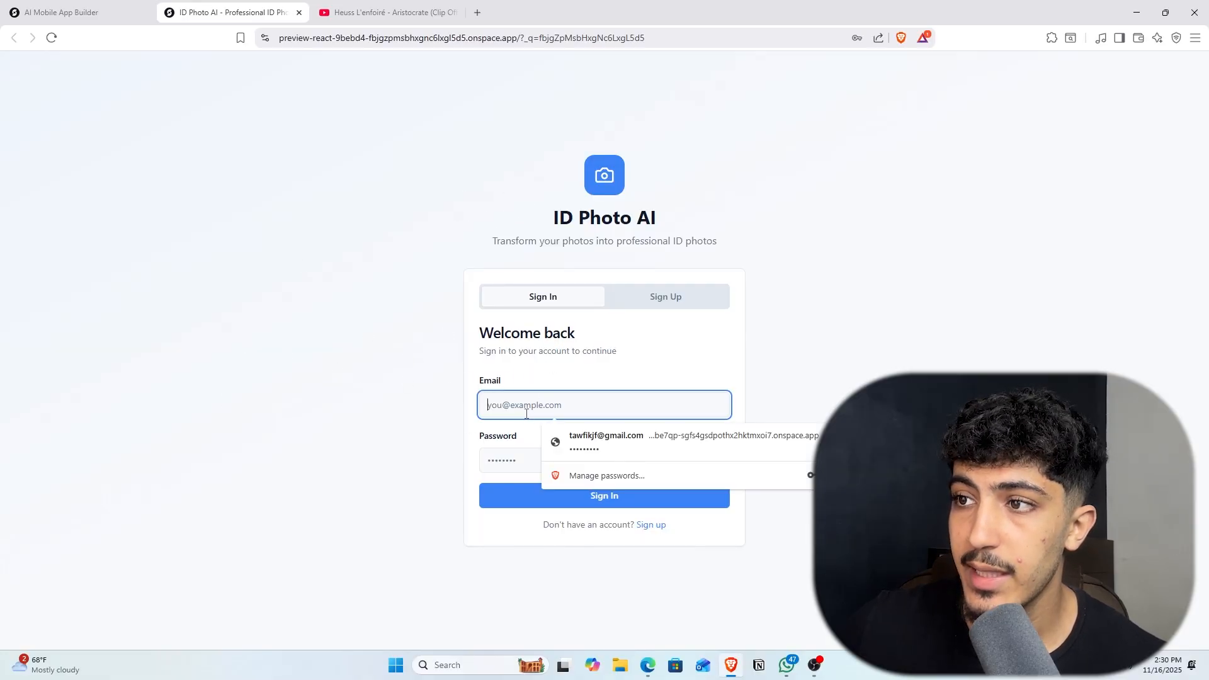
left_click(606, 441)
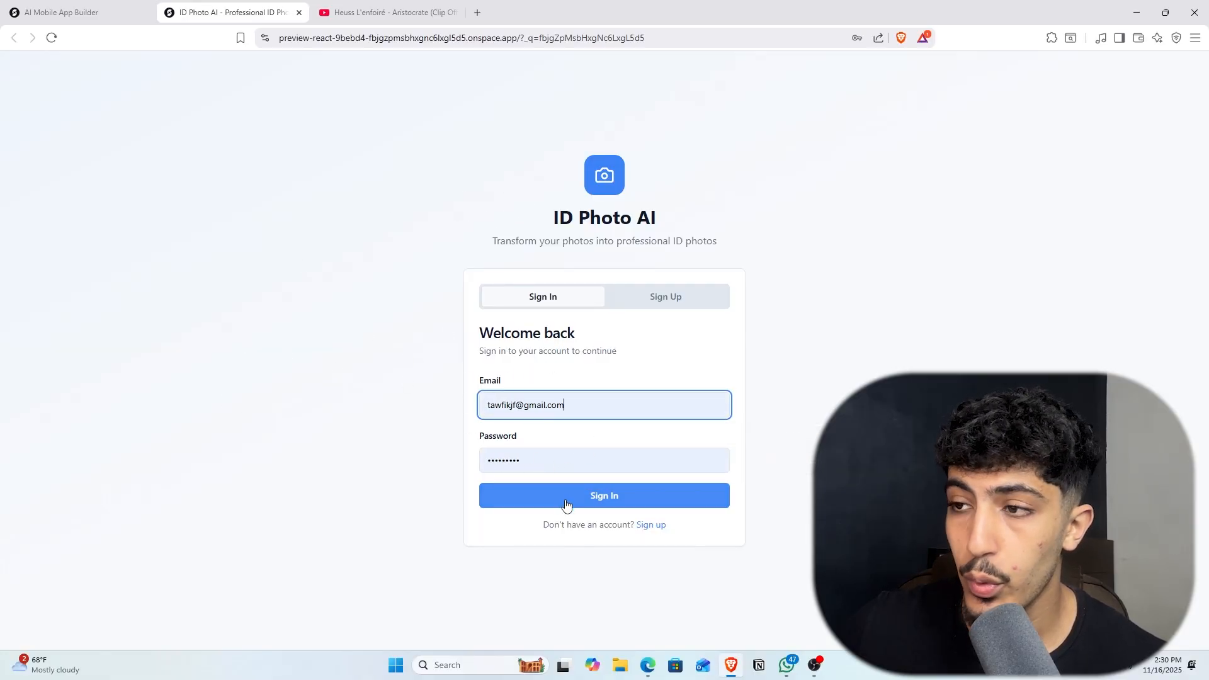
left_click(604, 495)
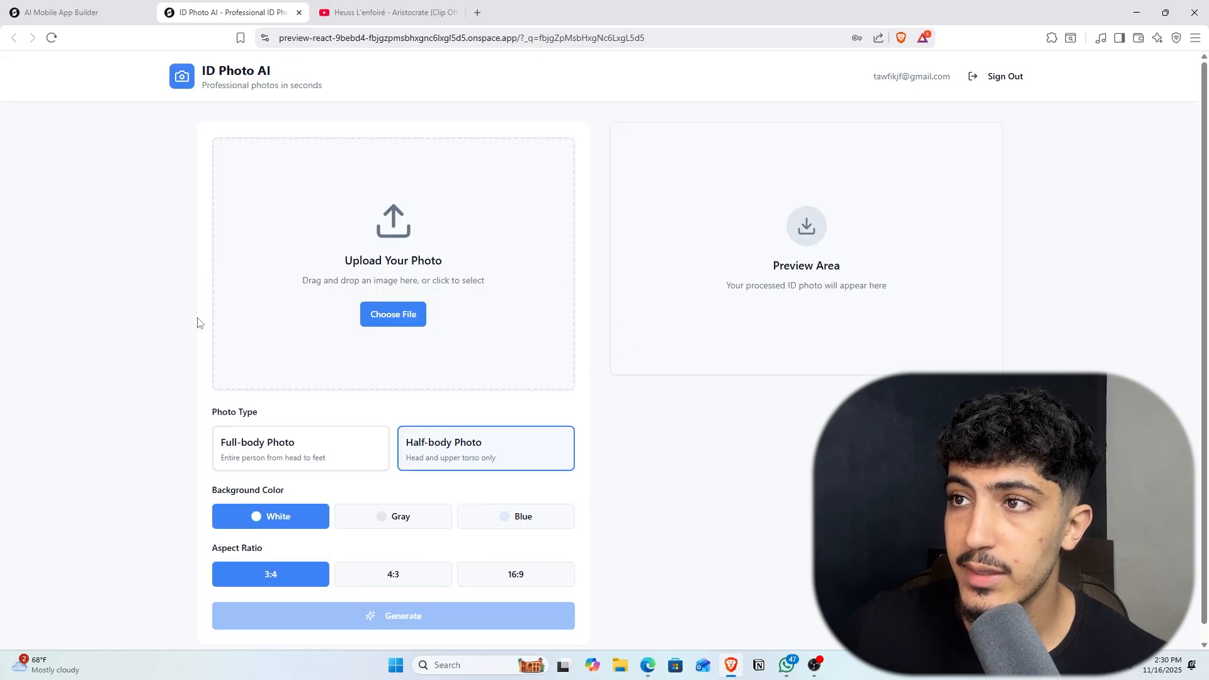
mouse_move(299, 250)
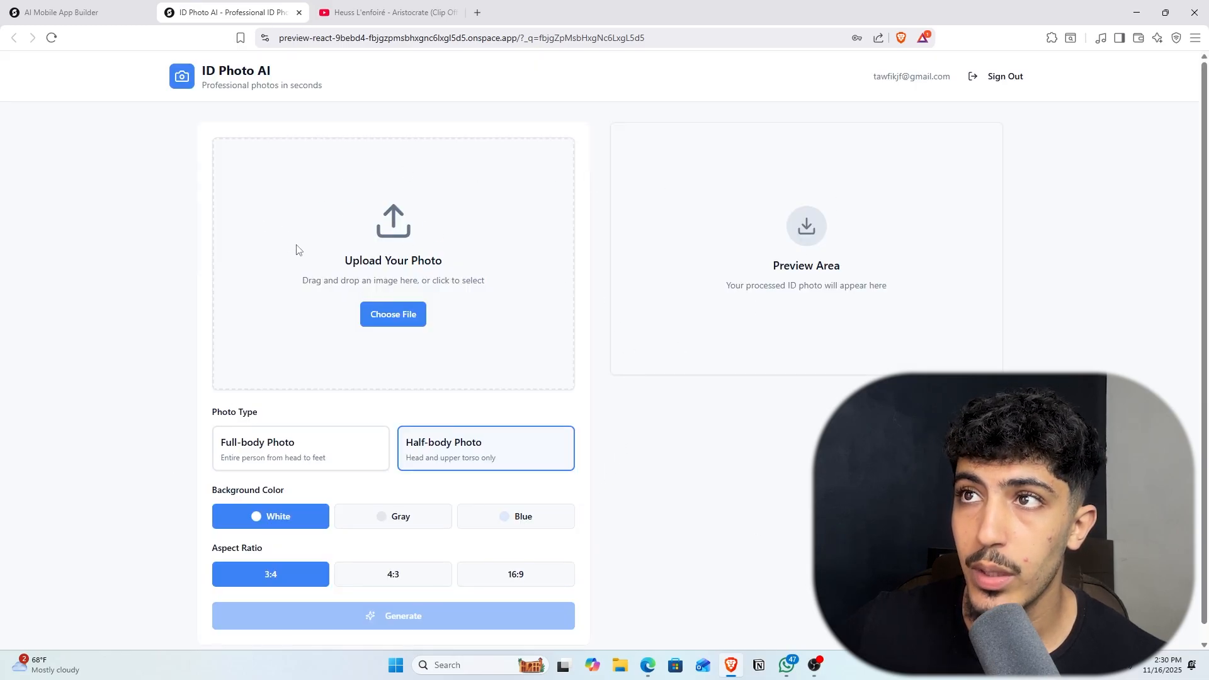
mouse_move(594, 199)
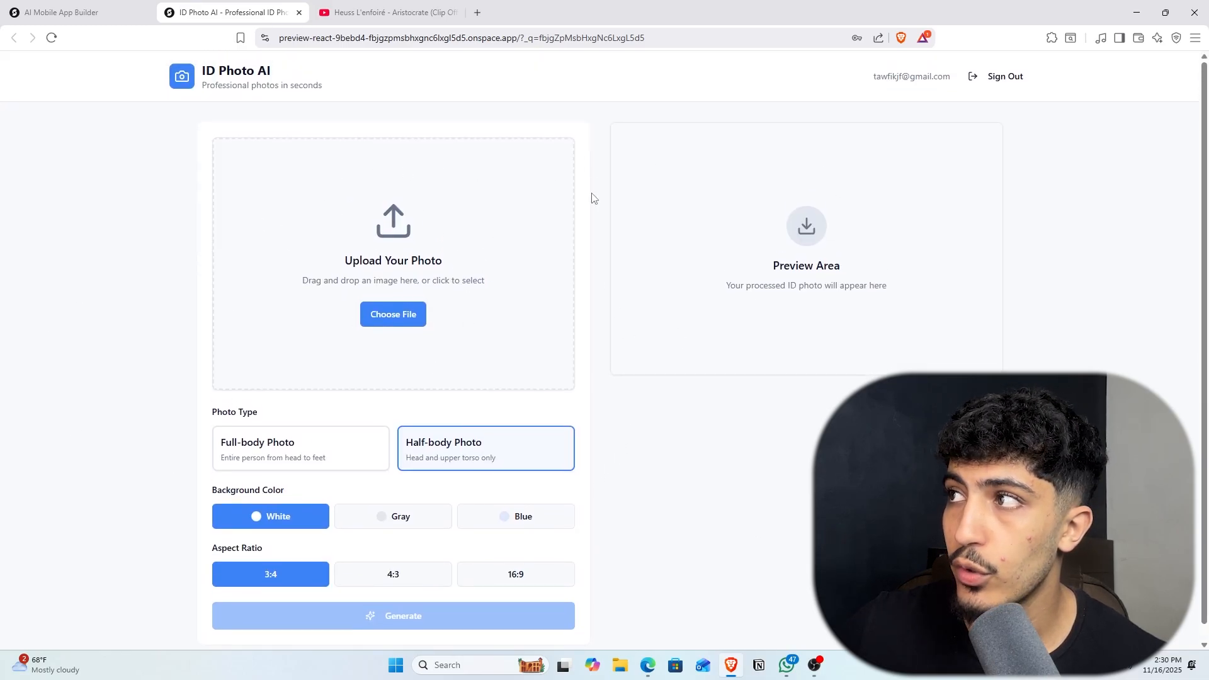
mouse_move(943, 95)
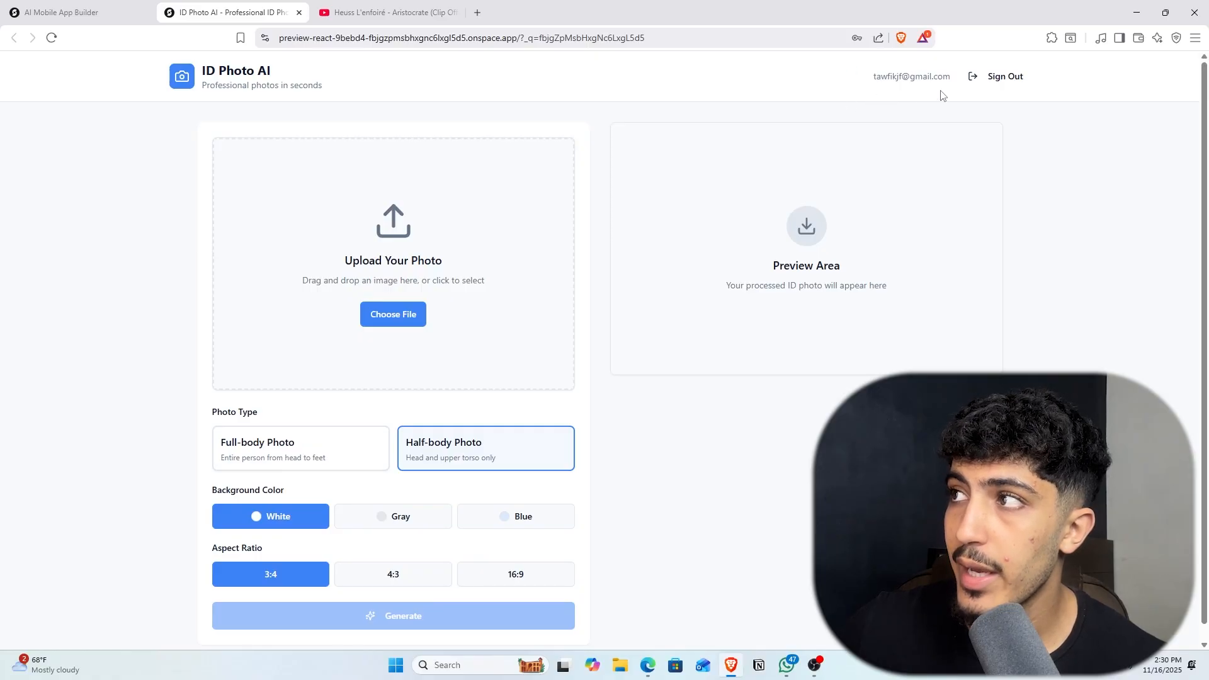
left_click(1005, 75)
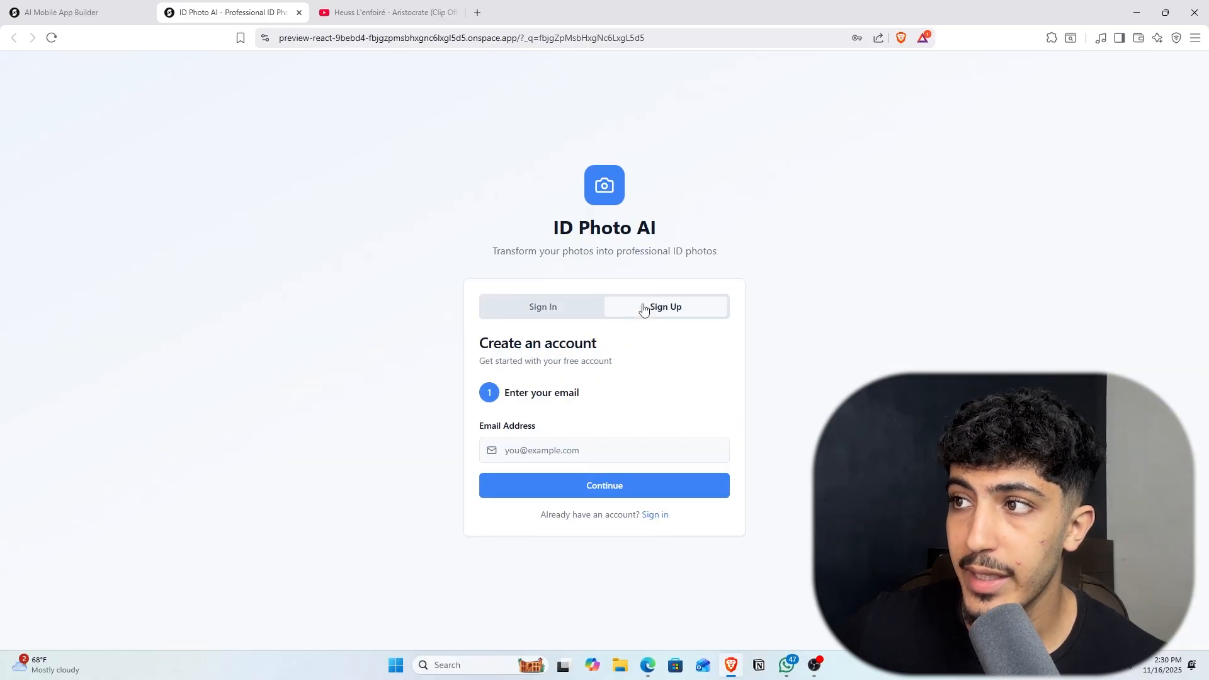
mouse_move(312, 306)
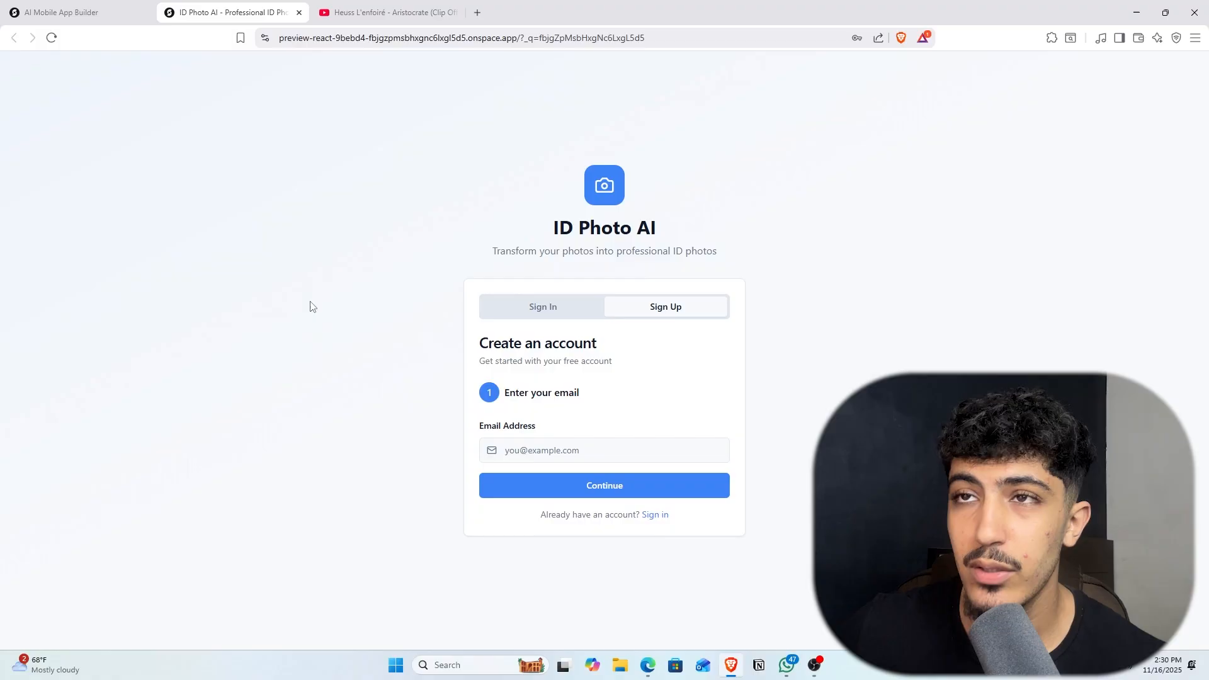
mouse_move(61, 13)
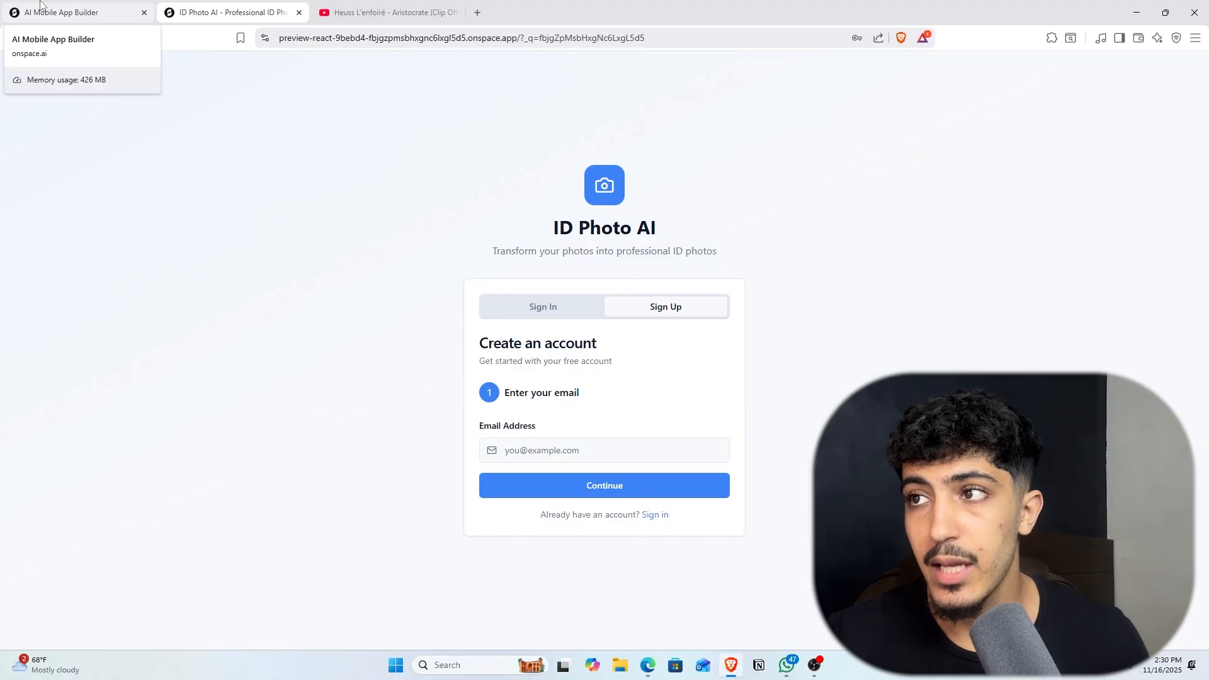
left_click(69, 11)
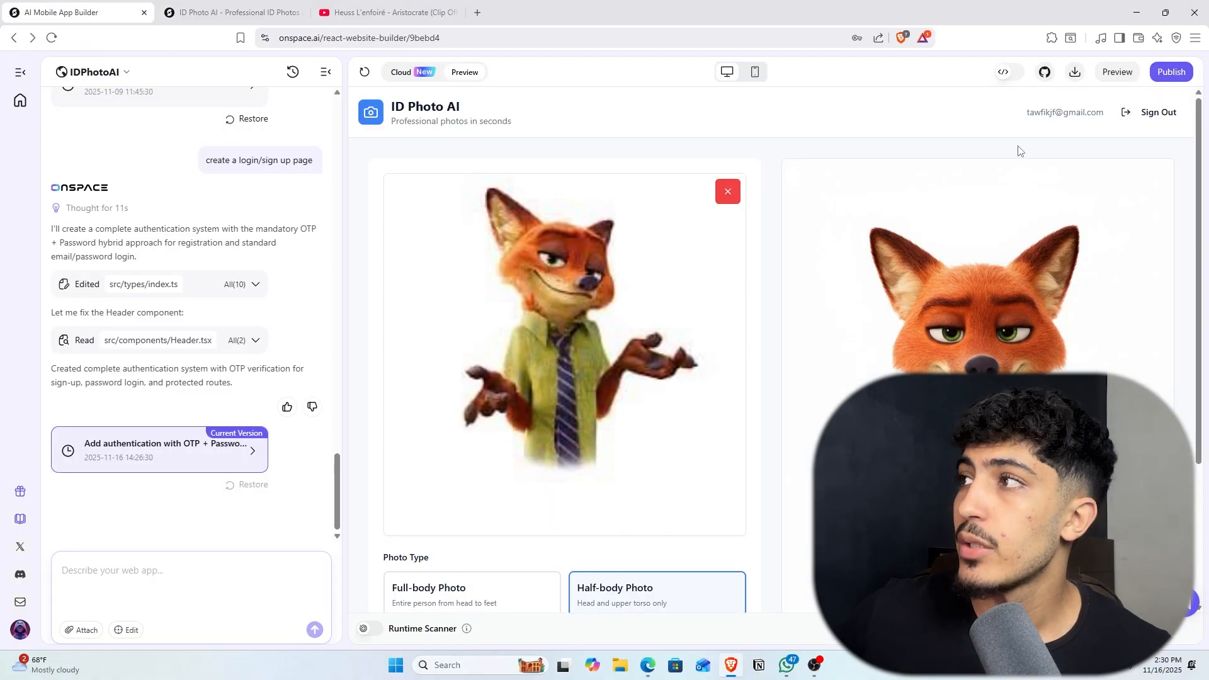
From the OnSpace home page's APP section, open the IDPhotoAI mobile project.
left_click(1171, 72)
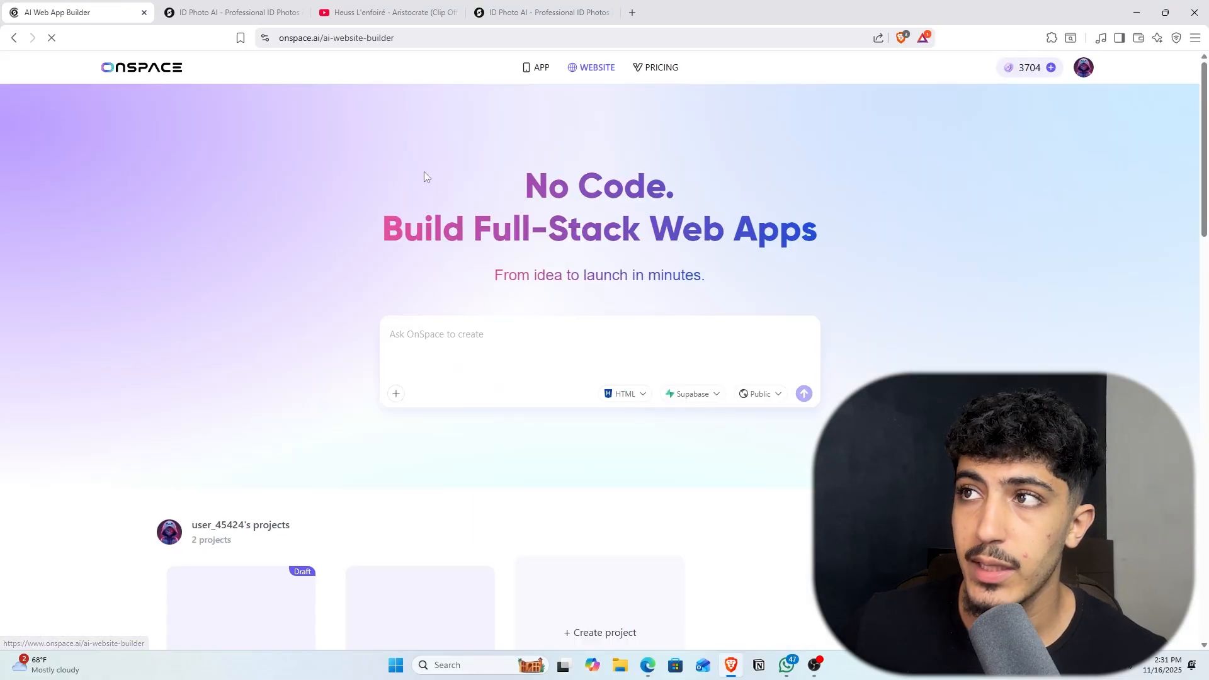
left_click(539, 67)
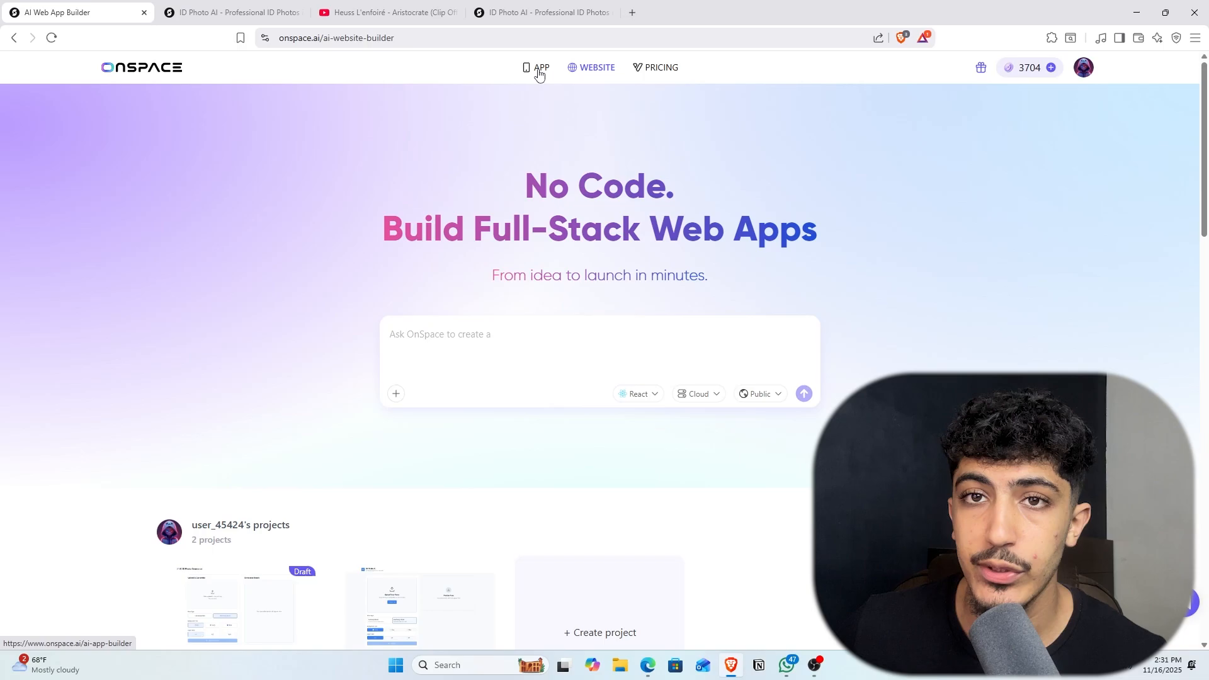
left_click(541, 67)
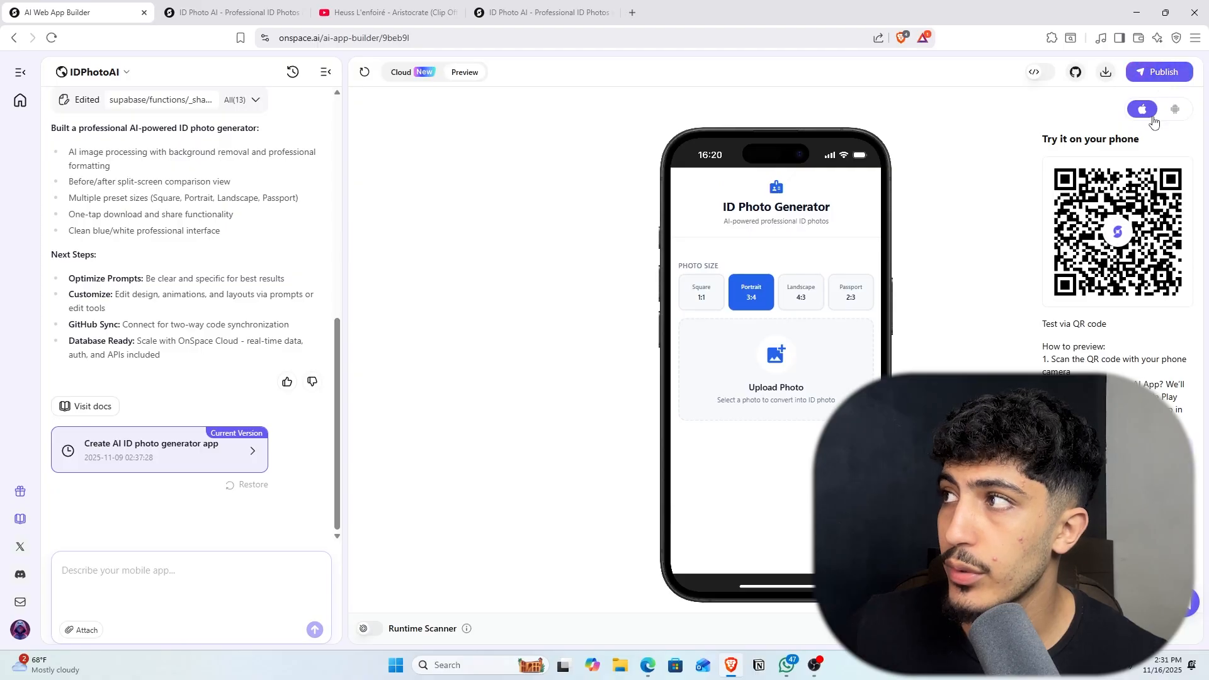
Create a new App Store submission for IDPhotoAI and accept the prefilled App Info step.
left_click(1158, 71)
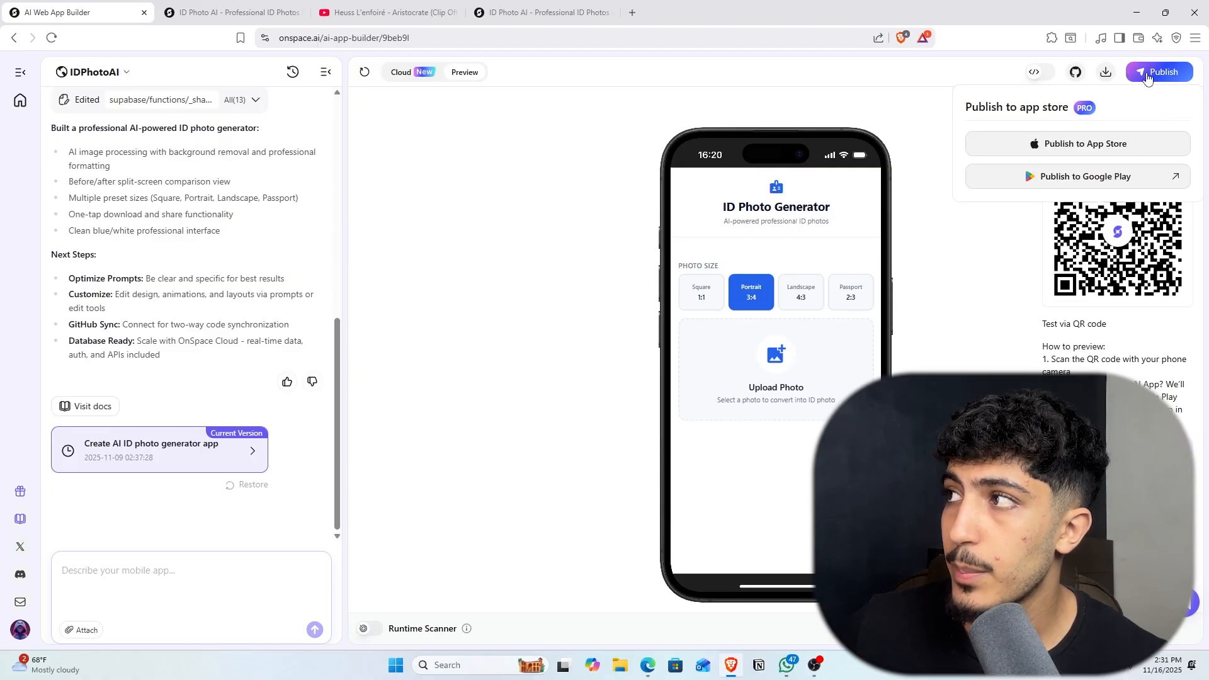
mouse_move(999, 171)
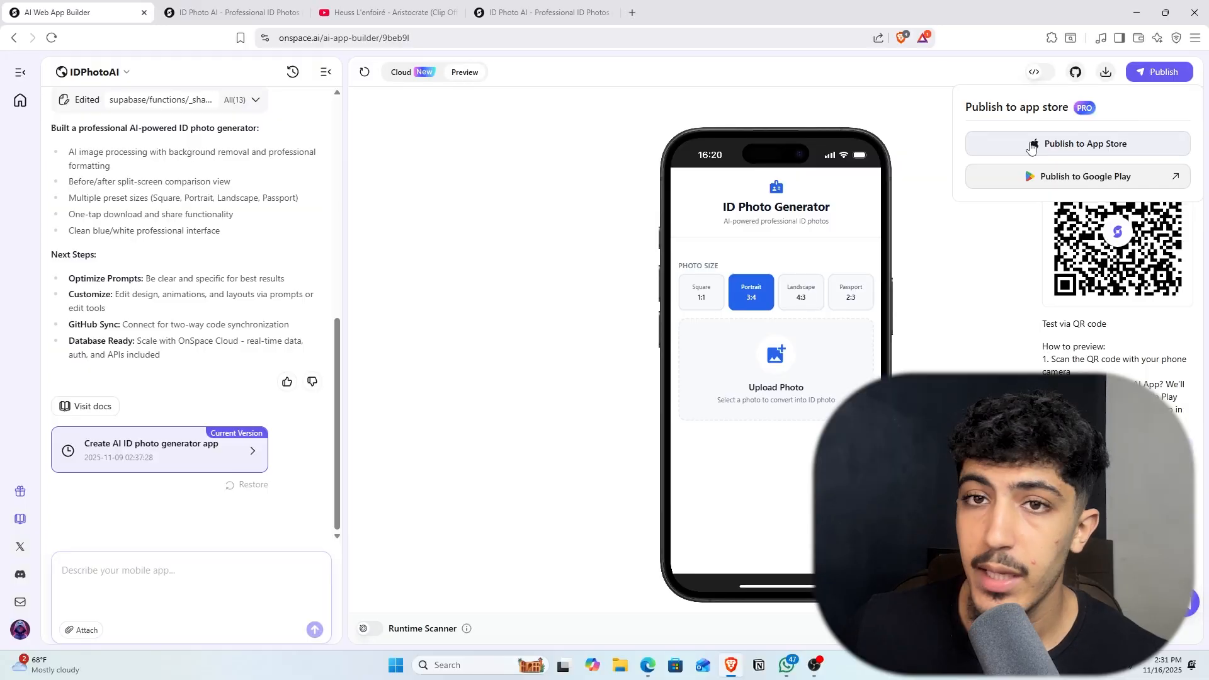
left_click(1085, 144)
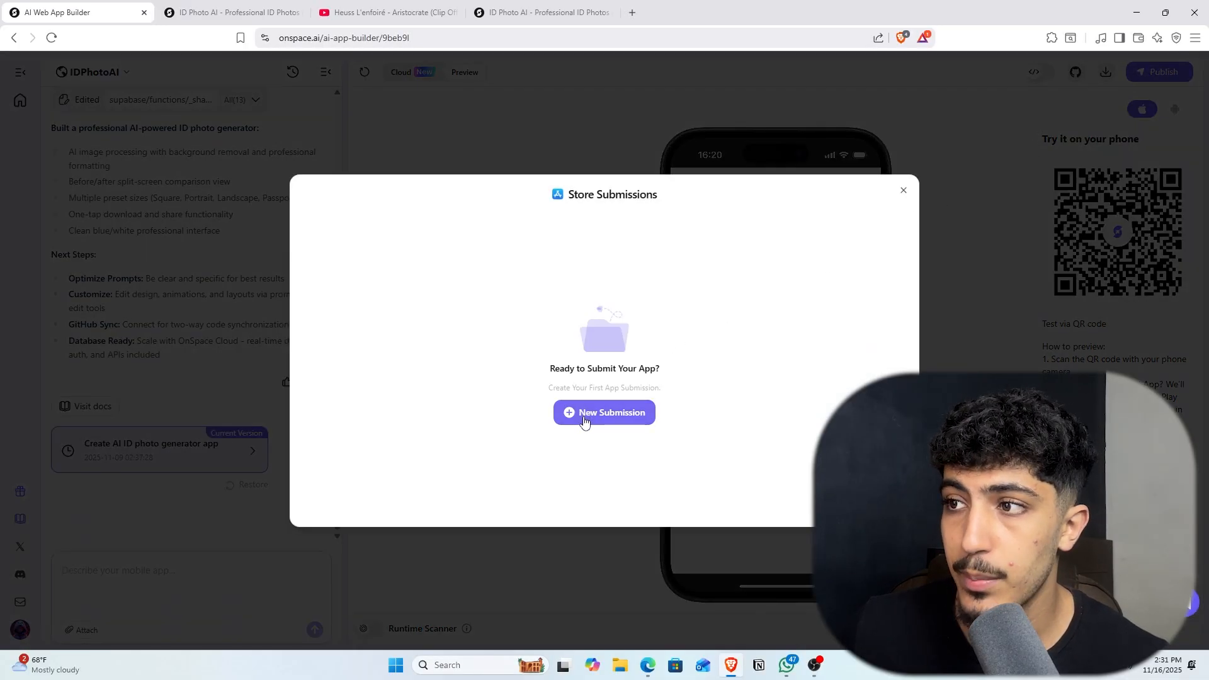
left_click(604, 413)
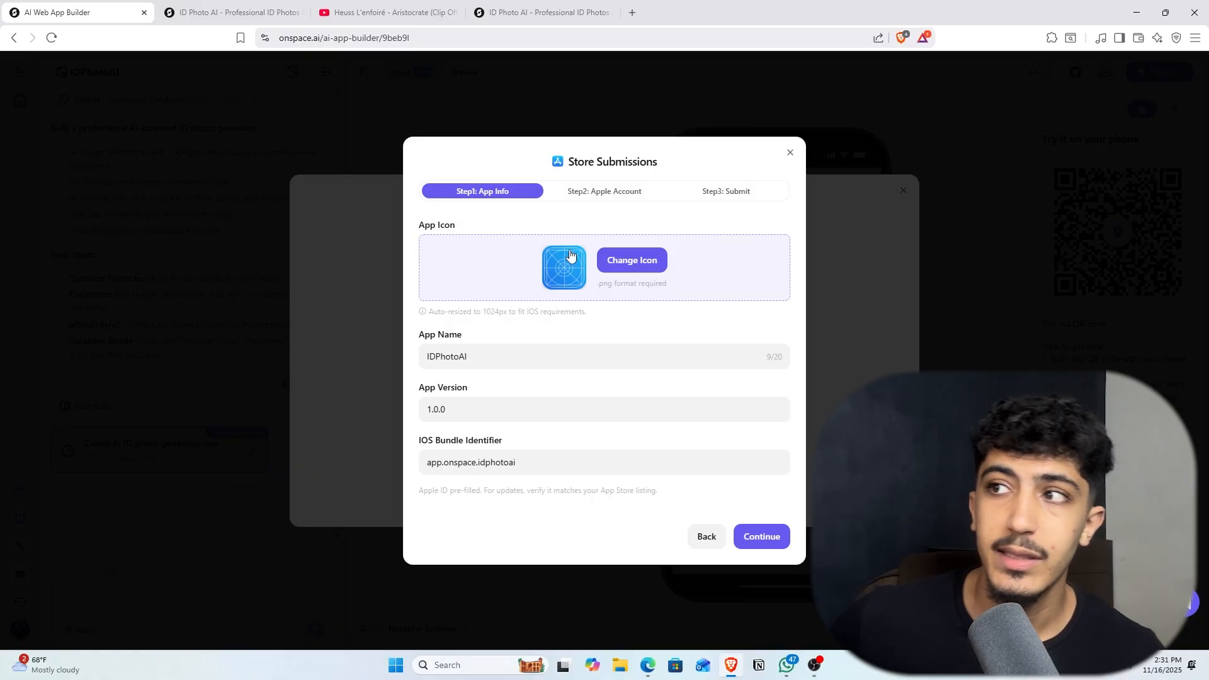
mouse_move(474, 404)
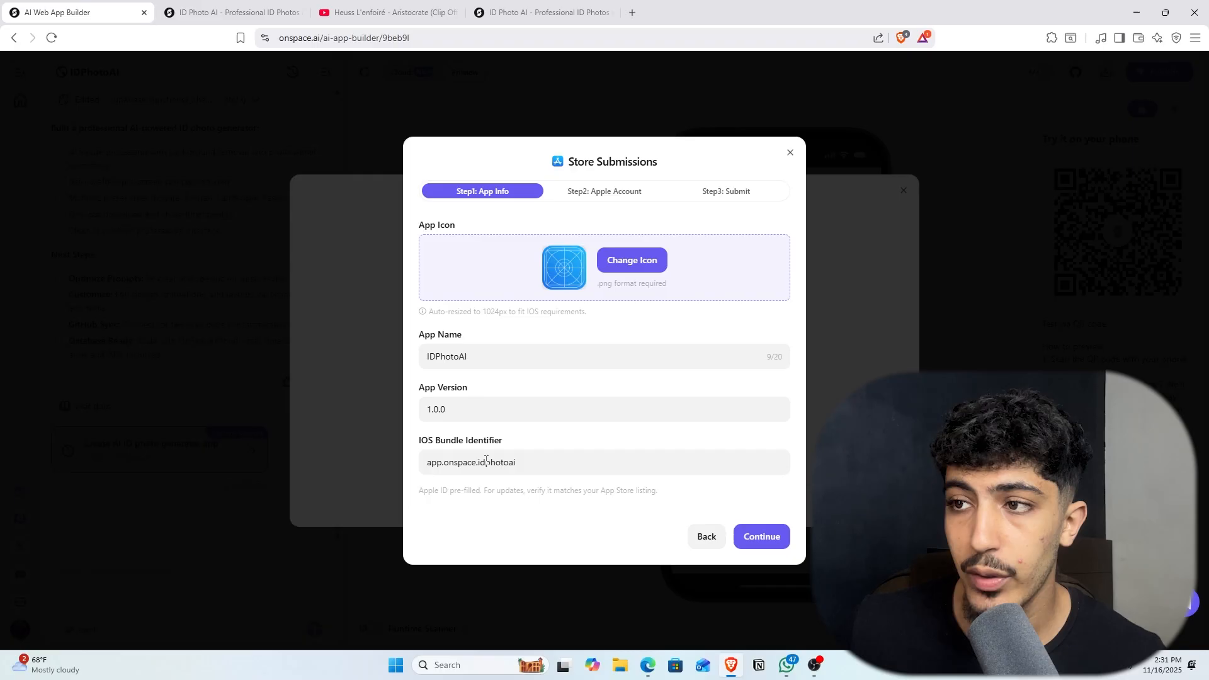
left_click(760, 536)
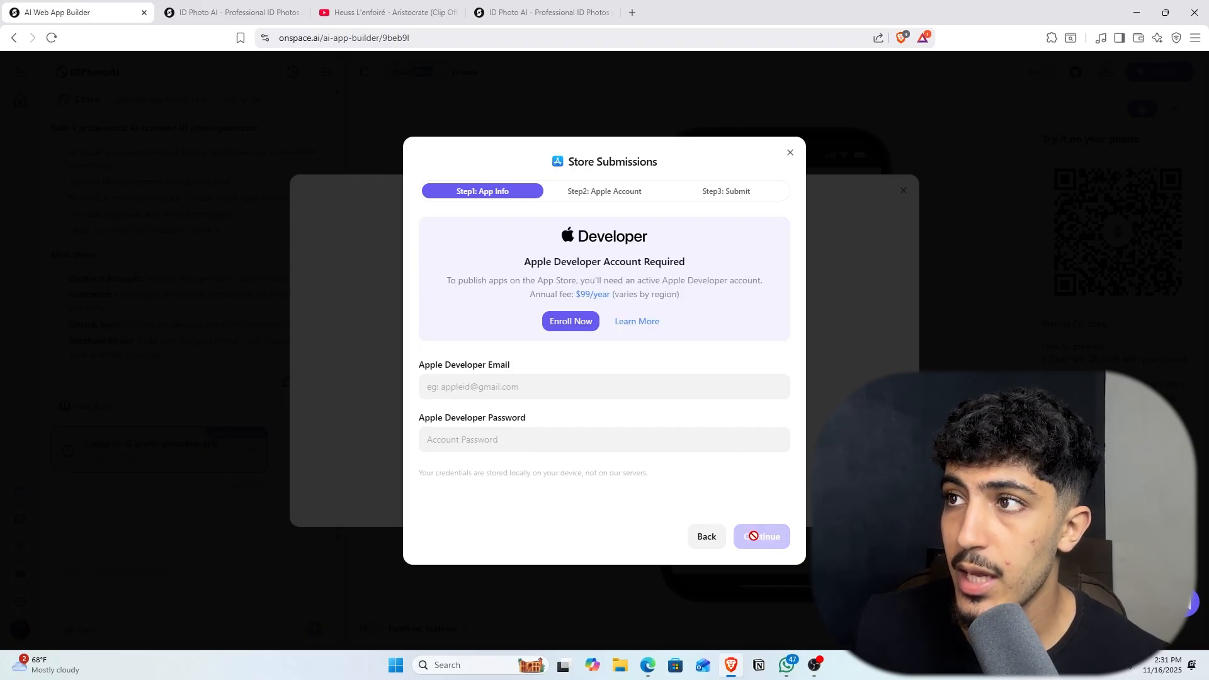
left_click(759, 536)
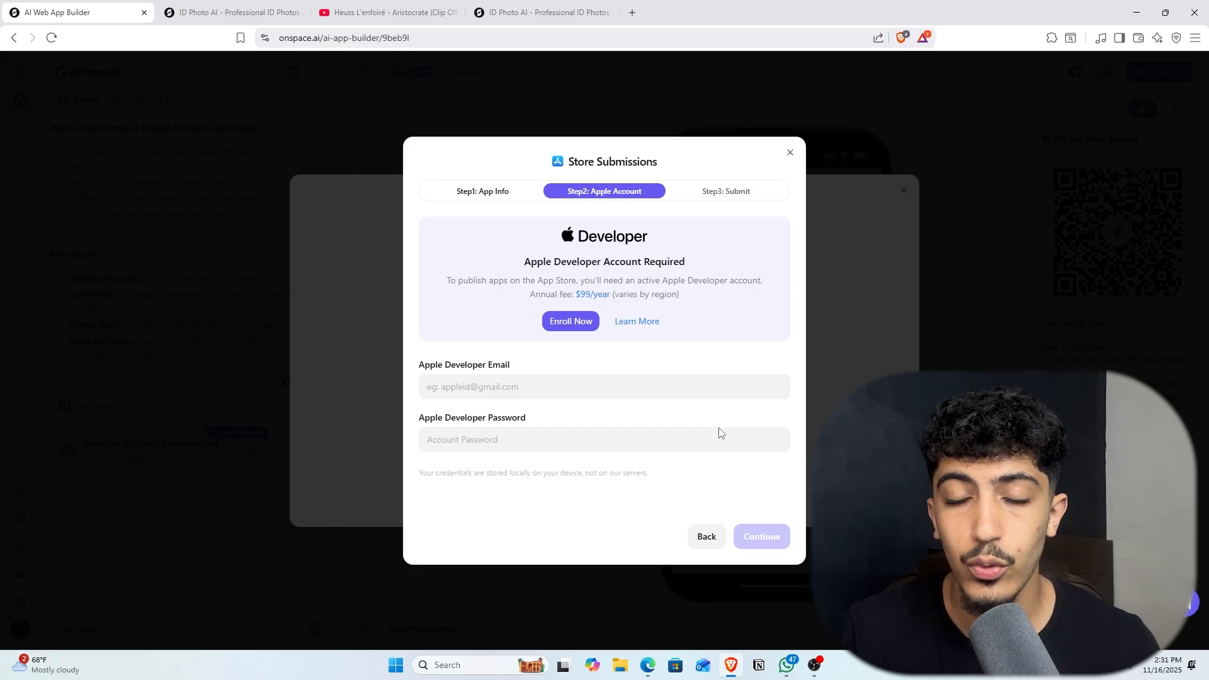
left_click(790, 152)
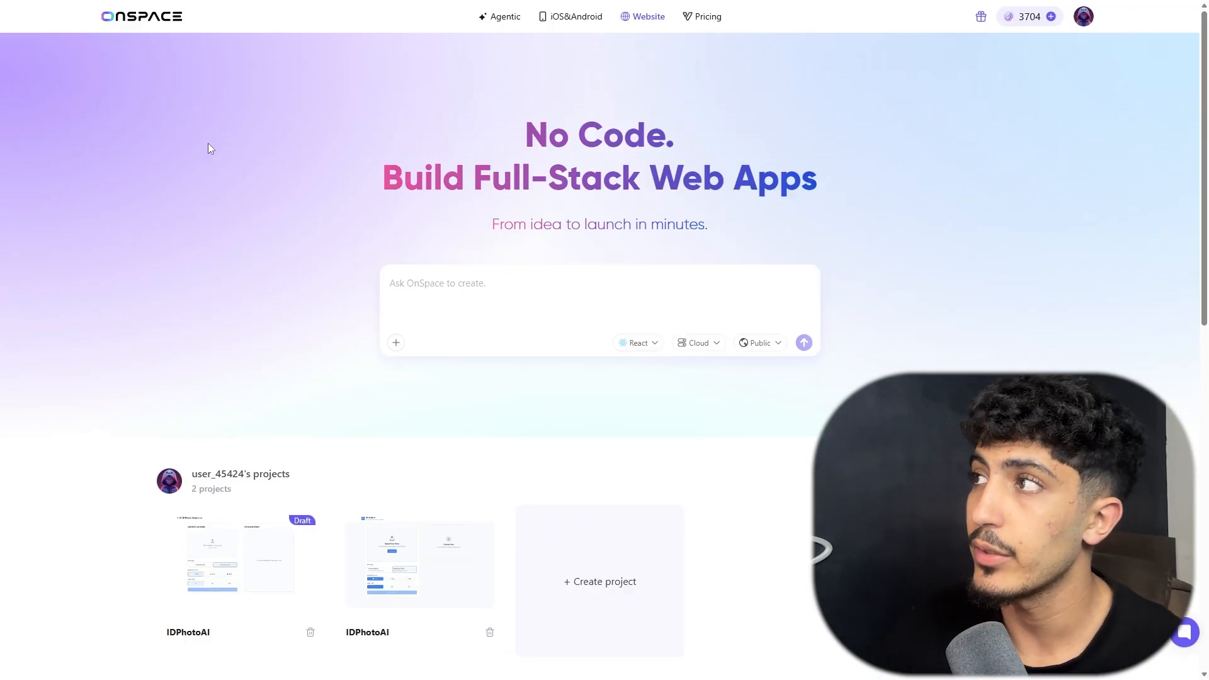
Scroll the home page down to the community web project gallery and footer.
scroll("down", 3)
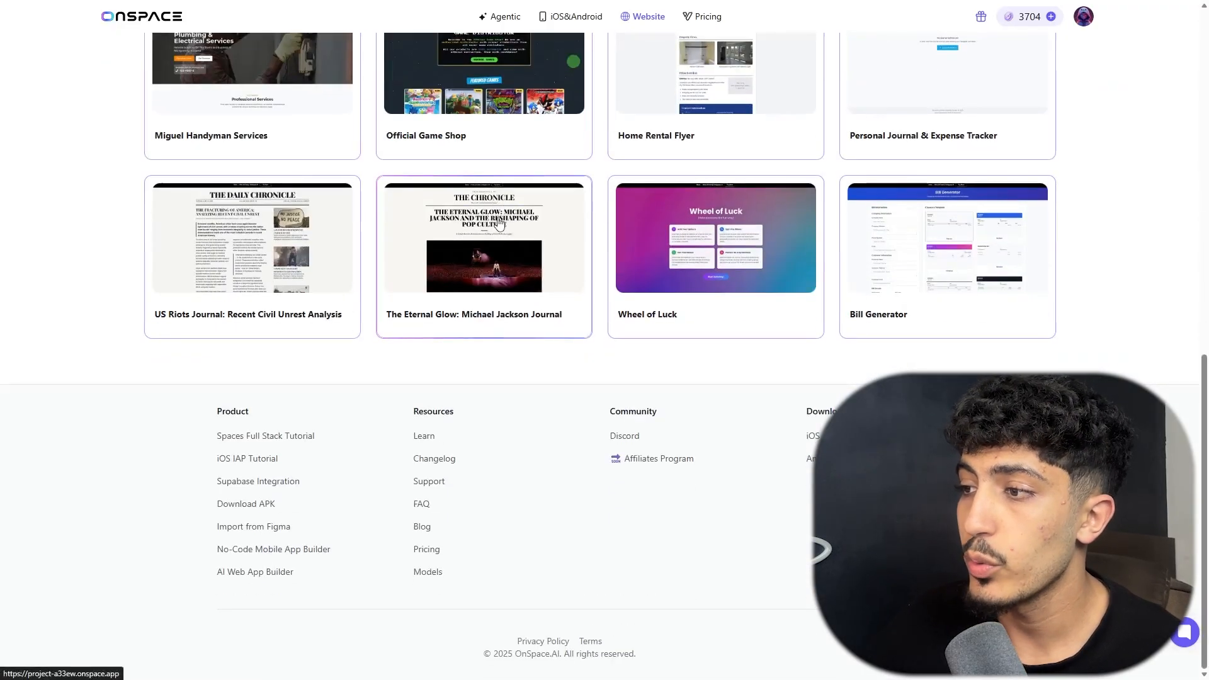